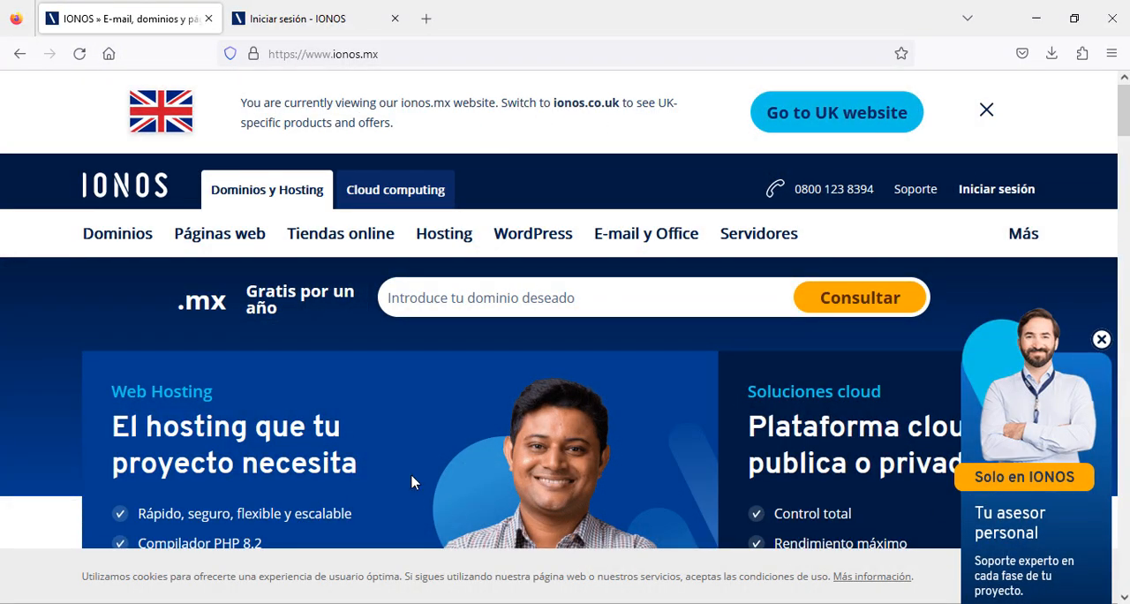
Browse down the ionos.mx homepage offerings, then go to the 'Iniciar sesión' account sign-in page.
{"action": "scroll", "scroll_direction": "down", "scroll_amount": 3}
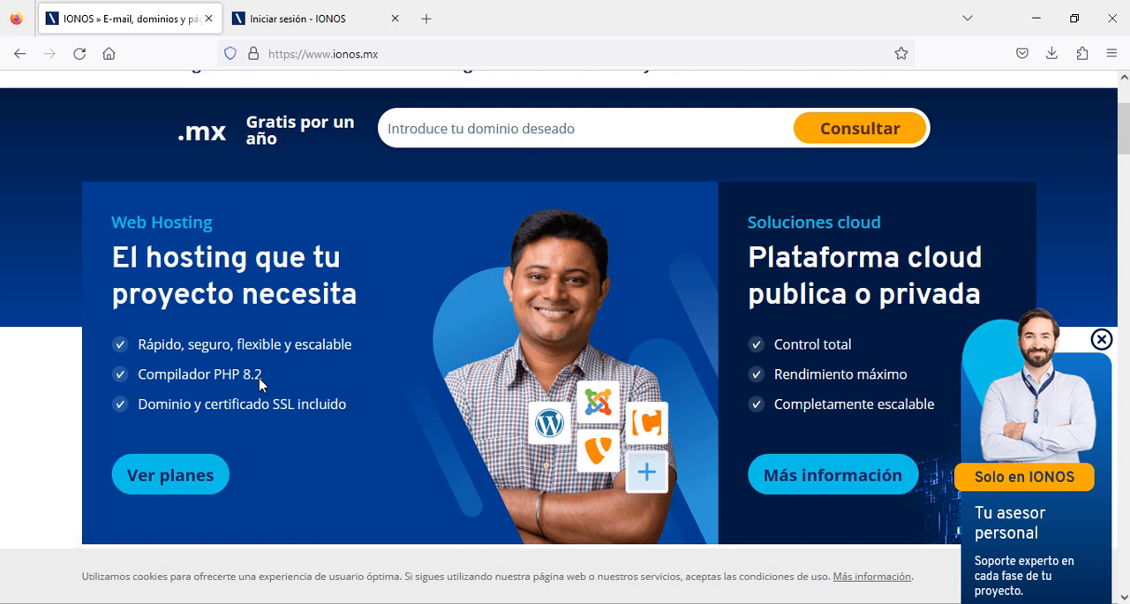
{"action": "scroll", "scroll_direction": "down", "scroll_amount": 3}
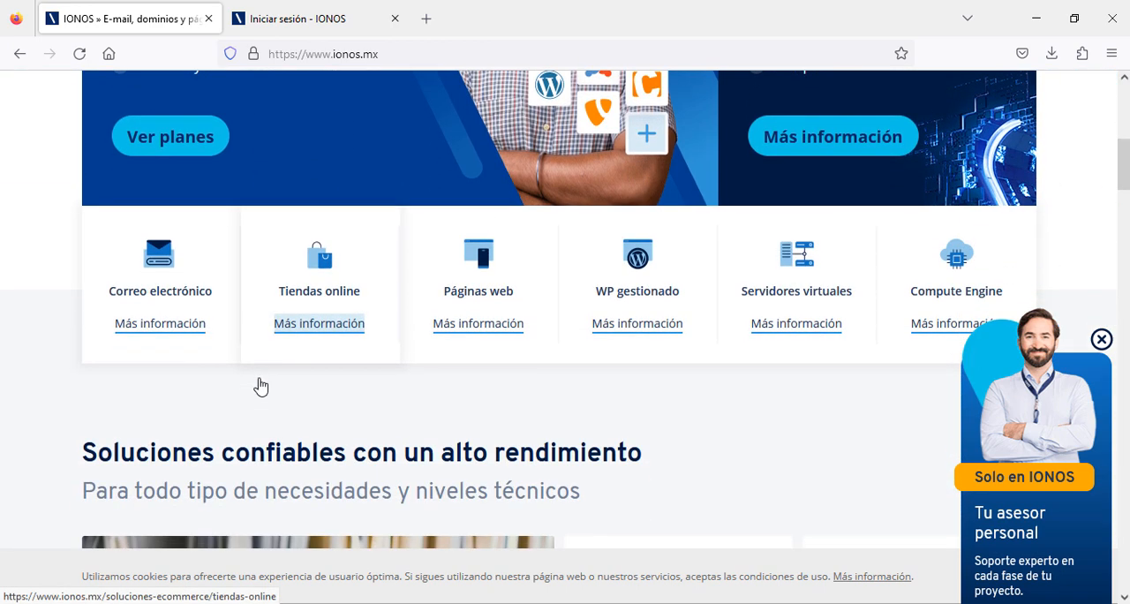
{"action": "scroll", "scroll_direction": "down", "scroll_amount": 3}
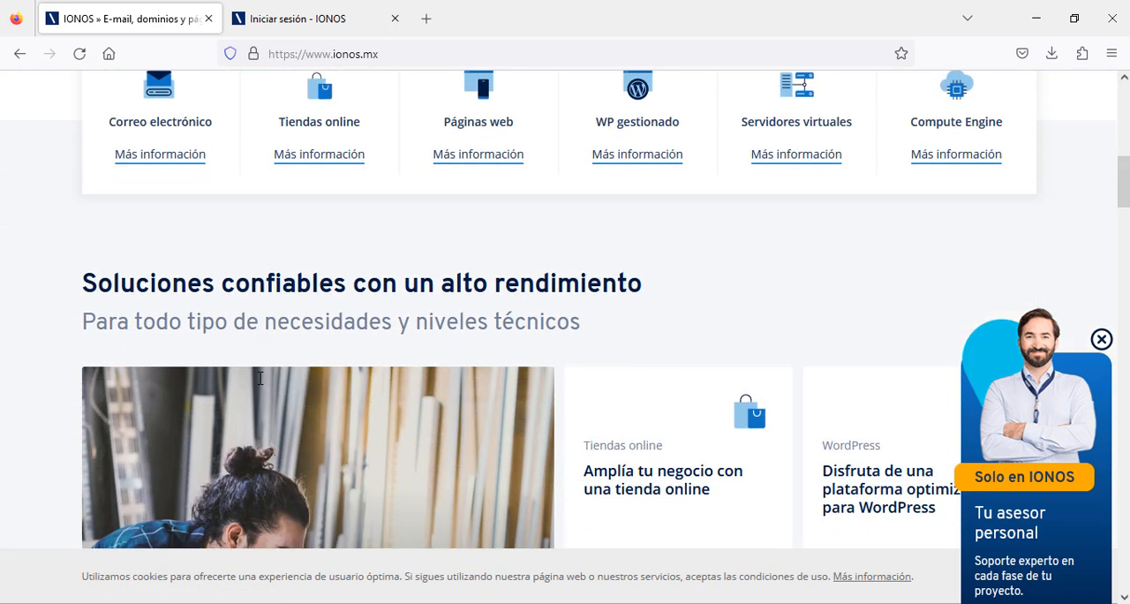
{"action": "scroll", "scroll_direction": "down", "scroll_amount": 3}
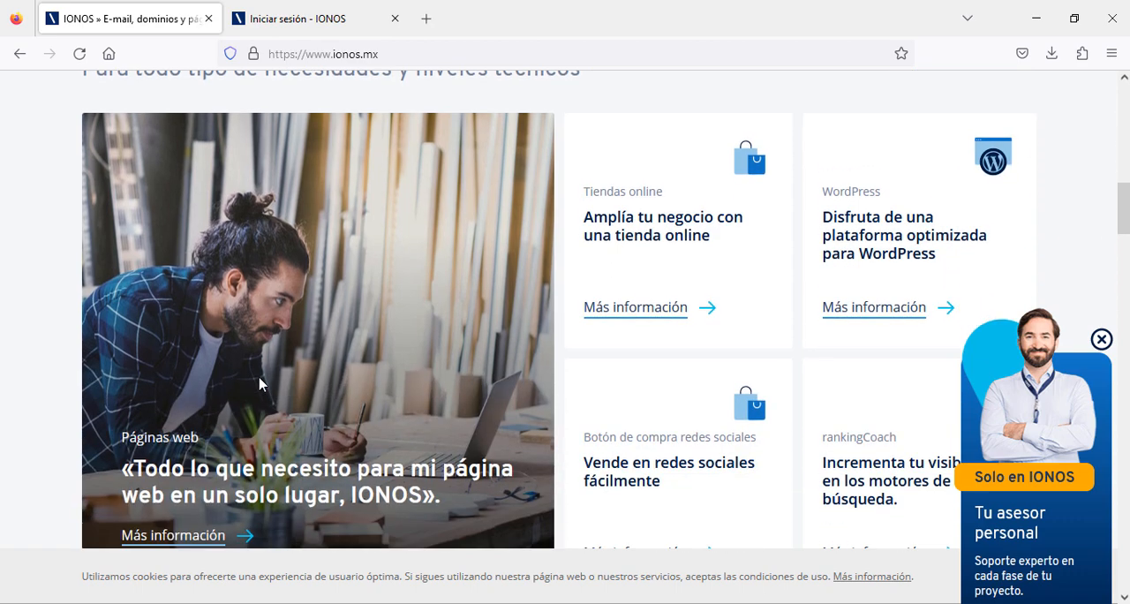
{"action": "scroll", "scroll_direction": "down", "scroll_amount": 3}
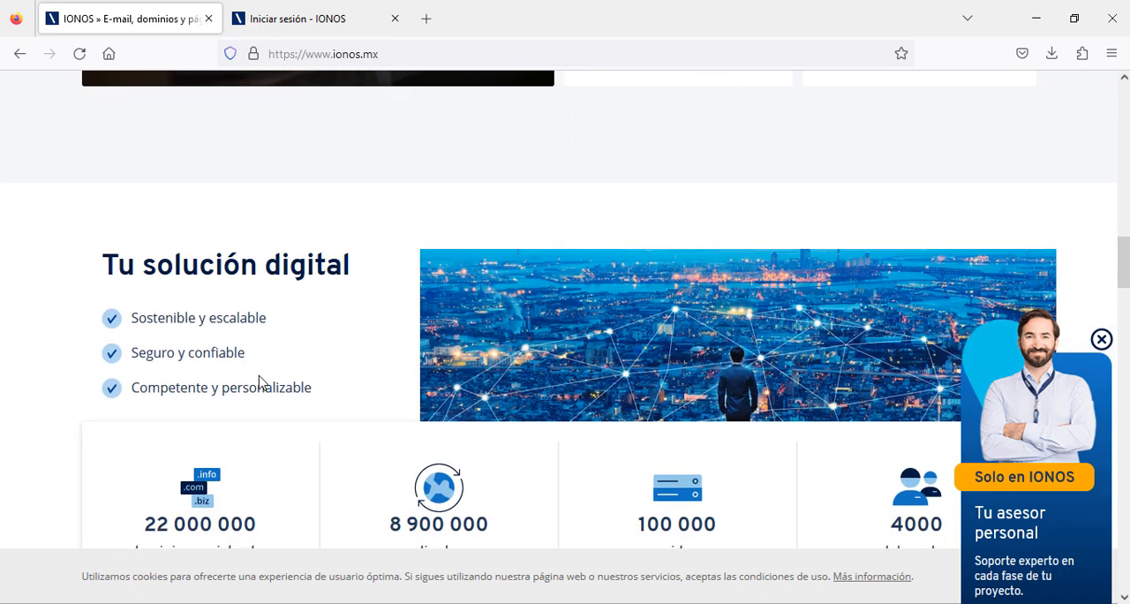
{"action": "scroll", "scroll_direction": "down", "scroll_amount": 3}
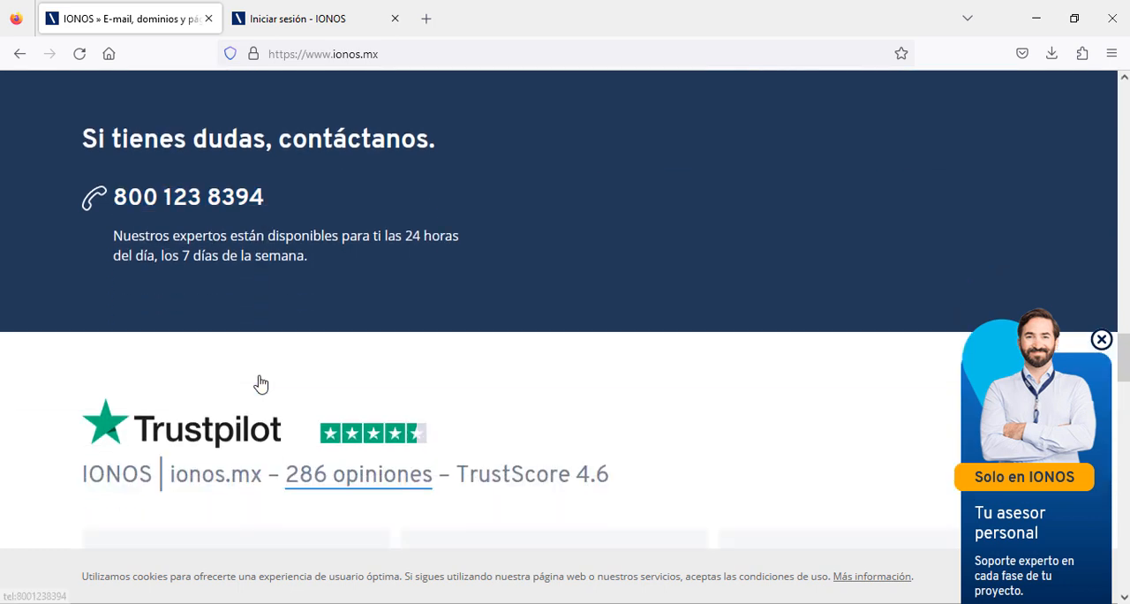
{"action": "scroll", "scroll_direction": "down", "scroll_amount": 3}
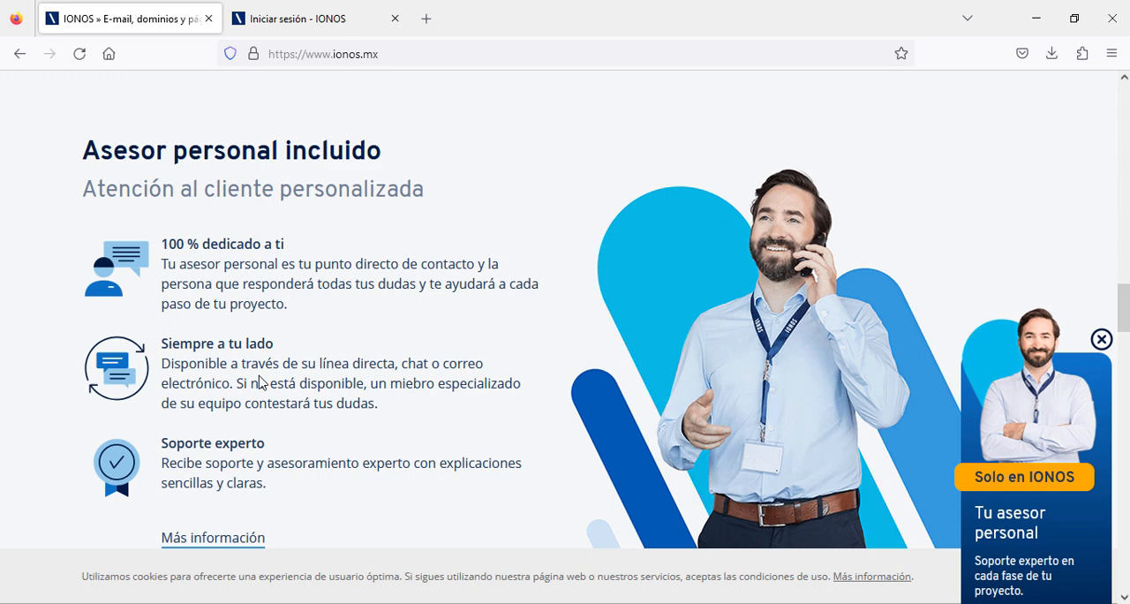
{"action": "left_click", "coordinate": [291, 18]}
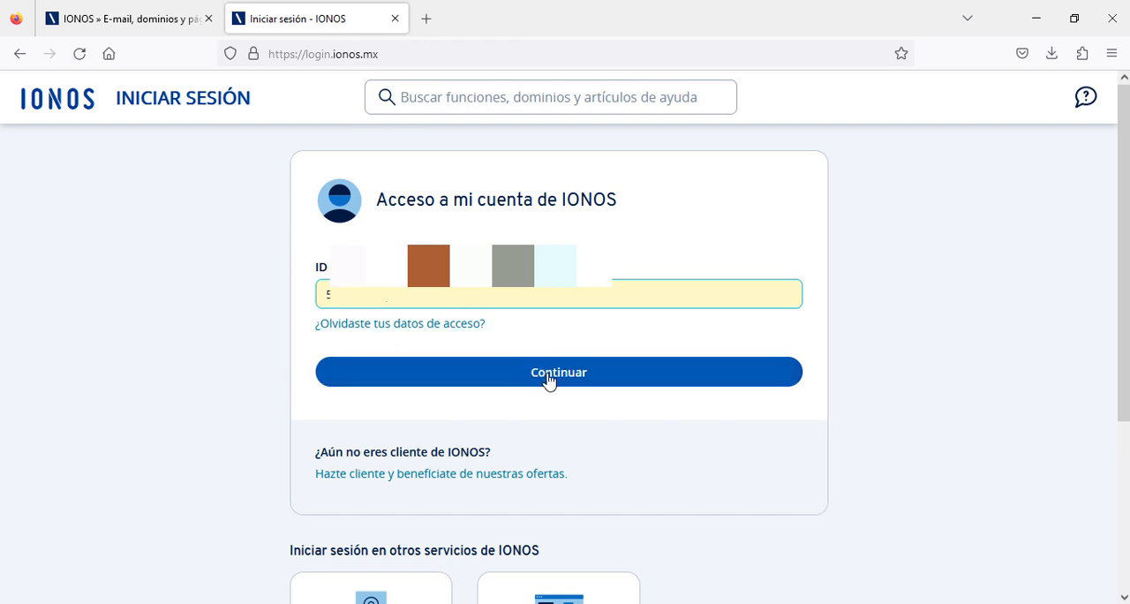
Submit the account ID and then the password via Continuar to land on the product overview dashboard.
{"action": "left_click", "coordinate": [558, 371]}
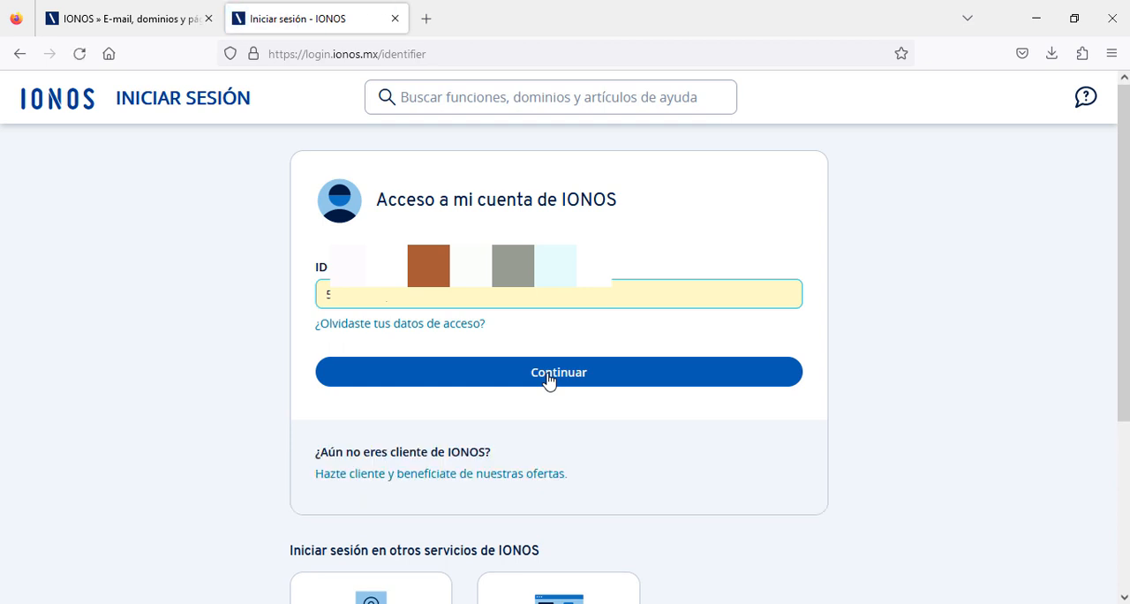
{"action": "left_click", "coordinate": [558, 371]}
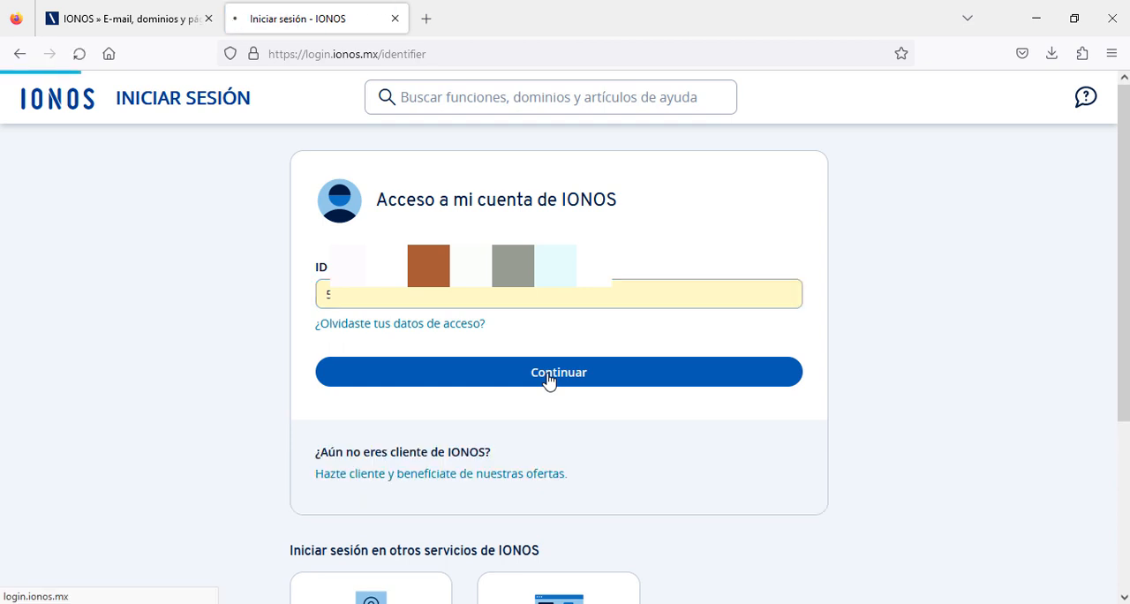
{"action": "left_click", "coordinate": [558, 371]}
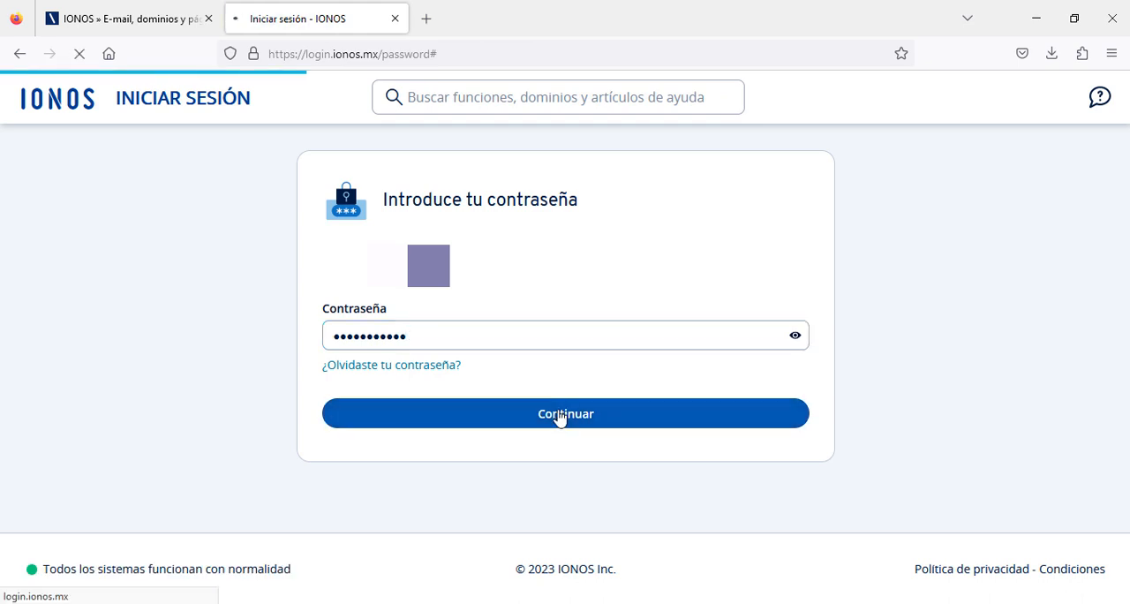
{"action": "left_click", "coordinate": [565, 413]}
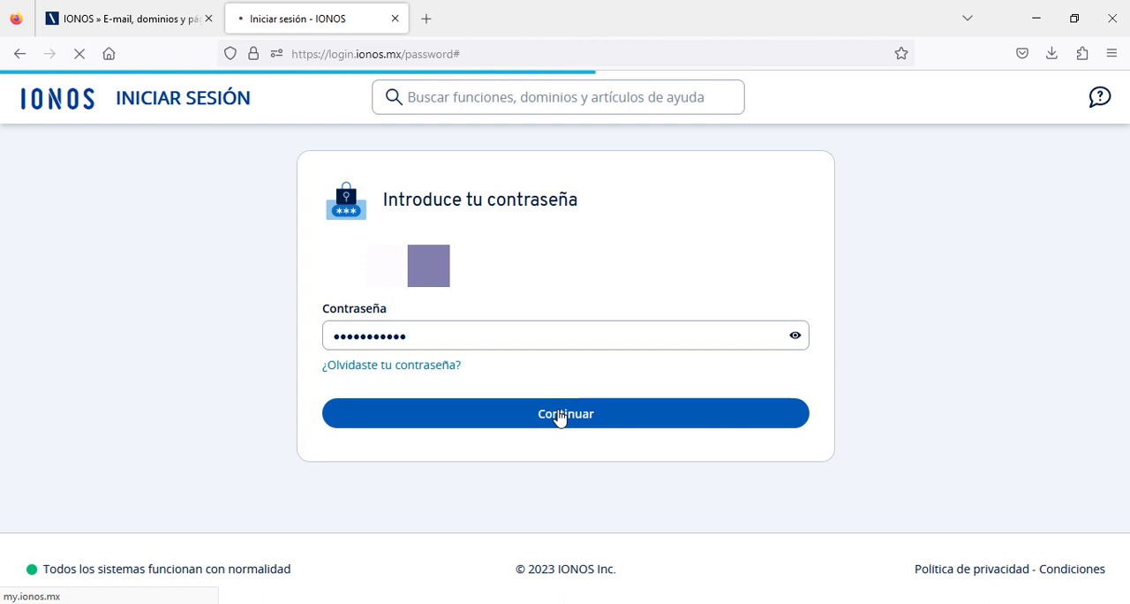
{"action": "left_click", "coordinate": [565, 413]}
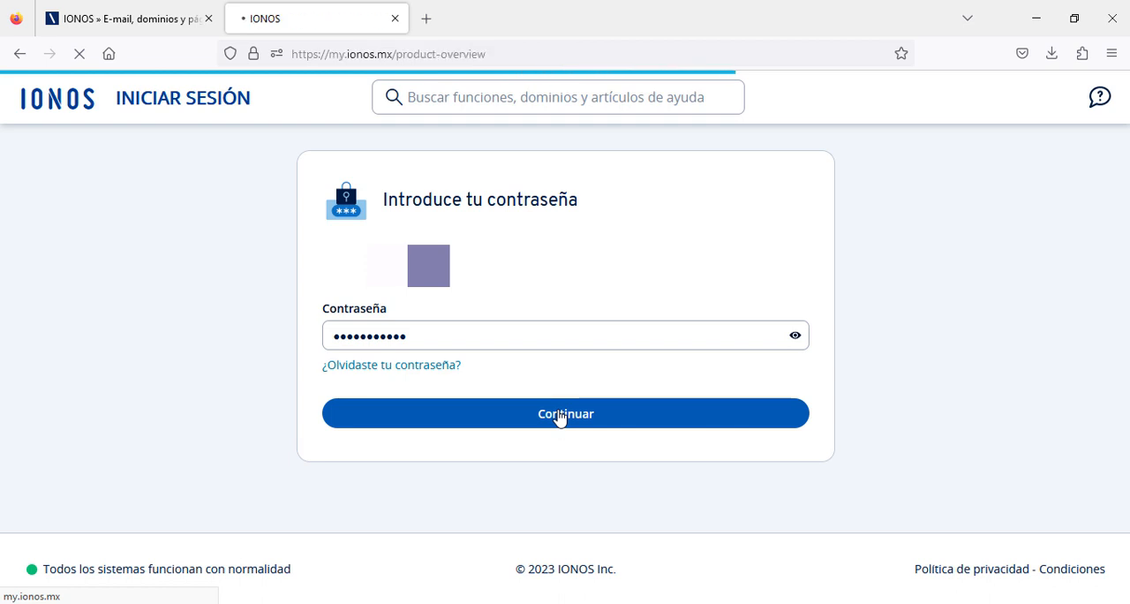
{"action": "left_click", "coordinate": [565, 413]}
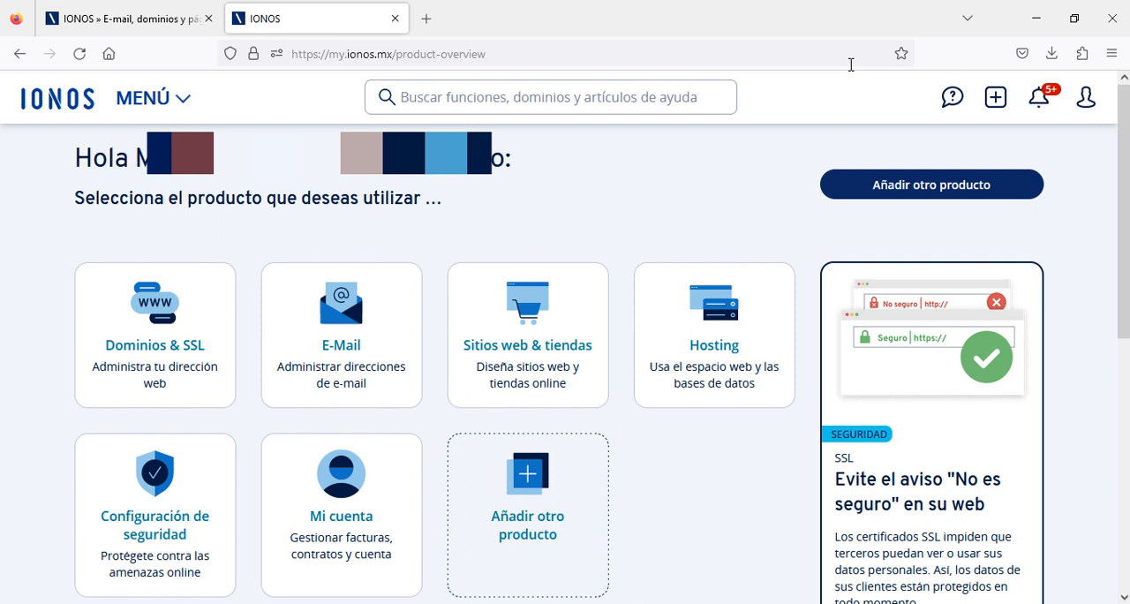
{"action": "mouse_move", "coordinate": [854, 78]}
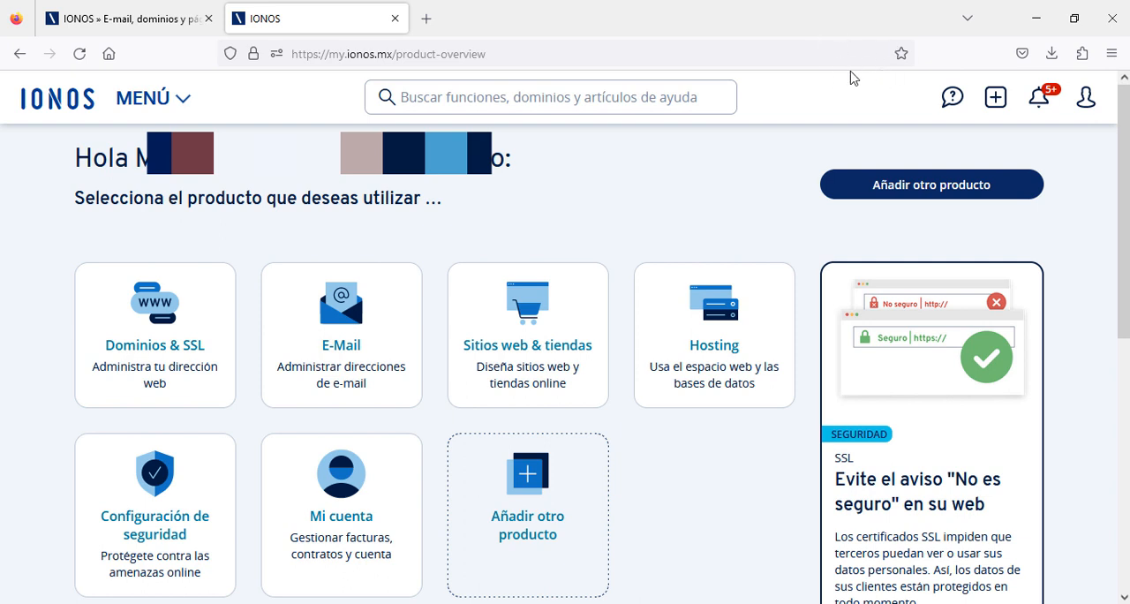
{"action": "mouse_move", "coordinate": [713, 334]}
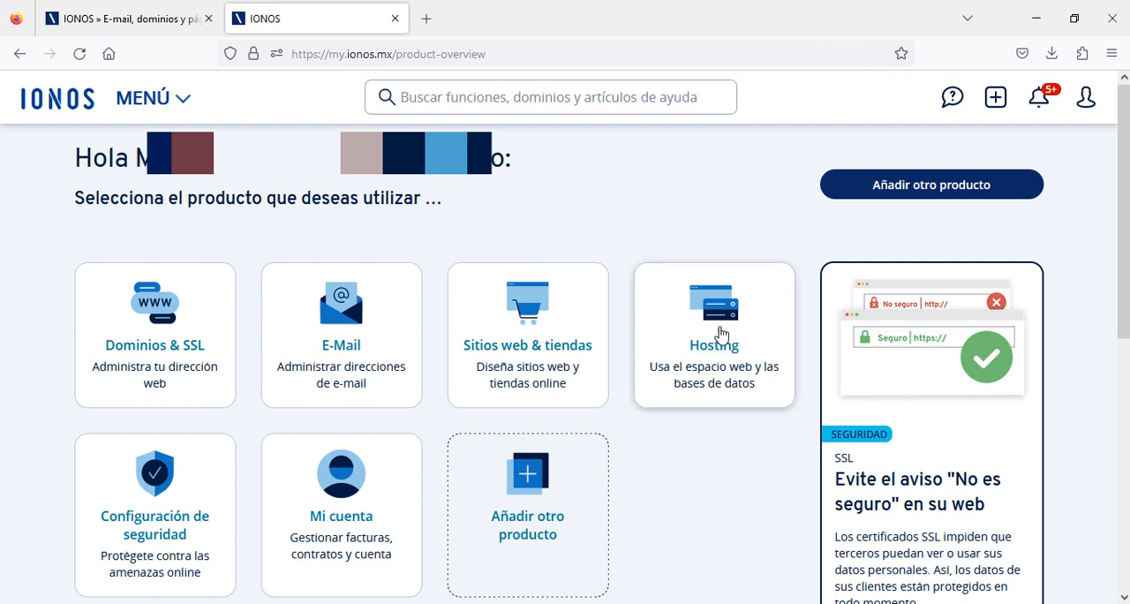
Choose the Hosting tile to reach the 1&1 Basic hosting overview with web space, SFTP and database usage.
{"action": "left_click", "coordinate": [713, 345]}
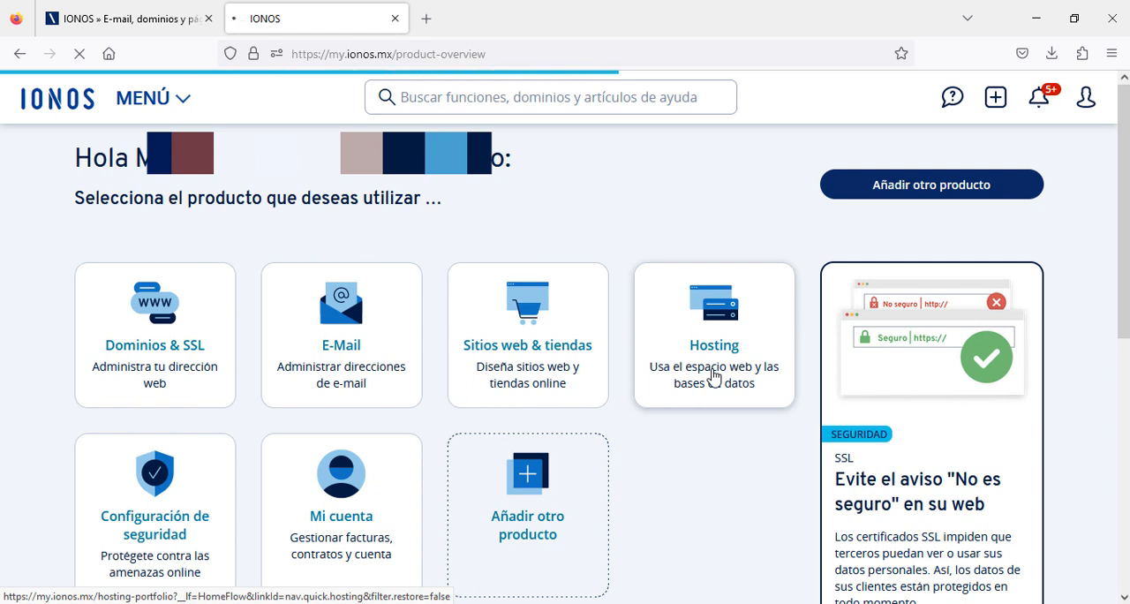
{"action": "left_click", "coordinate": [714, 335]}
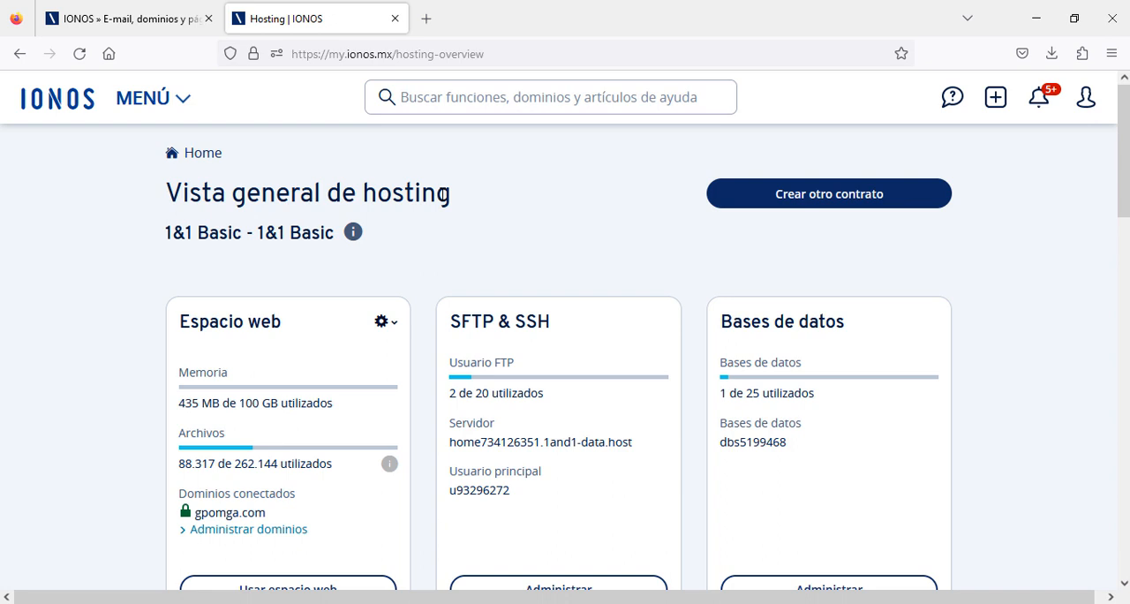
{"action": "mouse_move", "coordinate": [450, 258]}
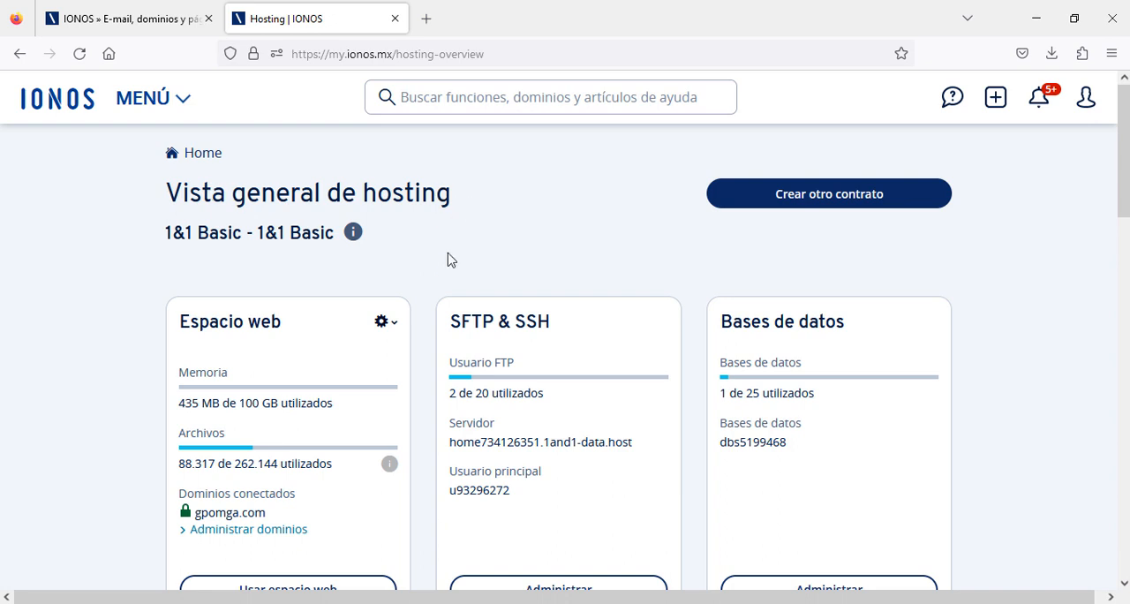
{"action": "scroll", "scroll_direction": "down", "scroll_amount": 3}
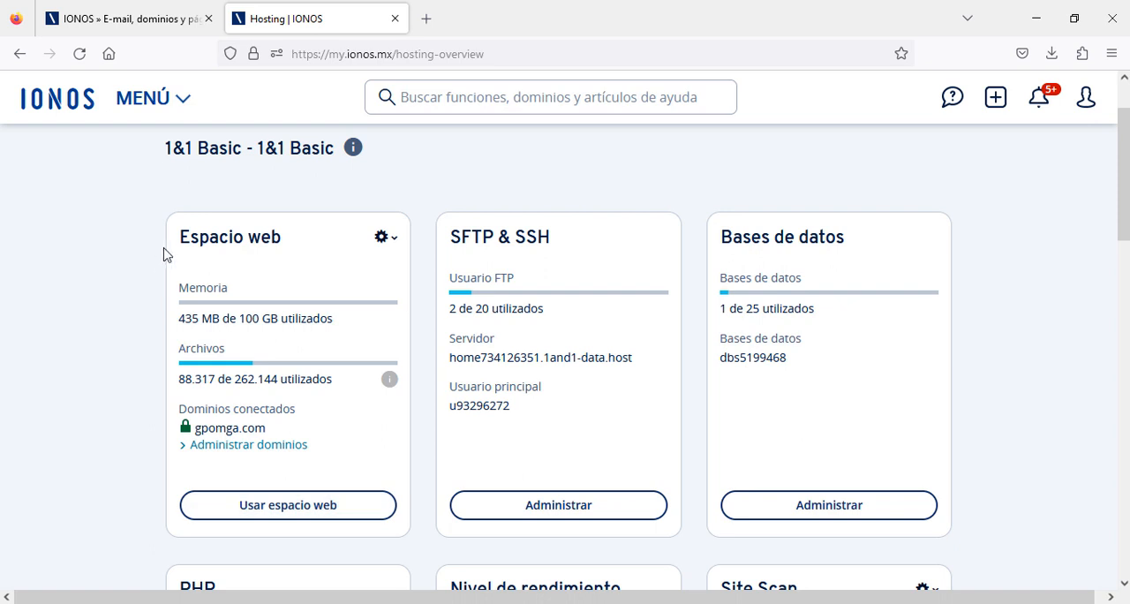
{"action": "mouse_move", "coordinate": [424, 295]}
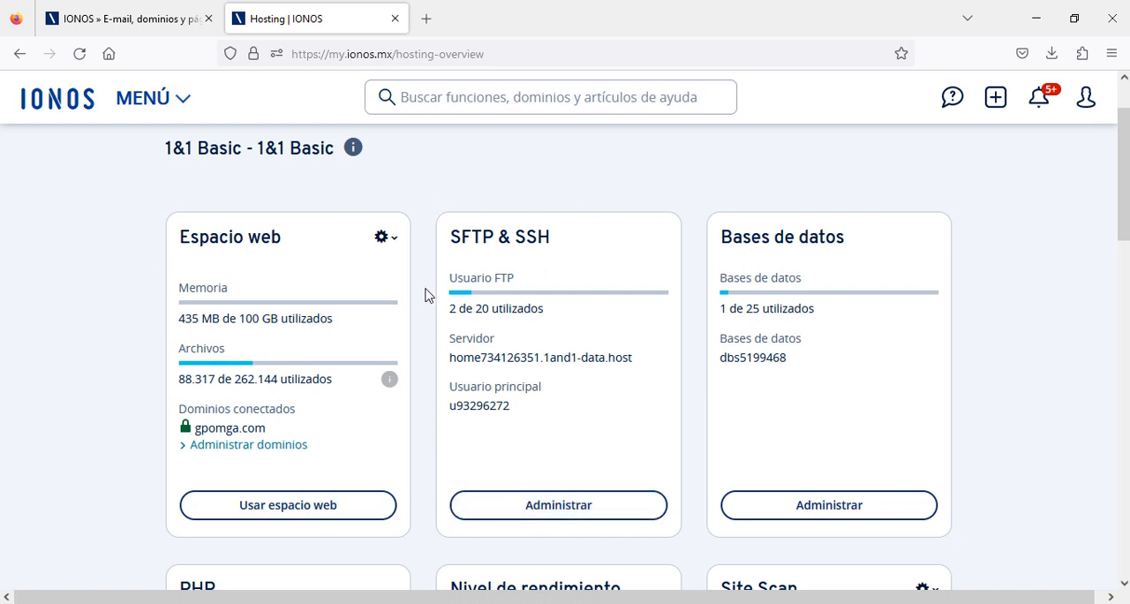
{"action": "mouse_move", "coordinate": [685, 292]}
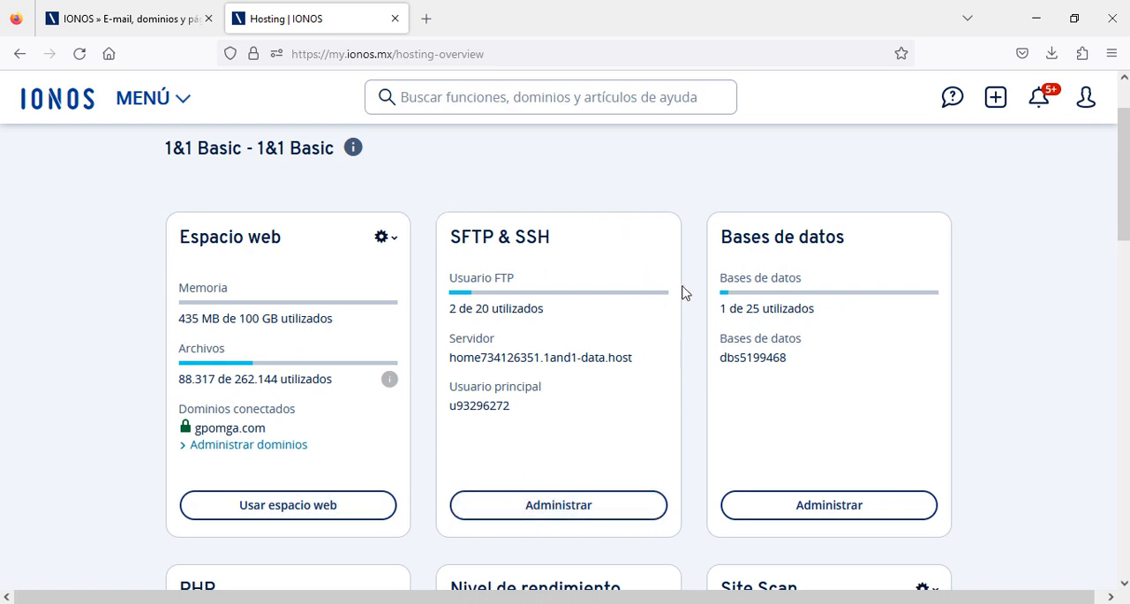
{"action": "mouse_move", "coordinate": [671, 318]}
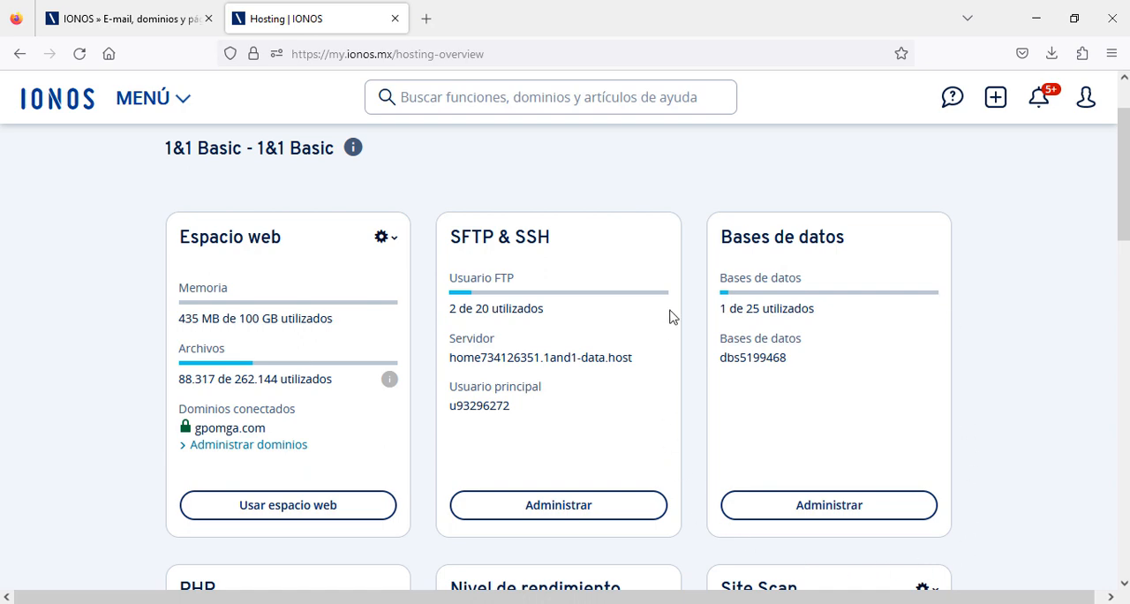
{"action": "scroll", "scroll_direction": "down", "scroll_amount": 3}
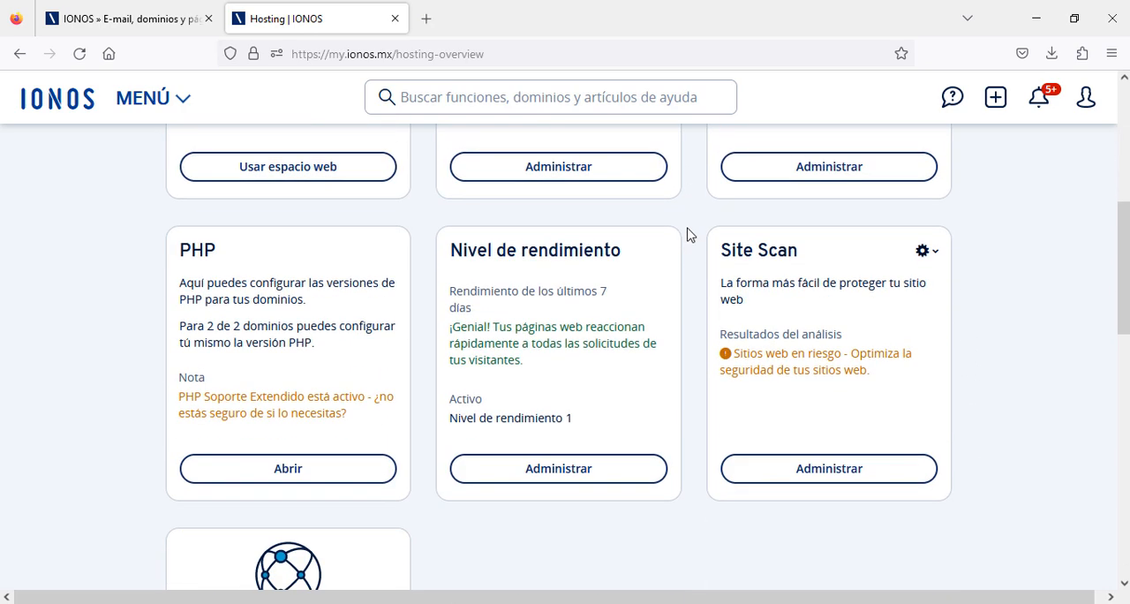
{"action": "mouse_move", "coordinate": [286, 202]}
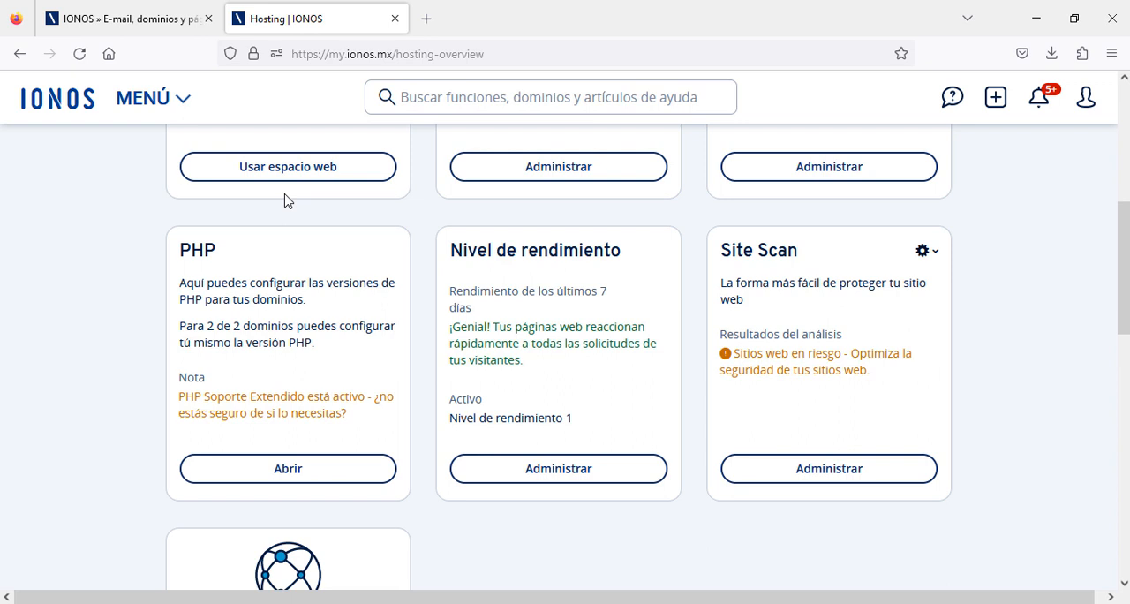
{"action": "mouse_move", "coordinate": [410, 357]}
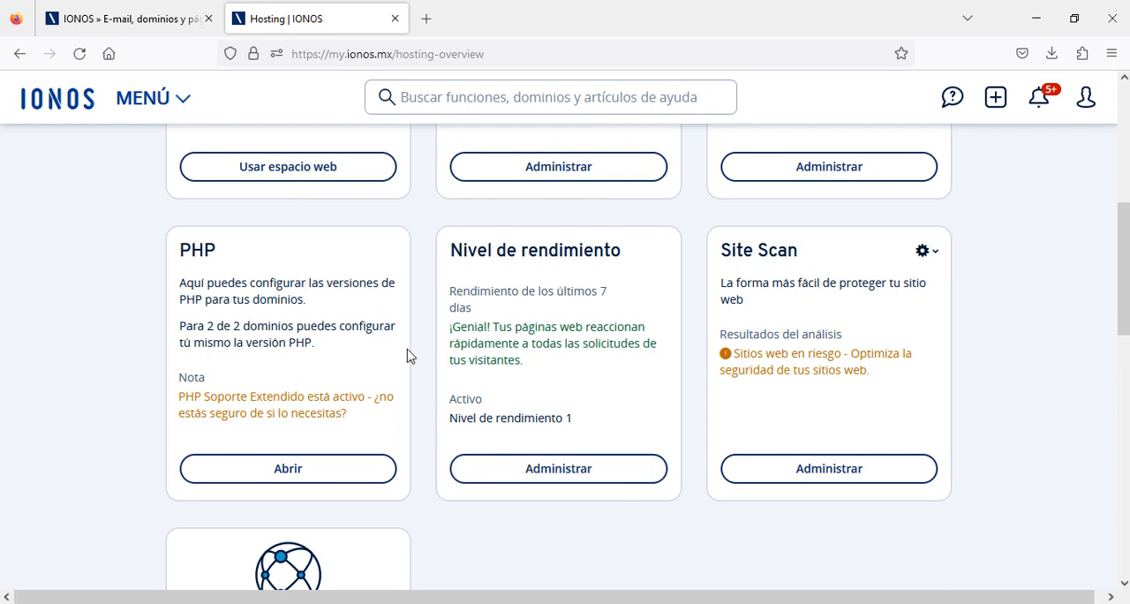
{"action": "mouse_move", "coordinate": [790, 523]}
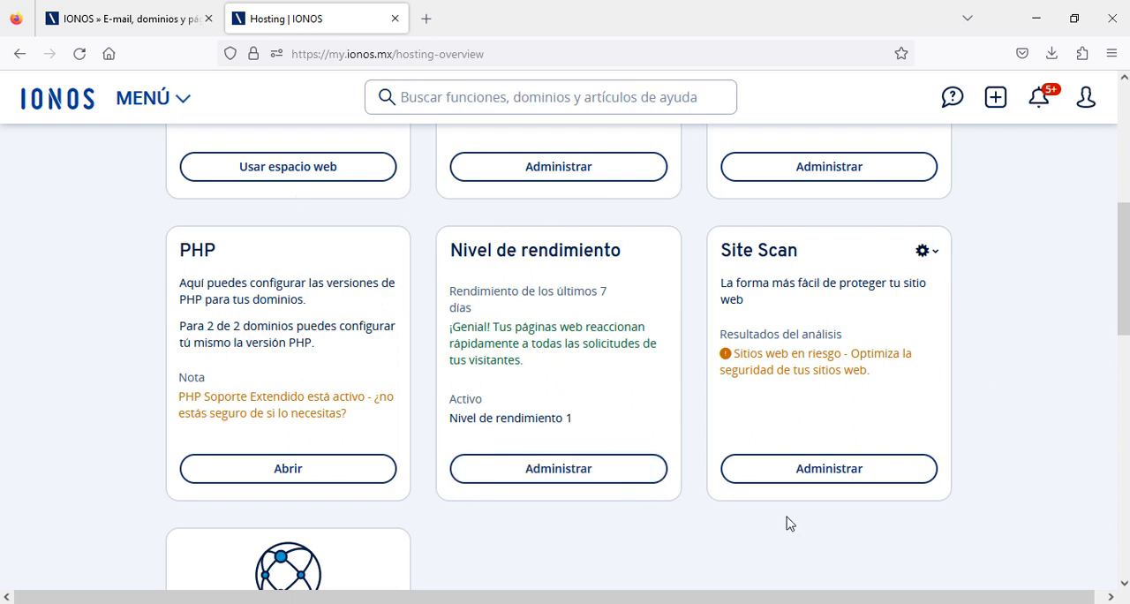
{"action": "scroll", "scroll_direction": "down", "scroll_amount": 3}
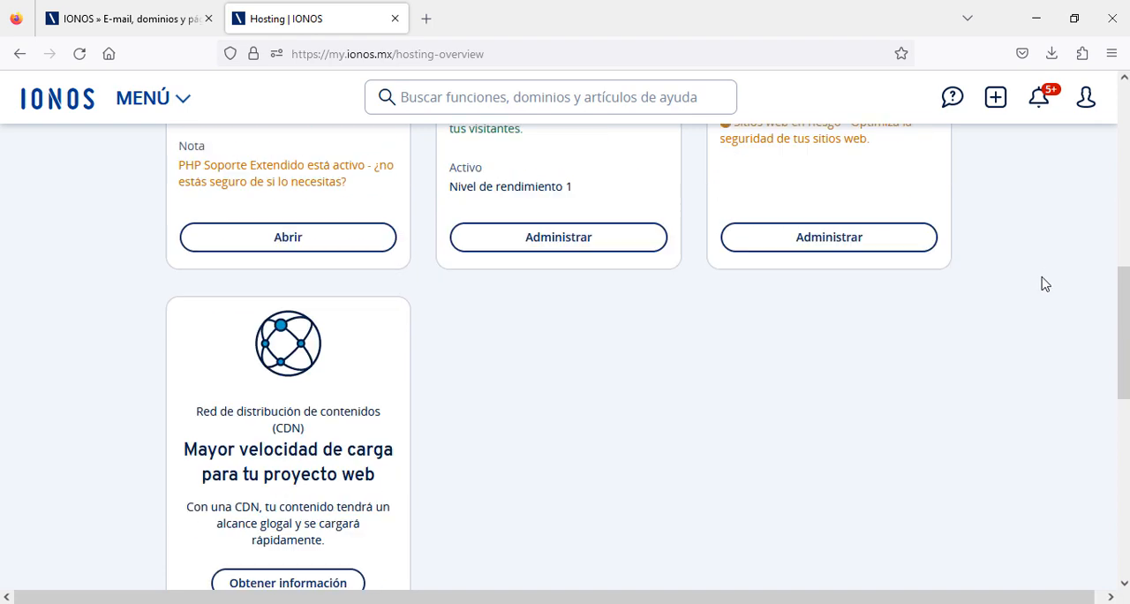
{"action": "scroll", "scroll_direction": "down", "scroll_amount": 3}
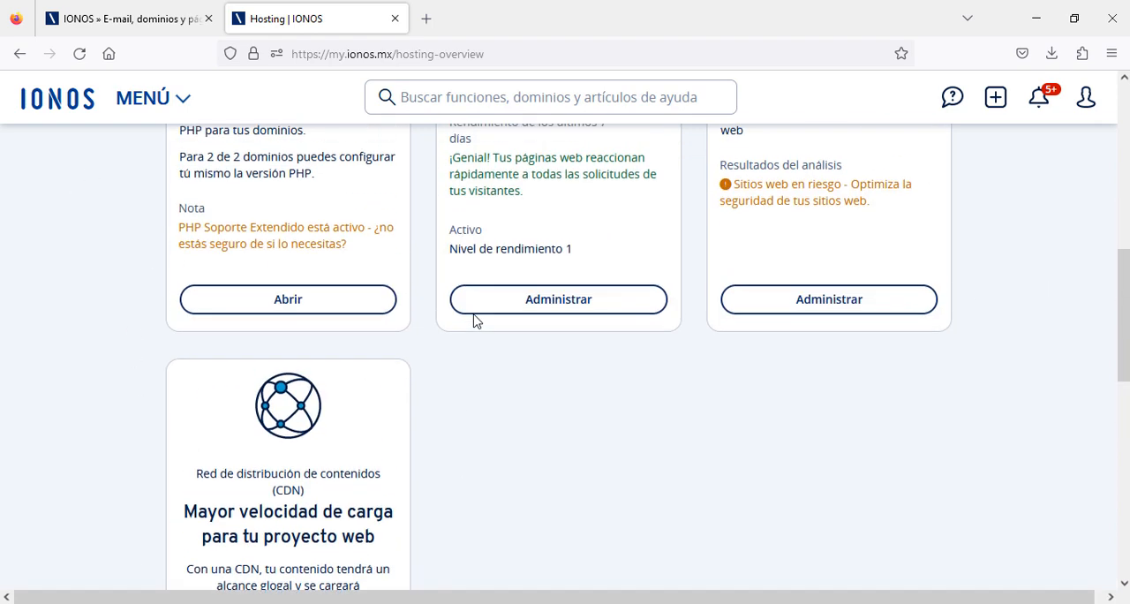
{"action": "scroll", "scroll_direction": "up", "scroll_amount": 3}
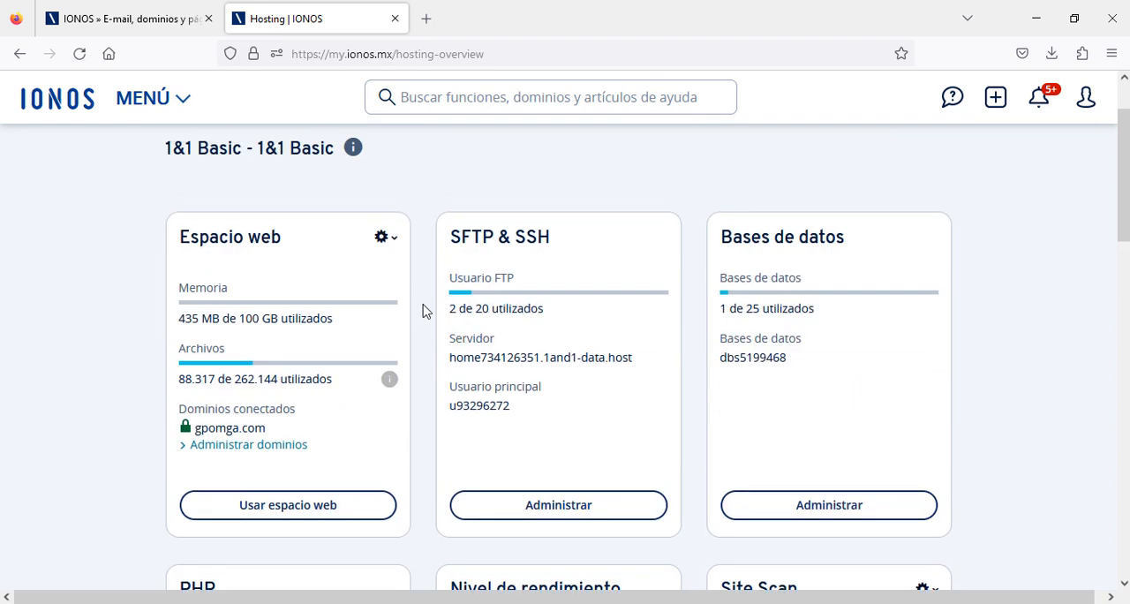
{"action": "mouse_move", "coordinate": [303, 475]}
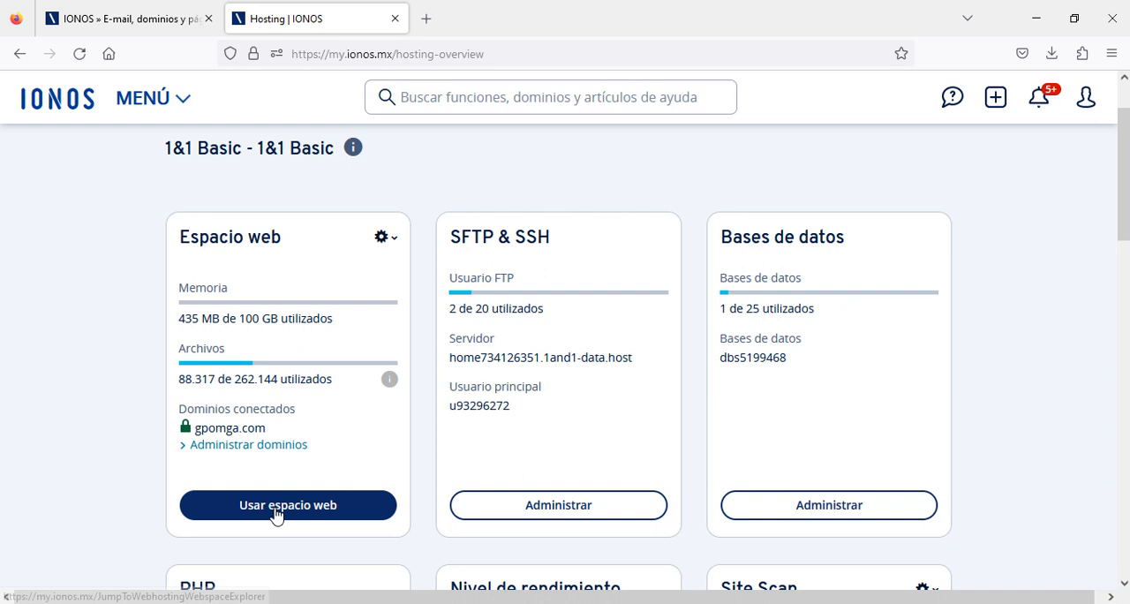
Use 'Usar espacio web' on the Espacio web card to bring up the Webspace Explorer root folders.
{"action": "left_click", "coordinate": [286, 505]}
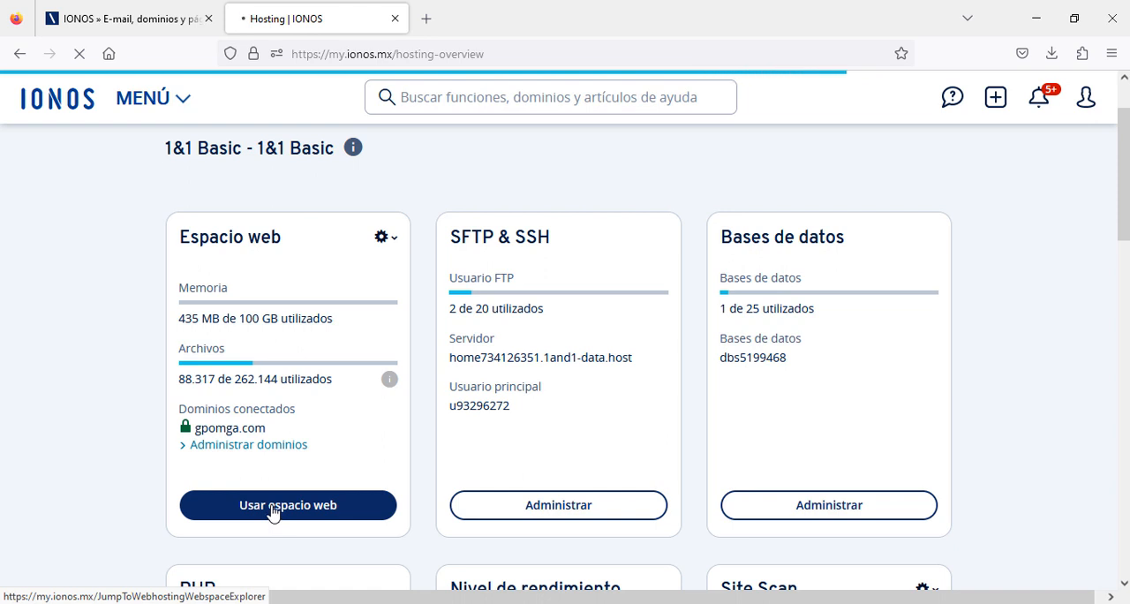
{"action": "left_click", "coordinate": [286, 505]}
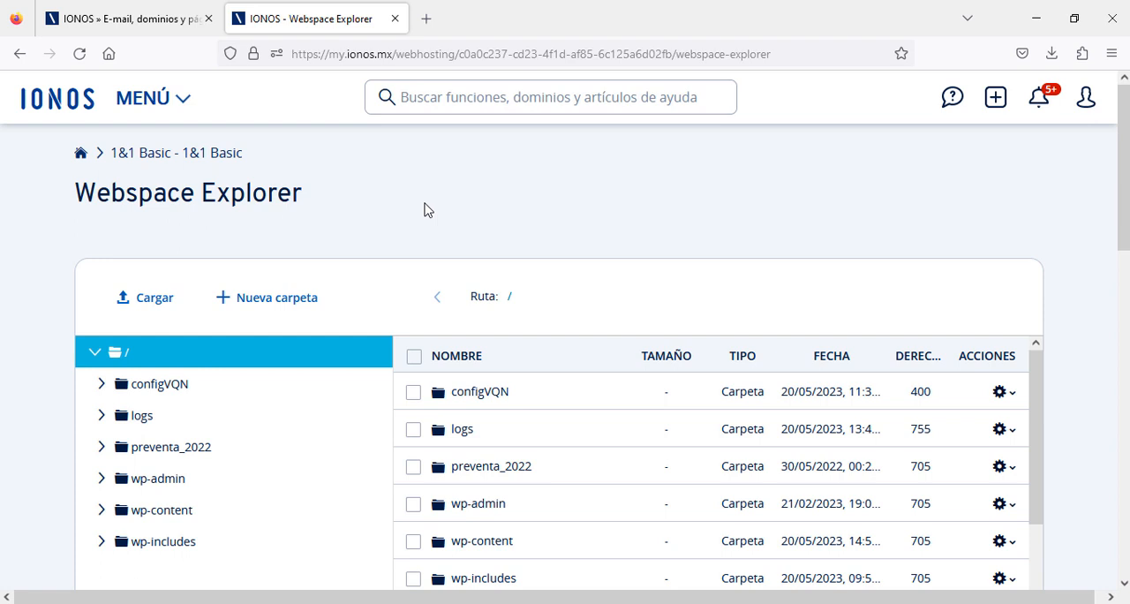
{"action": "mouse_move", "coordinate": [648, 207]}
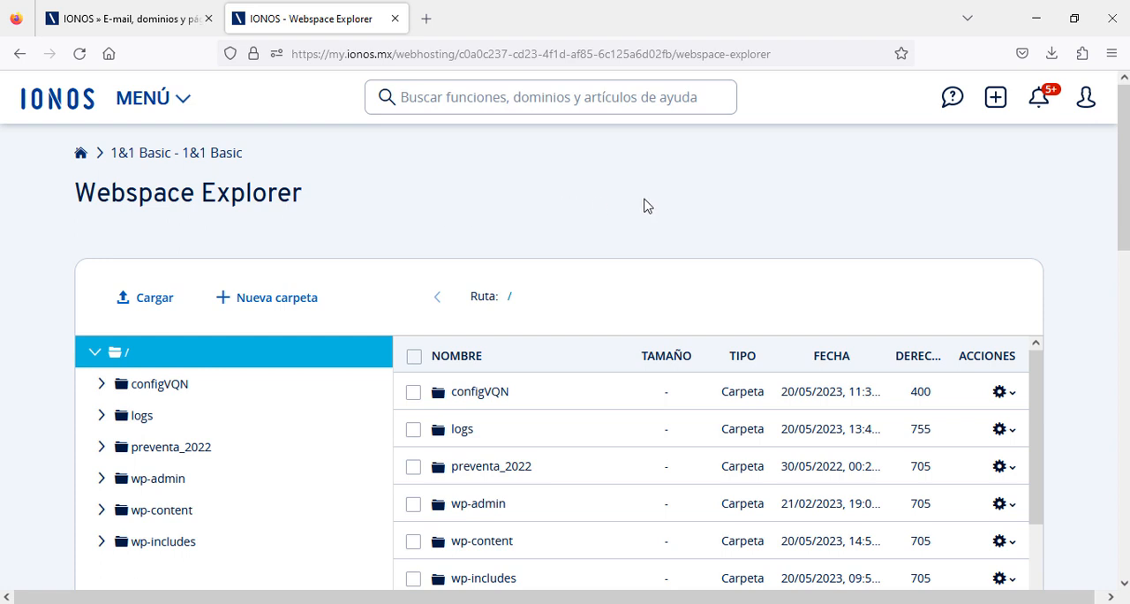
Look through the file list at the webspace root.
{"action": "scroll", "scroll_direction": "down", "scroll_amount": 3}
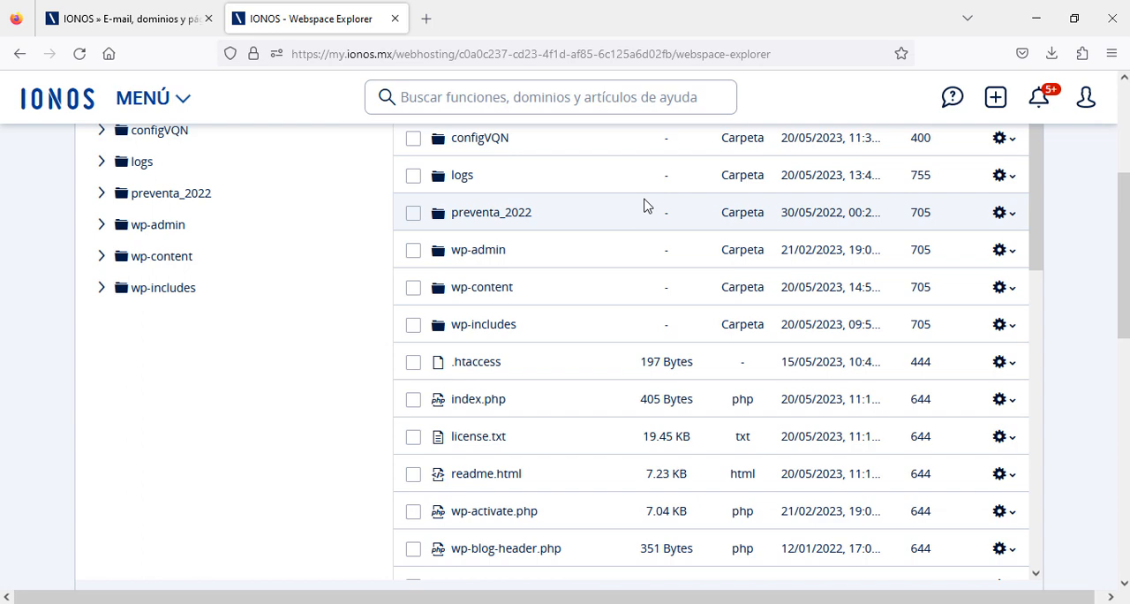
{"action": "scroll", "scroll_direction": "down", "scroll_amount": 3}
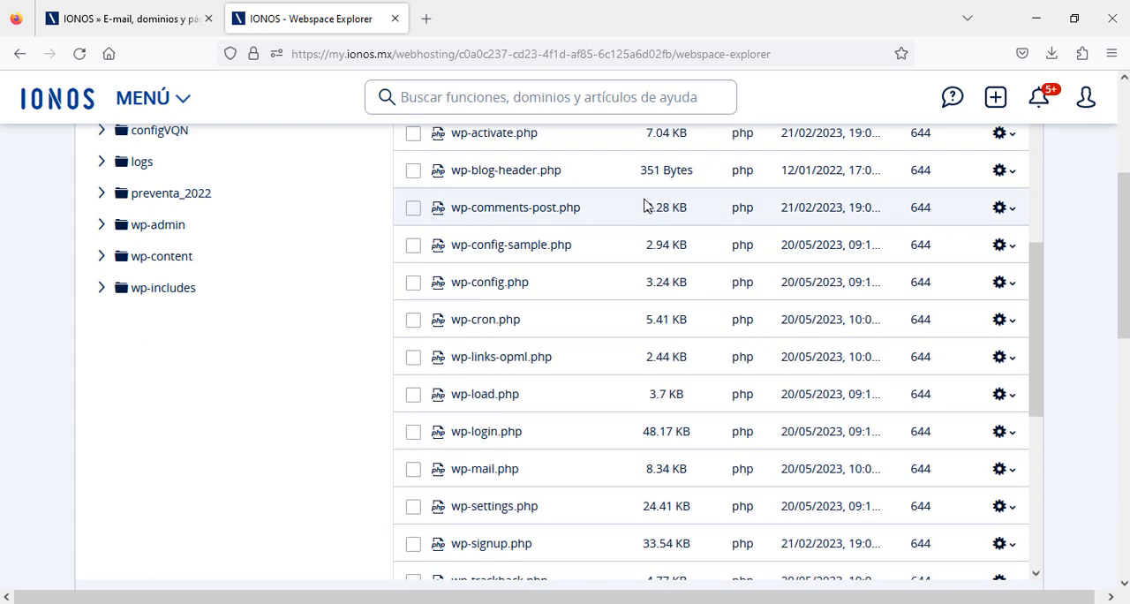
{"action": "scroll", "scroll_direction": "down", "scroll_amount": 3}
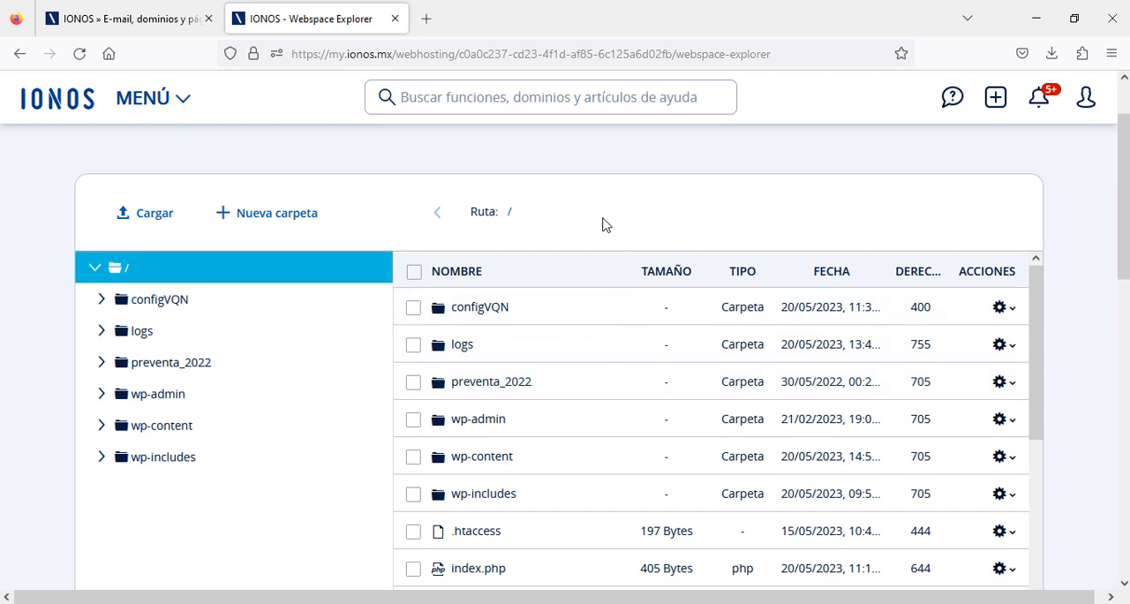
{"action": "mouse_move", "coordinate": [344, 226]}
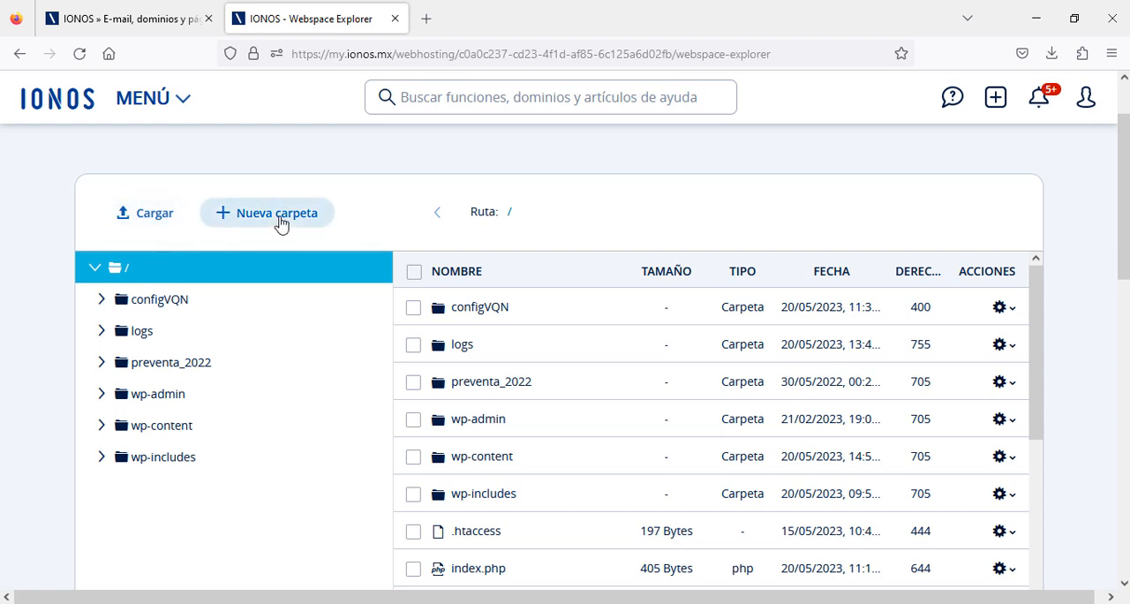
{"action": "mouse_move", "coordinate": [385, 218]}
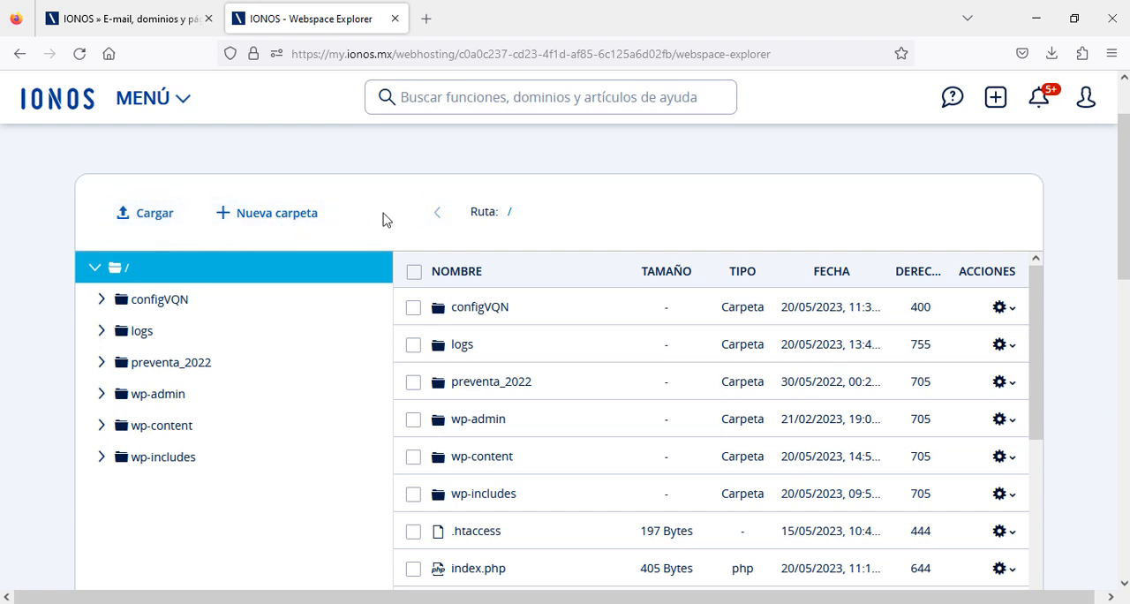
{"action": "mouse_move", "coordinate": [569, 219]}
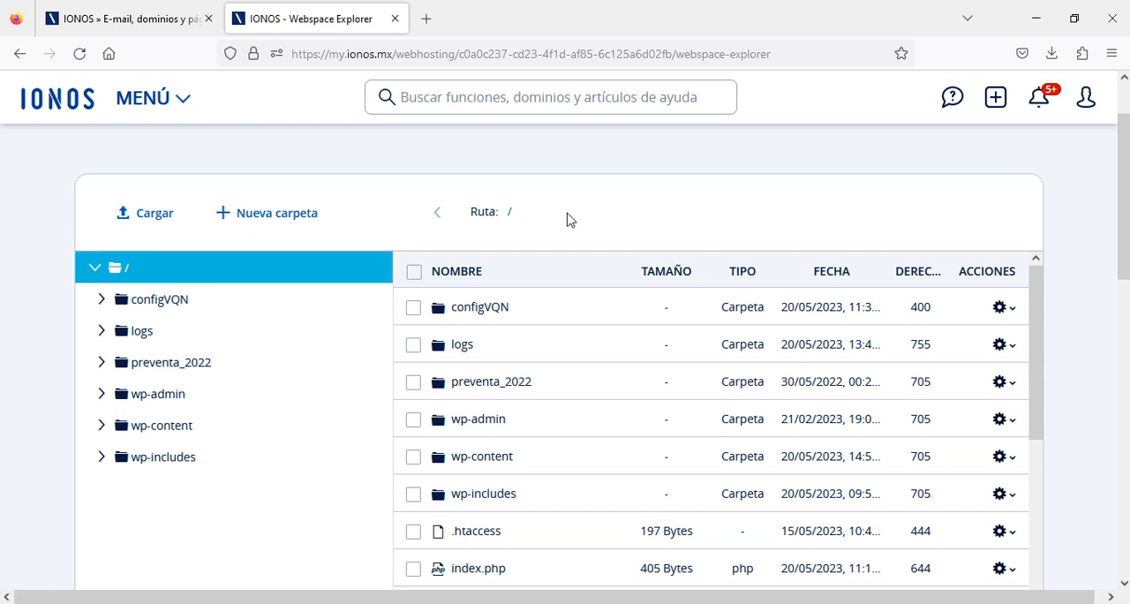
{"action": "mouse_move", "coordinate": [132, 349]}
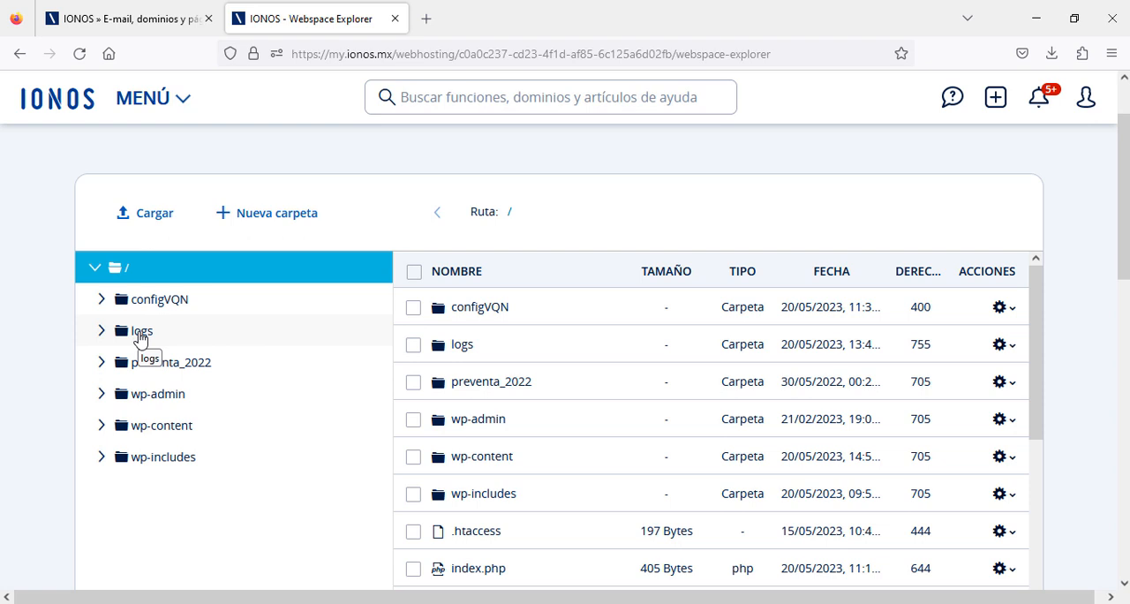
Review the logs folder contents: forensic, access log archives, ftp.log, sftp.log and traffic.db.
{"action": "left_click", "coordinate": [140, 330]}
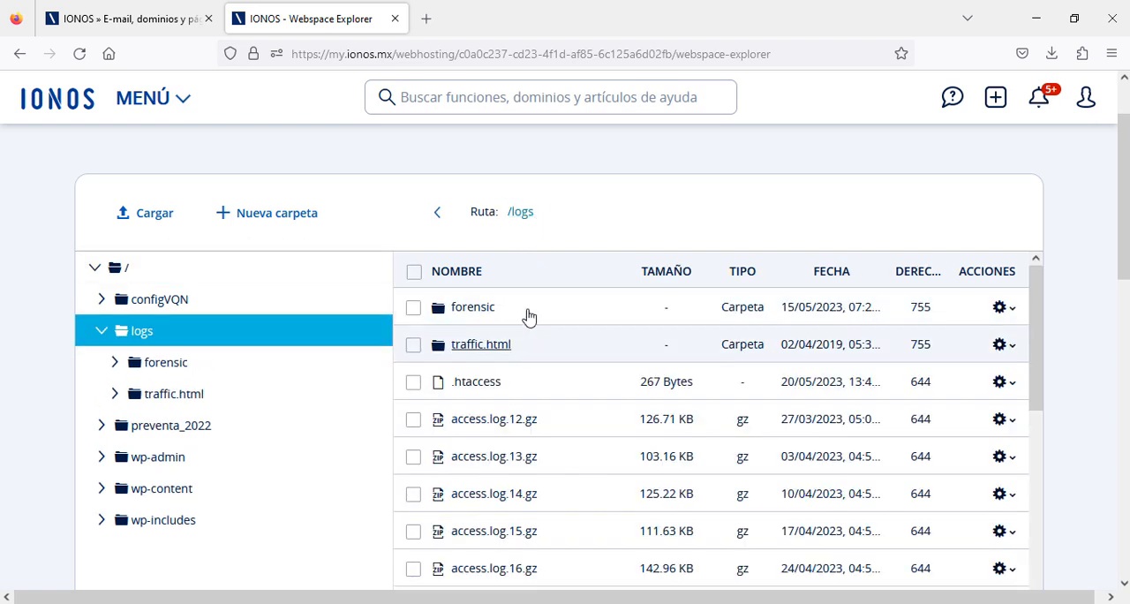
{"action": "mouse_move", "coordinate": [495, 418]}
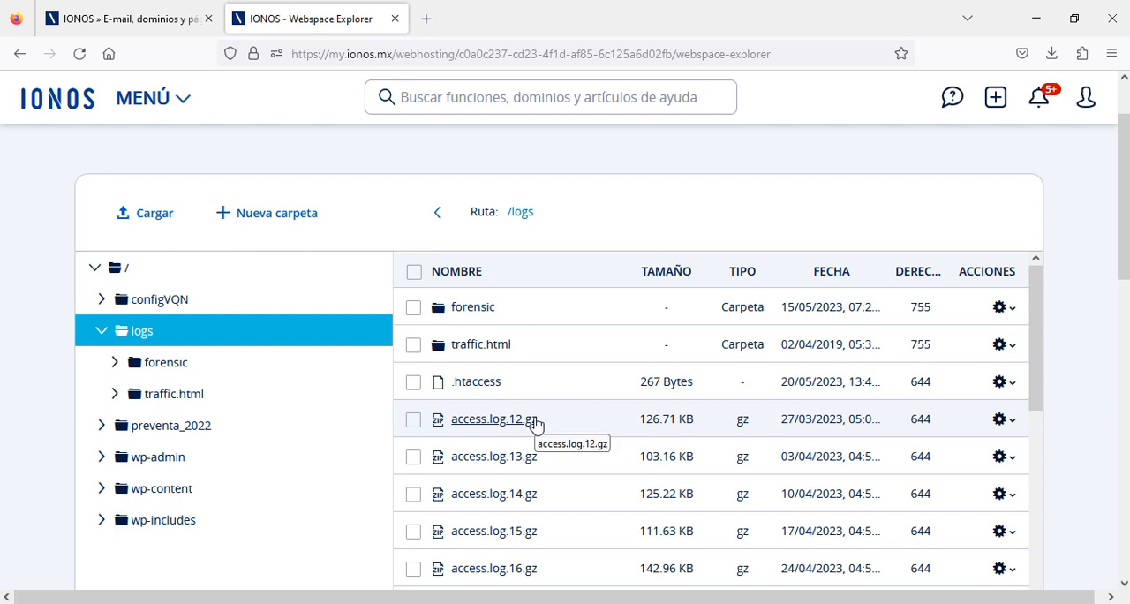
{"action": "scroll", "scroll_direction": "down", "scroll_amount": 3}
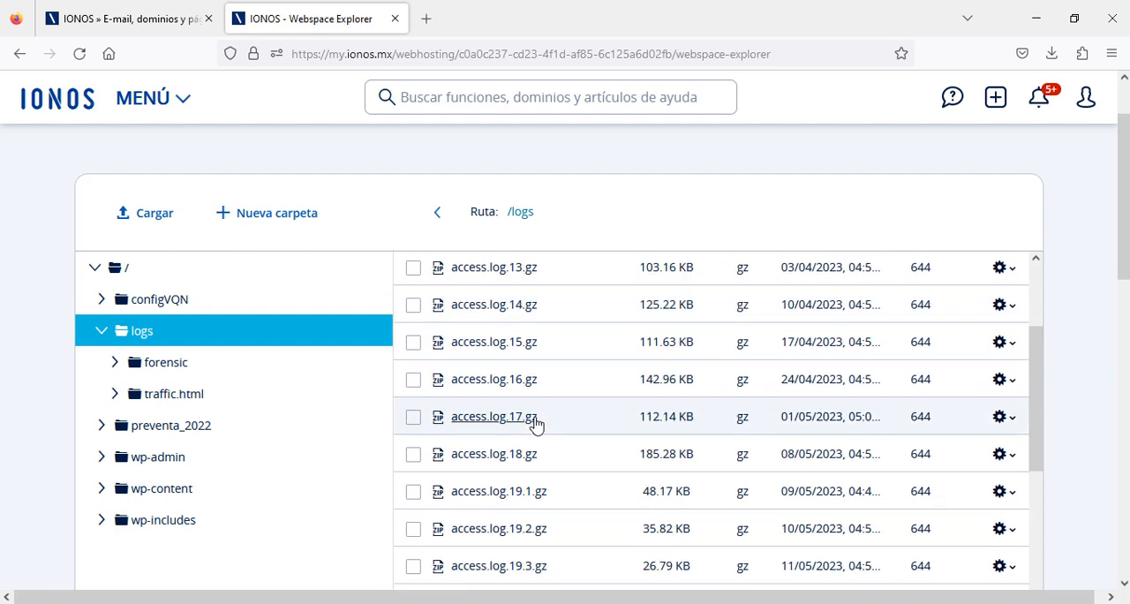
{"action": "scroll", "scroll_direction": "down", "scroll_amount": 3}
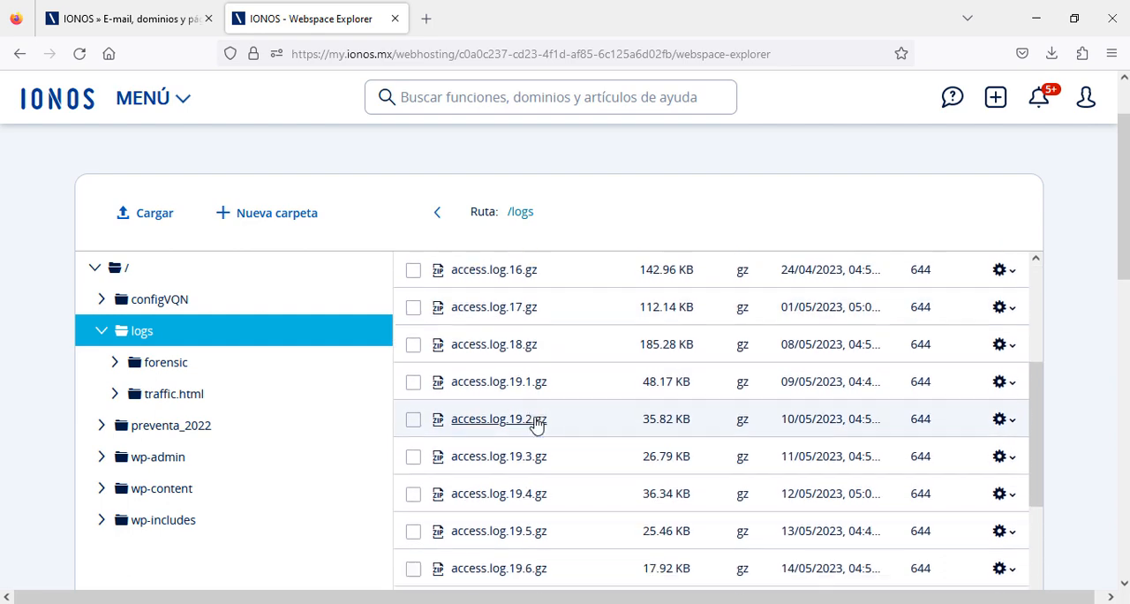
{"action": "scroll", "scroll_direction": "down", "scroll_amount": 3}
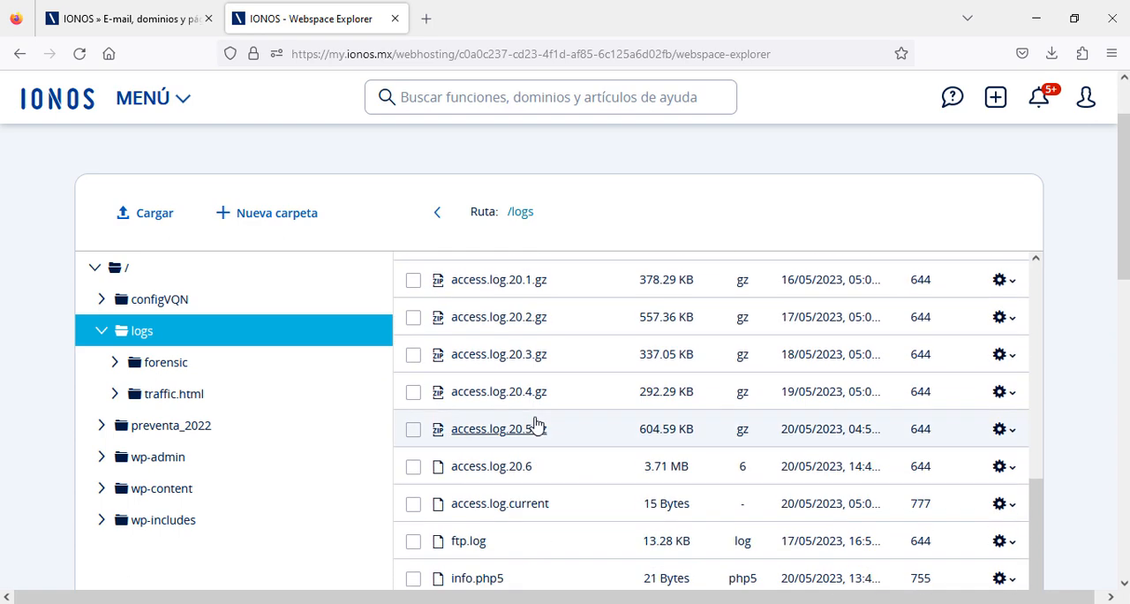
{"action": "scroll", "scroll_direction": "down", "scroll_amount": 3}
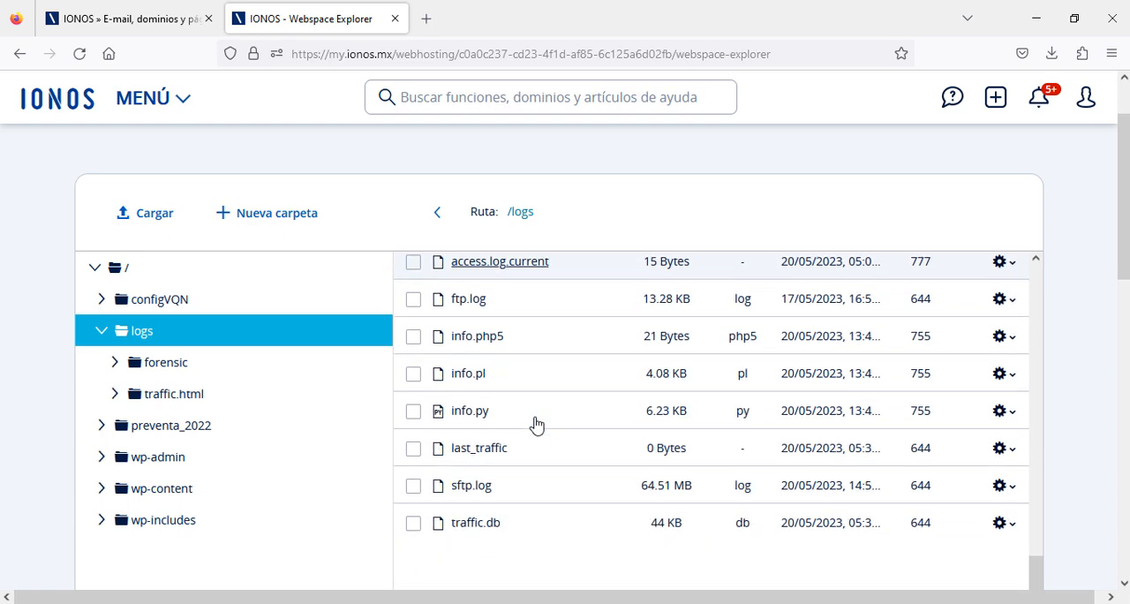
{"action": "scroll", "scroll_direction": "down", "scroll_amount": 3}
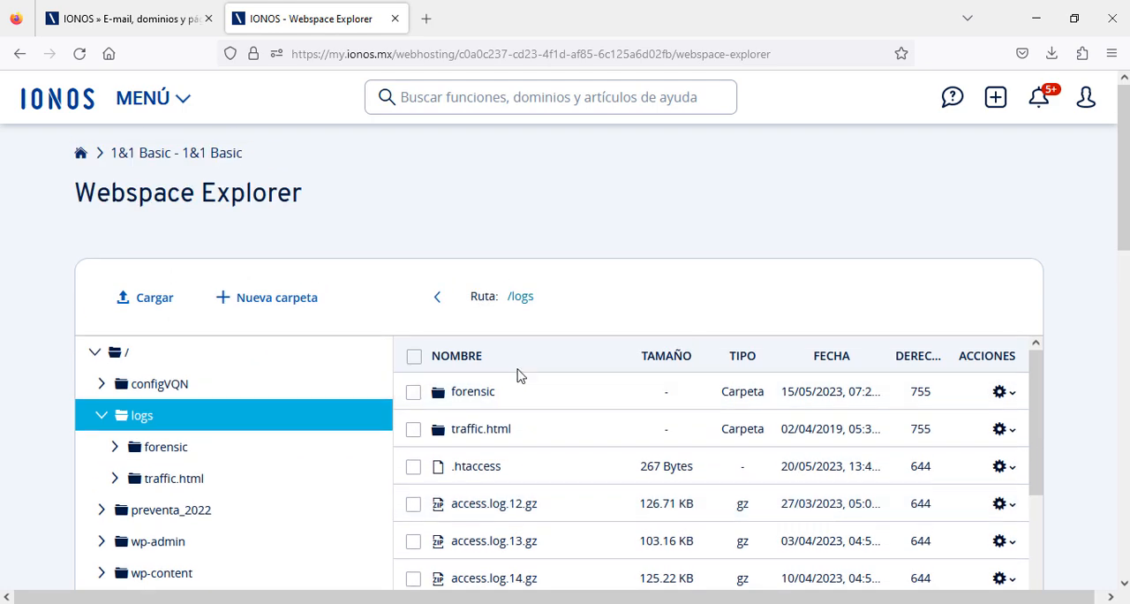
{"action": "scroll", "scroll_direction": "down", "scroll_amount": 3}
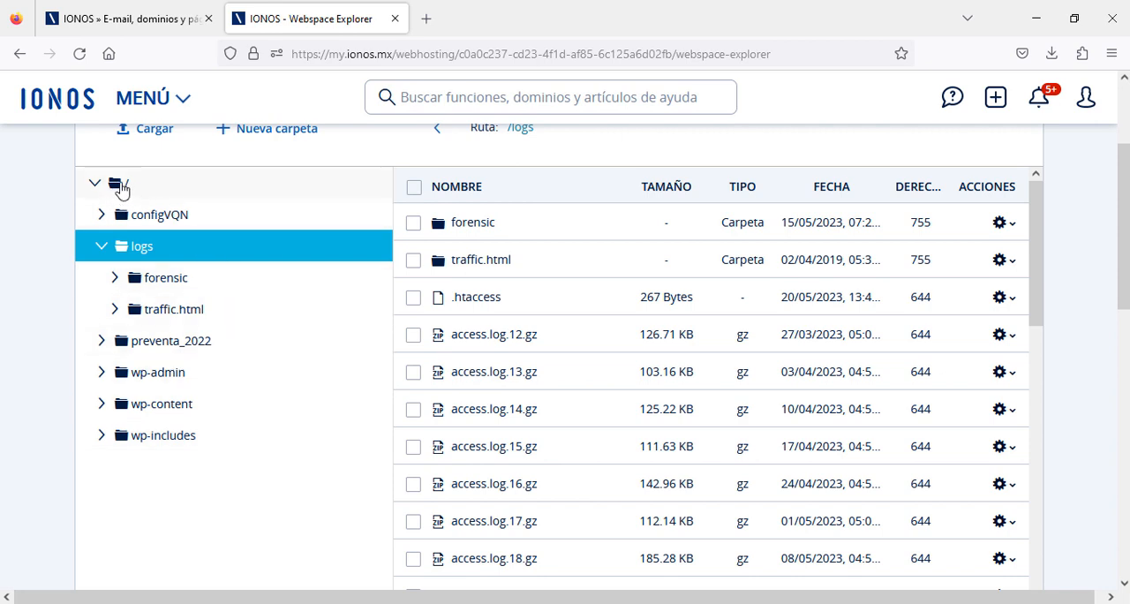
Return to the root '/' folder and review WordPress files such as wp-config.php and wp-login.php.
{"action": "left_click", "coordinate": [115, 184]}
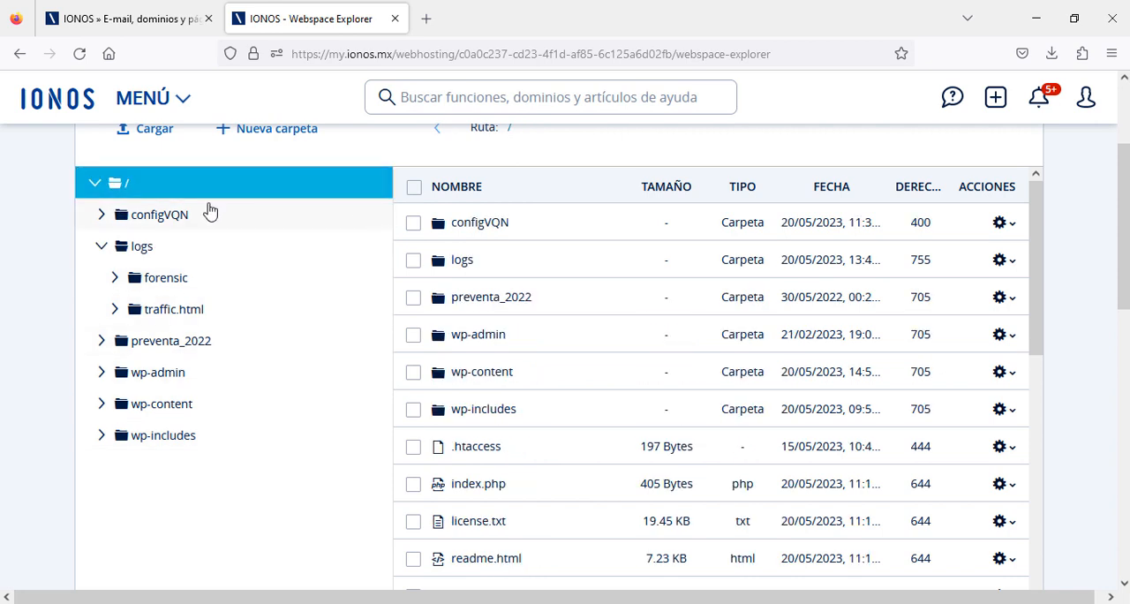
{"action": "mouse_move", "coordinate": [543, 385]}
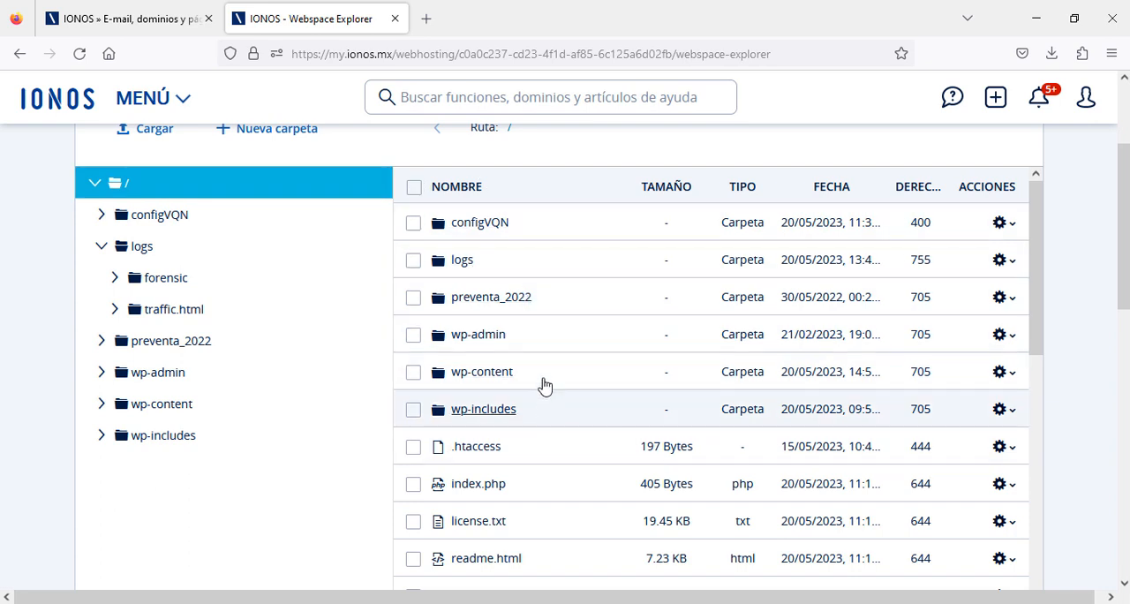
{"action": "mouse_move", "coordinate": [639, 424]}
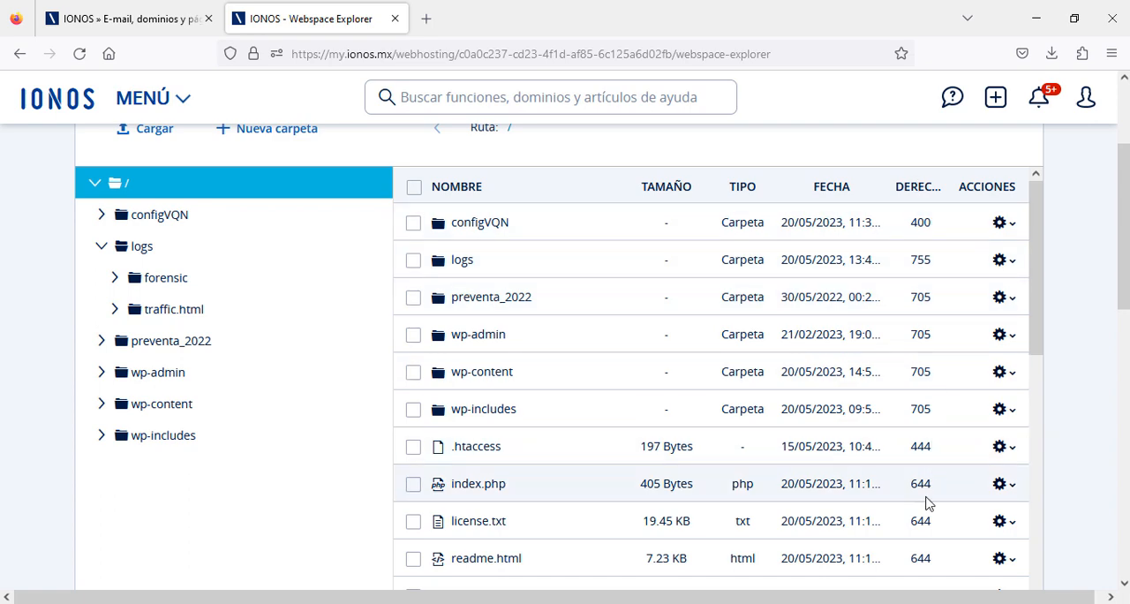
{"action": "scroll", "scroll_direction": "down", "scroll_amount": 3}
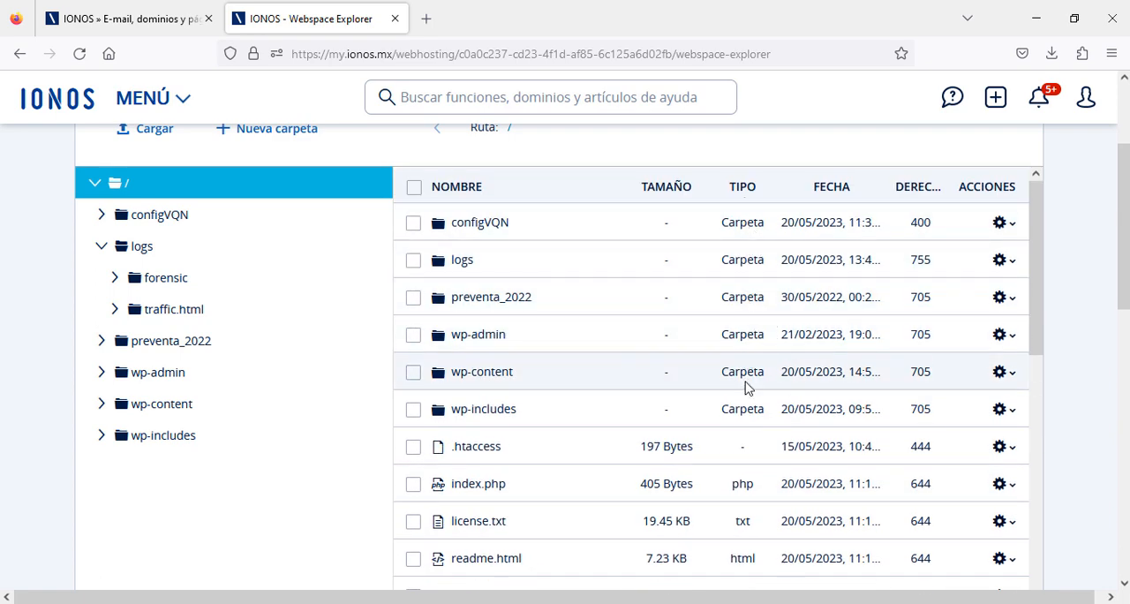
{"action": "mouse_move", "coordinate": [734, 260]}
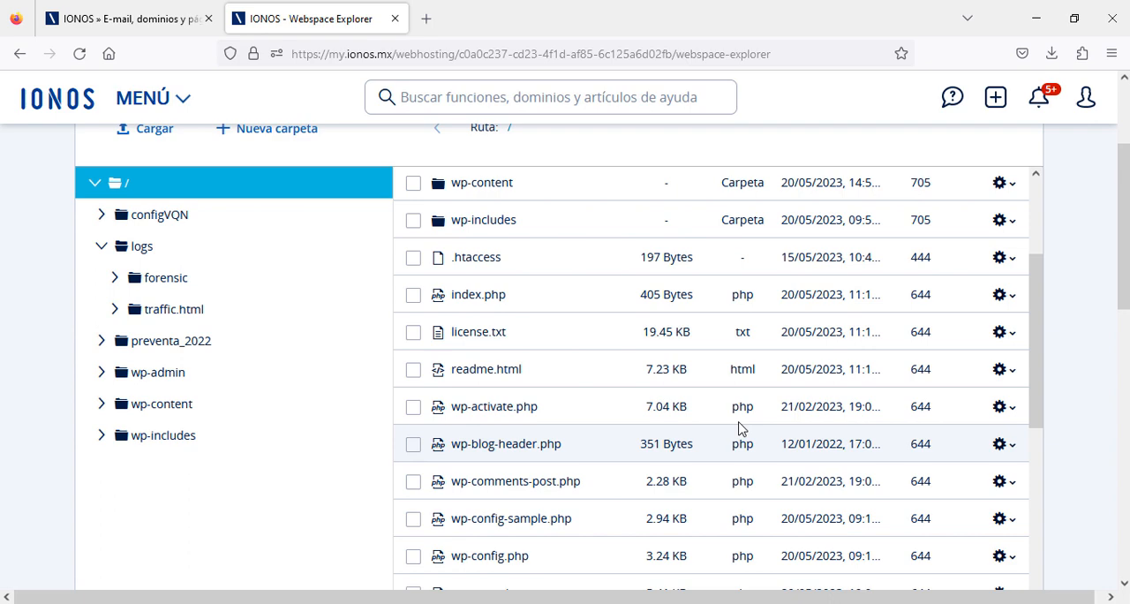
{"action": "scroll", "scroll_direction": "down", "scroll_amount": 3}
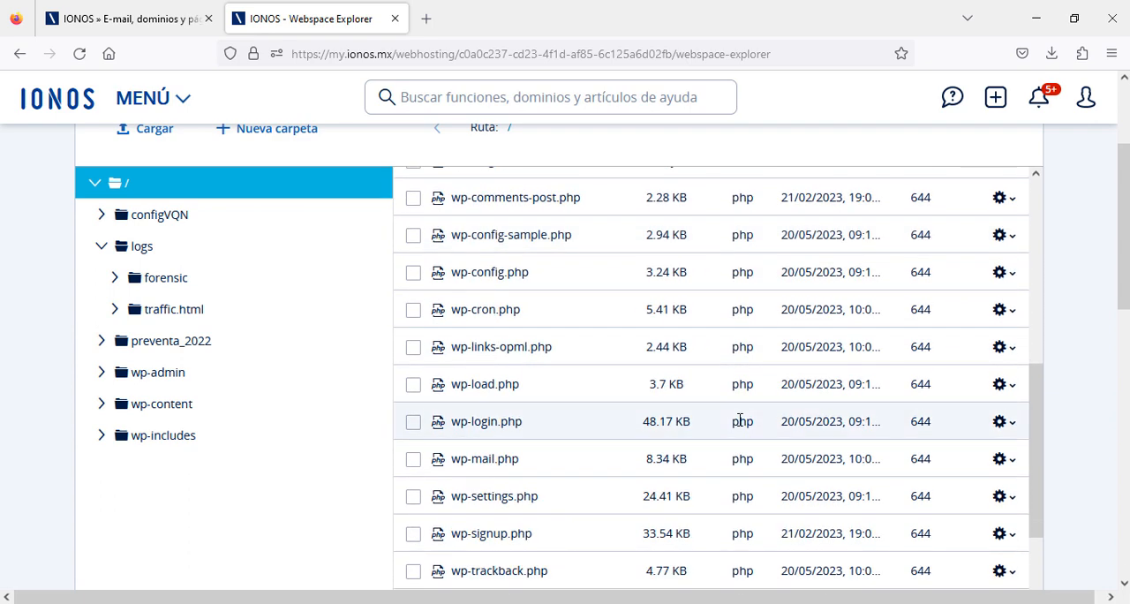
{"action": "scroll", "scroll_direction": "down", "scroll_amount": 3}
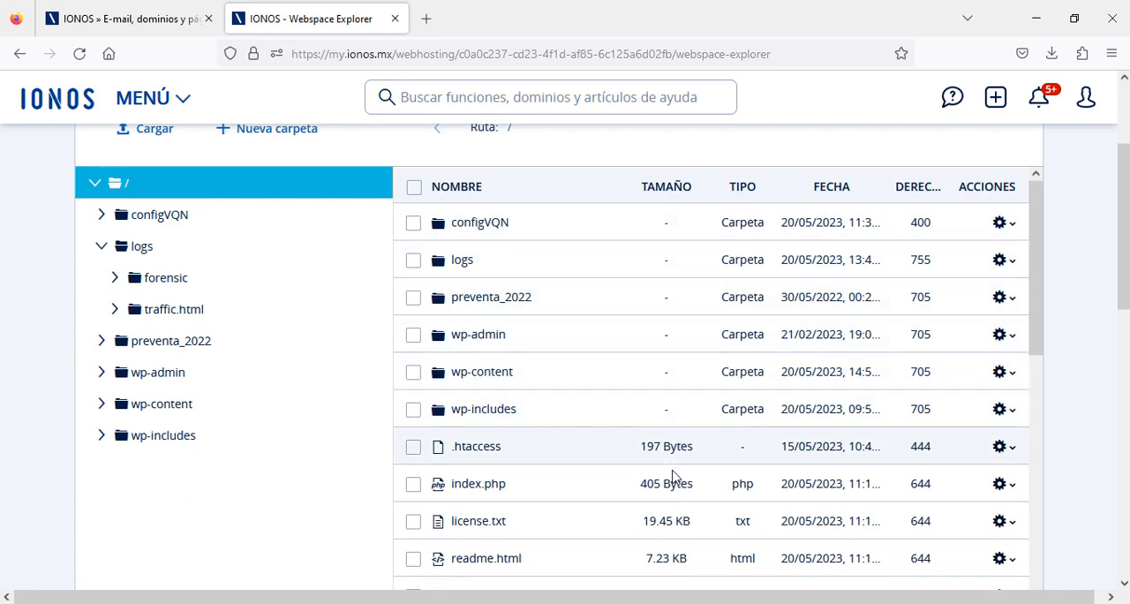
{"action": "scroll", "scroll_direction": "down", "scroll_amount": 3}
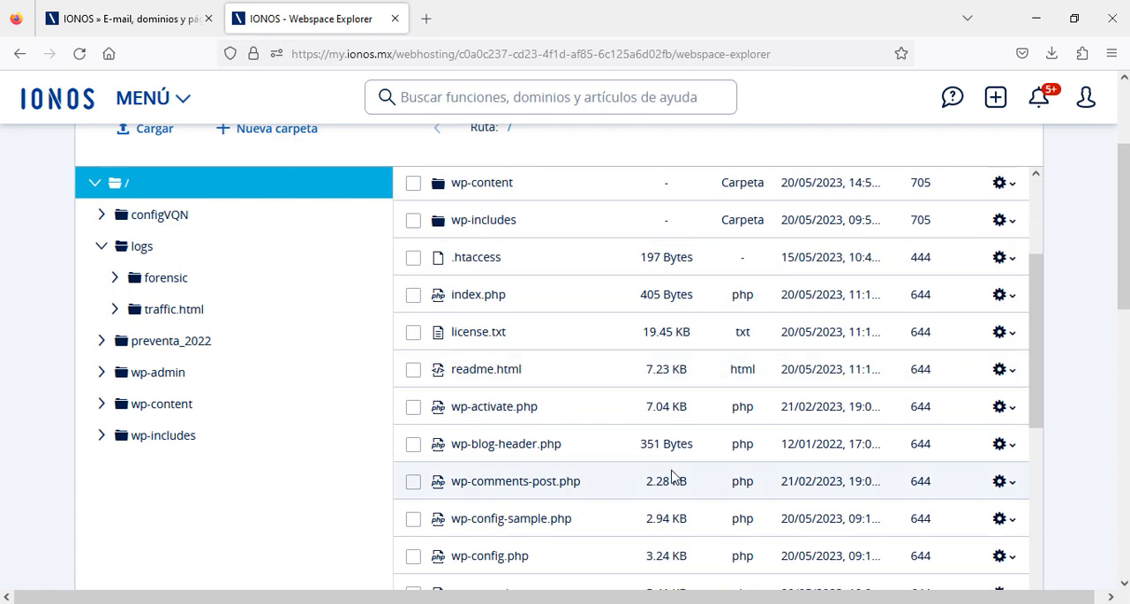
{"action": "scroll", "scroll_direction": "down", "scroll_amount": 3}
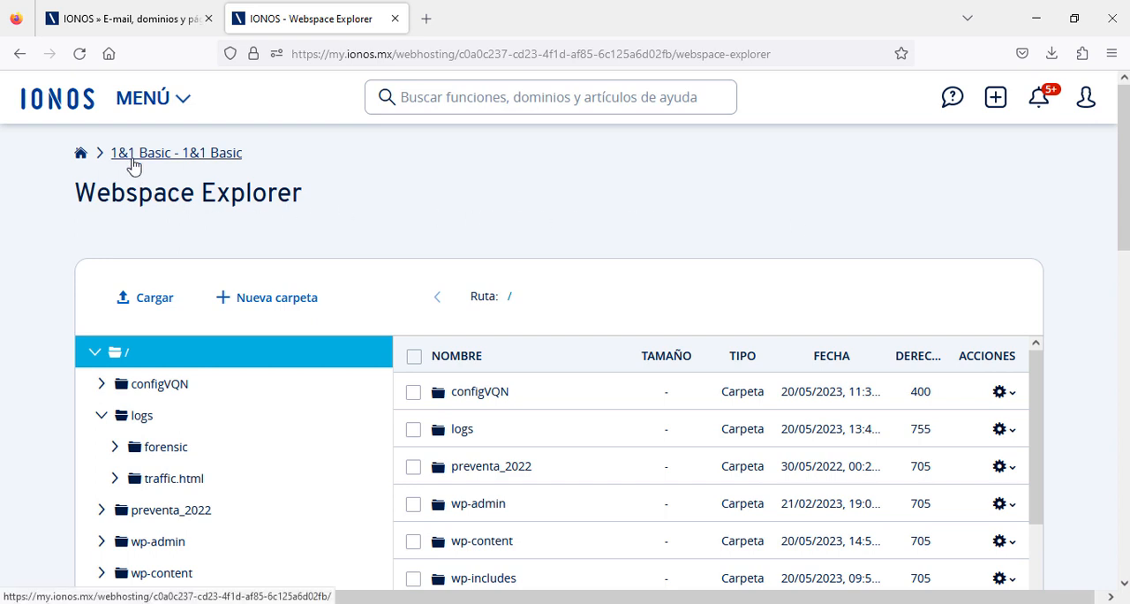
Review the web space, SFTP, database, PHP and Site Scan cards, then choose Administrar on Bases de datos.
{"action": "left_click", "coordinate": [145, 154]}
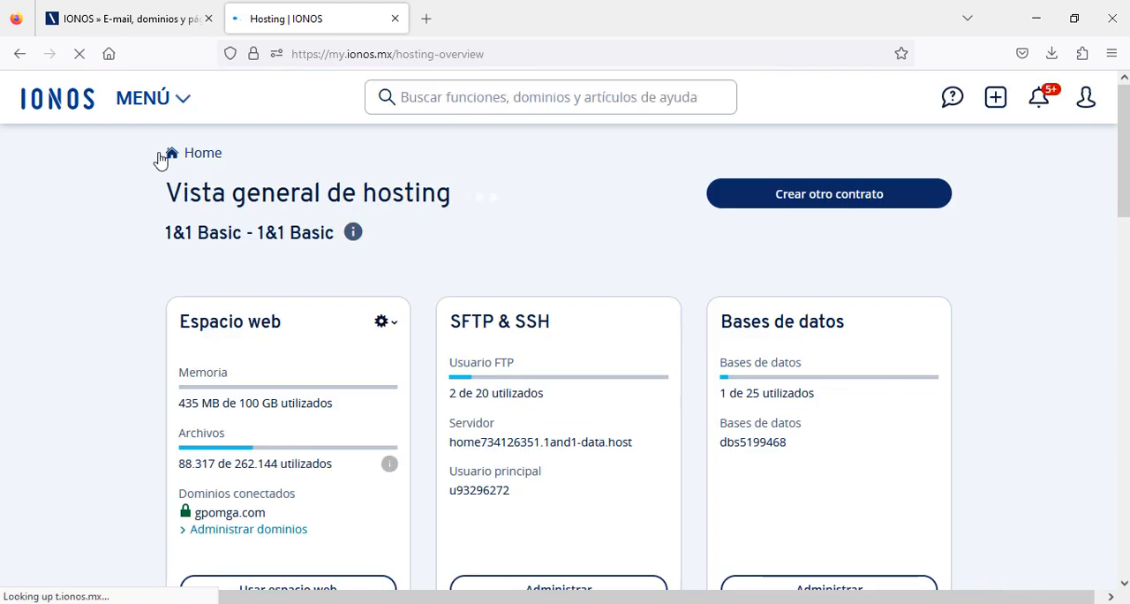
{"action": "left_click_drag", "start_coordinate": [211, 192], "coordinate": [451, 192]}
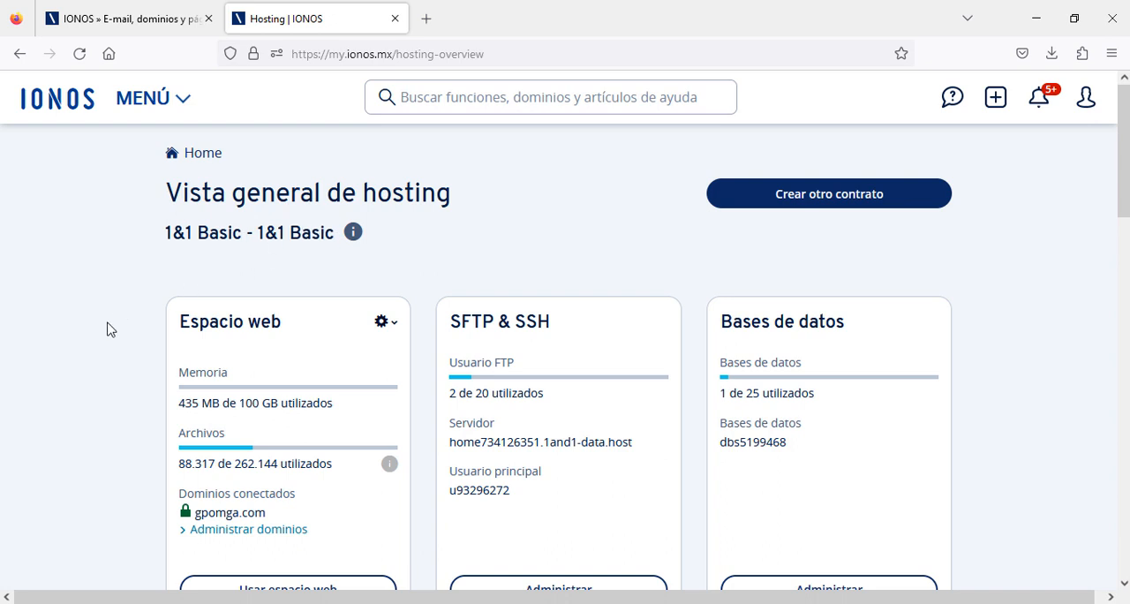
{"action": "mouse_move", "coordinate": [132, 409]}
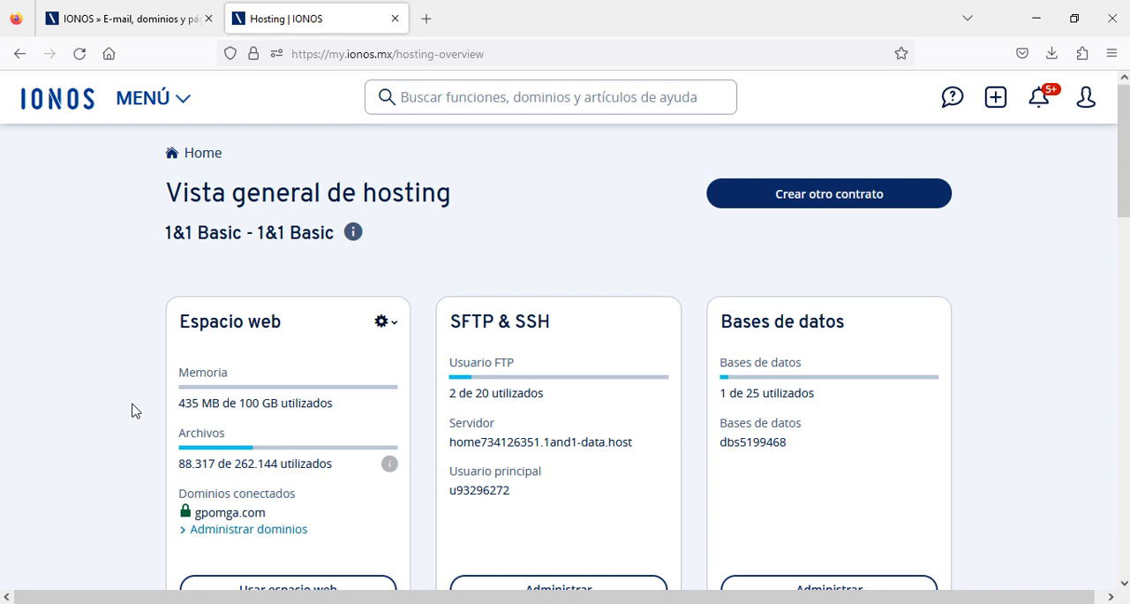
{"action": "scroll", "scroll_direction": "down", "scroll_amount": 3}
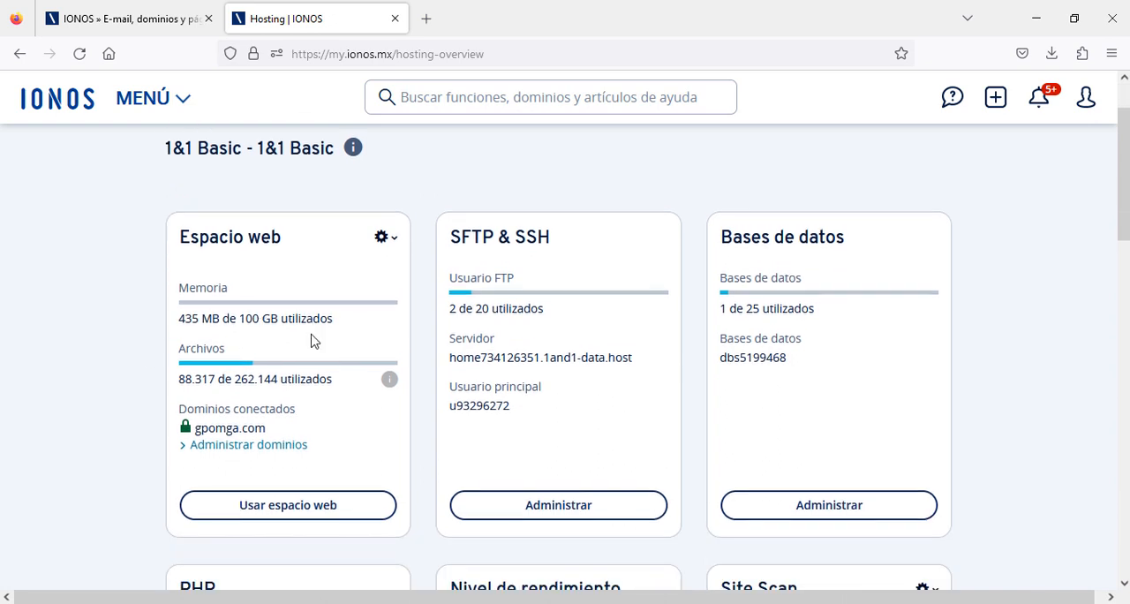
{"action": "mouse_move", "coordinate": [615, 356]}
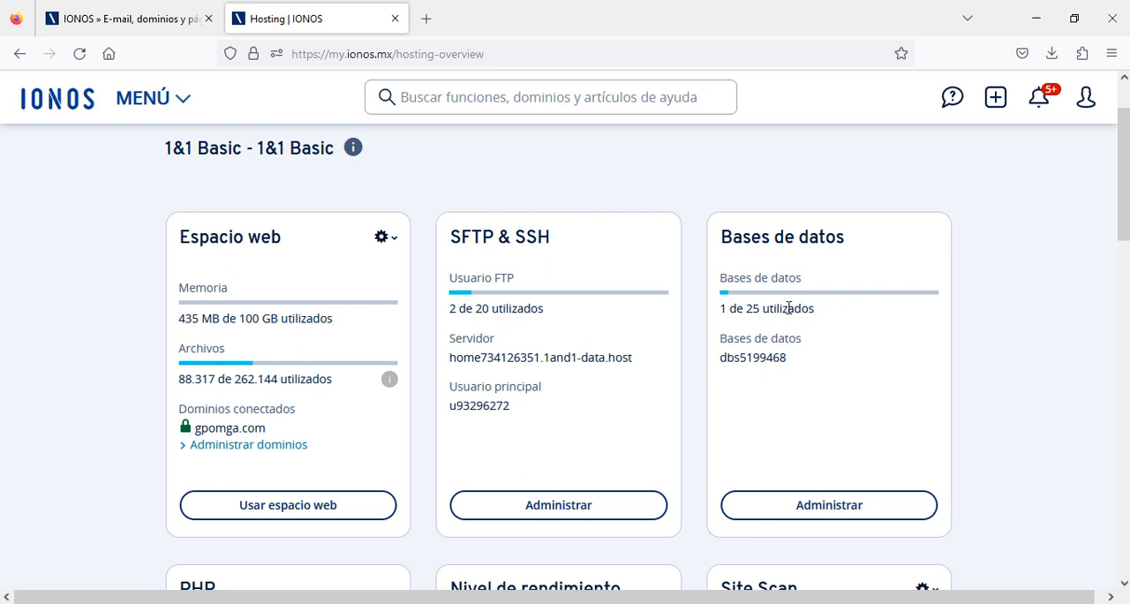
{"action": "scroll", "scroll_direction": "down", "scroll_amount": 3}
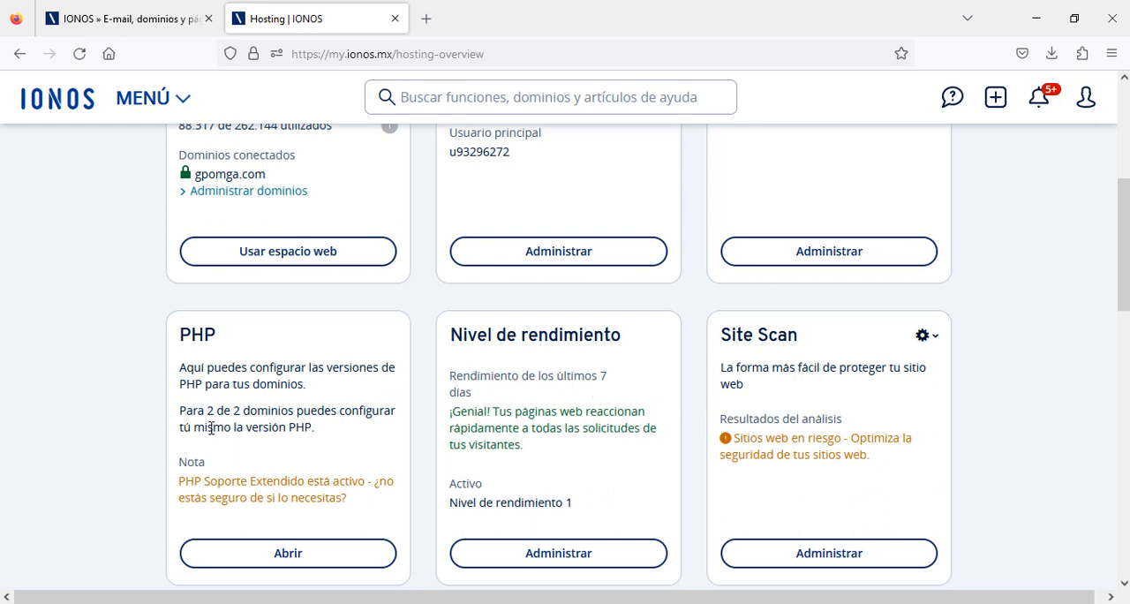
{"action": "mouse_move", "coordinate": [893, 397]}
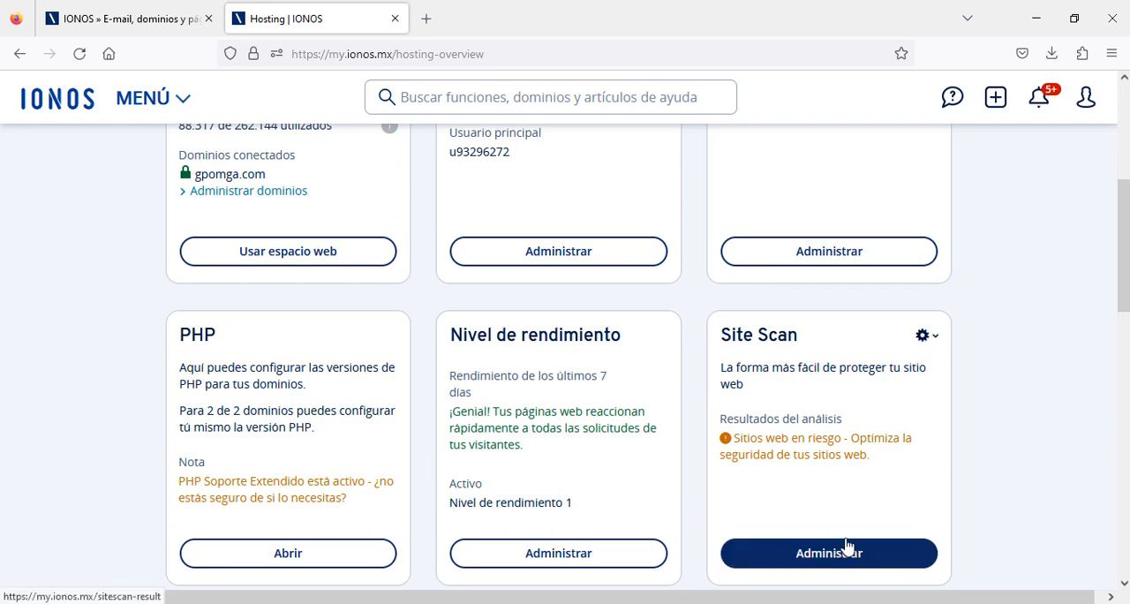
{"action": "scroll", "scroll_direction": "up", "scroll_amount": 3}
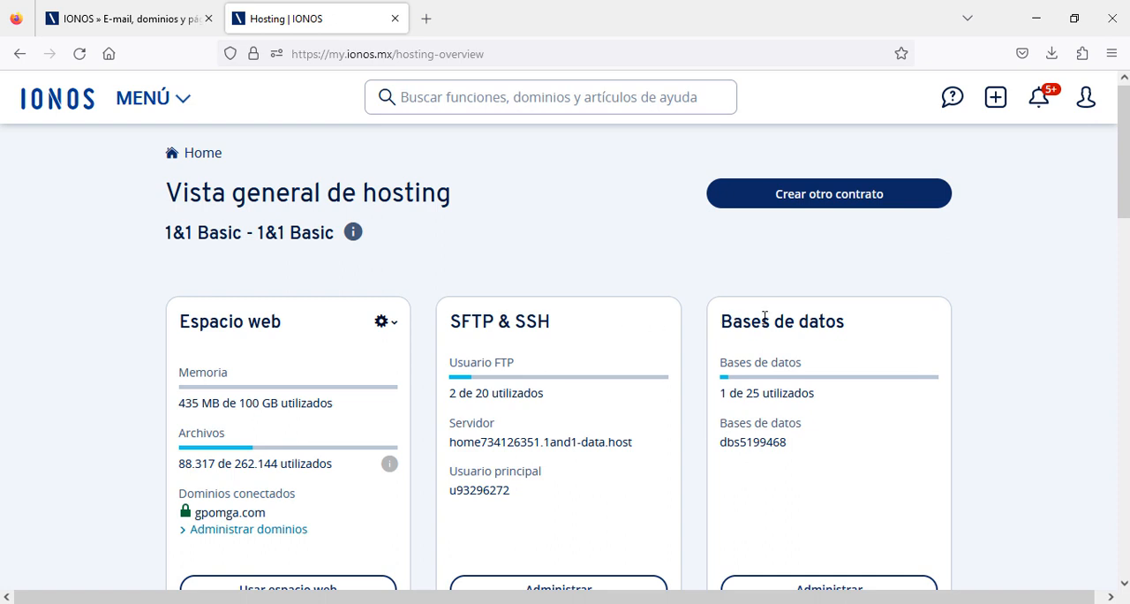
{"action": "scroll", "scroll_direction": "down", "scroll_amount": 3}
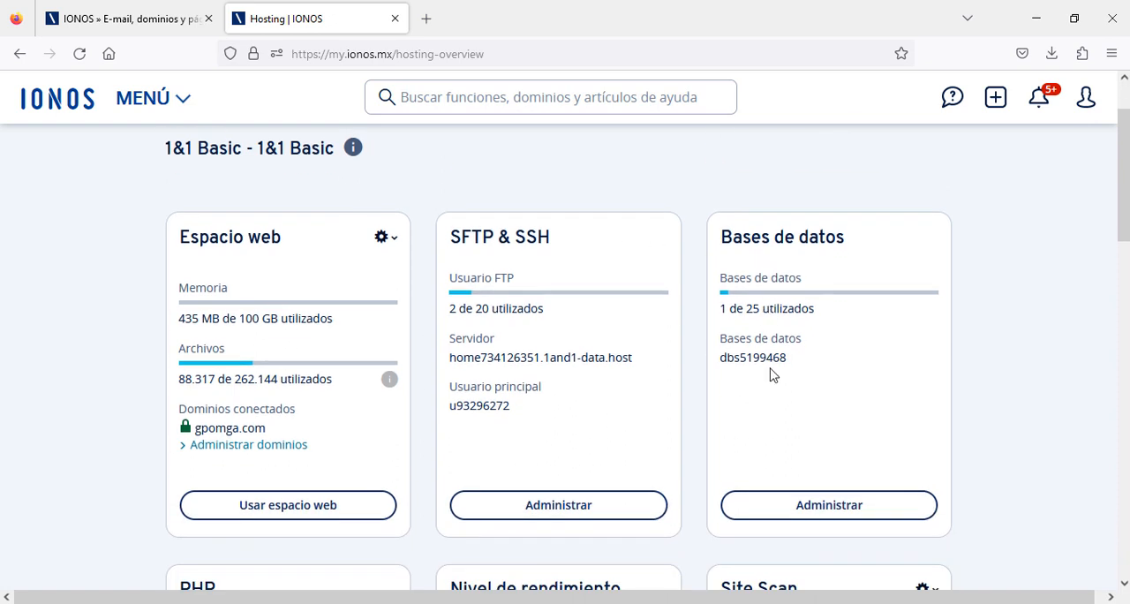
{"action": "left_click", "coordinate": [829, 505]}
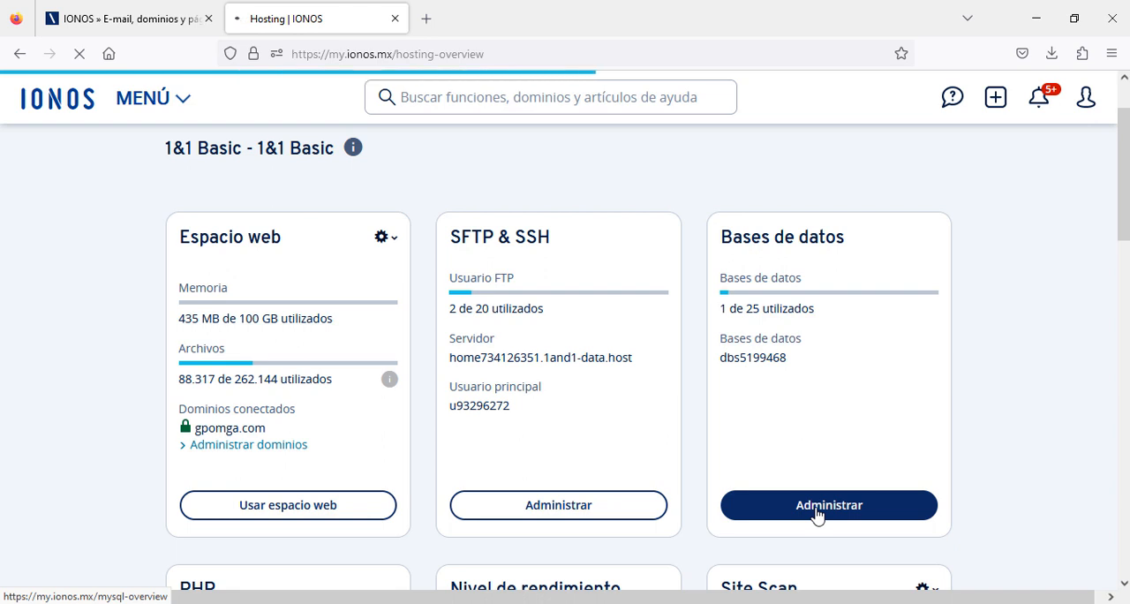
View the MySQL 5.7 database dbs5199468 using 112 MB of 2 GB and launch it in phpMyAdmin.
{"action": "left_click", "coordinate": [828, 505]}
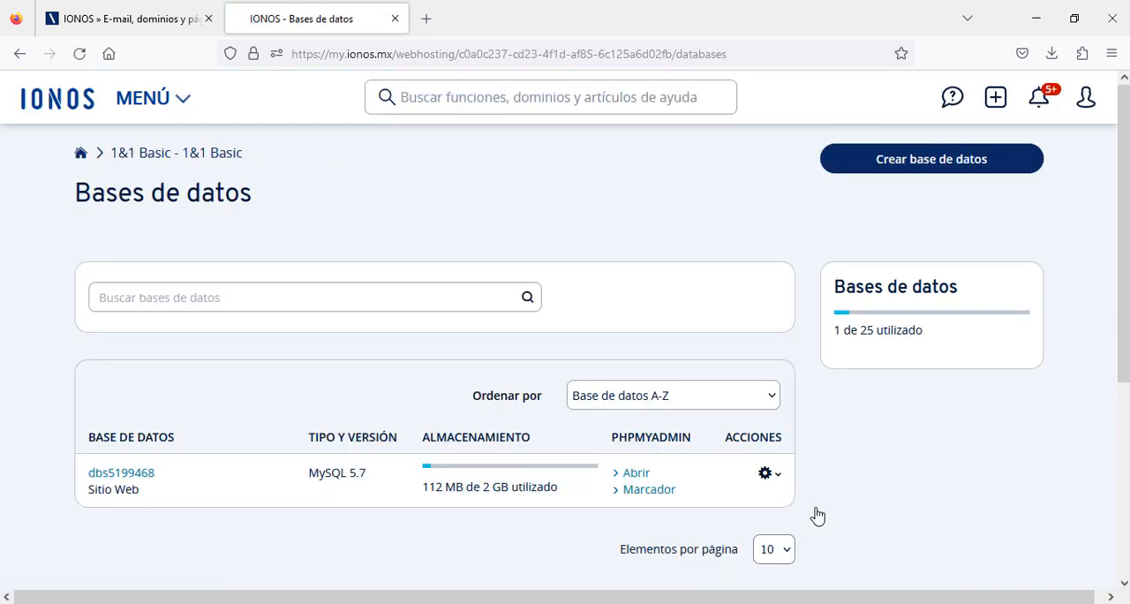
{"action": "mouse_move", "coordinate": [314, 375]}
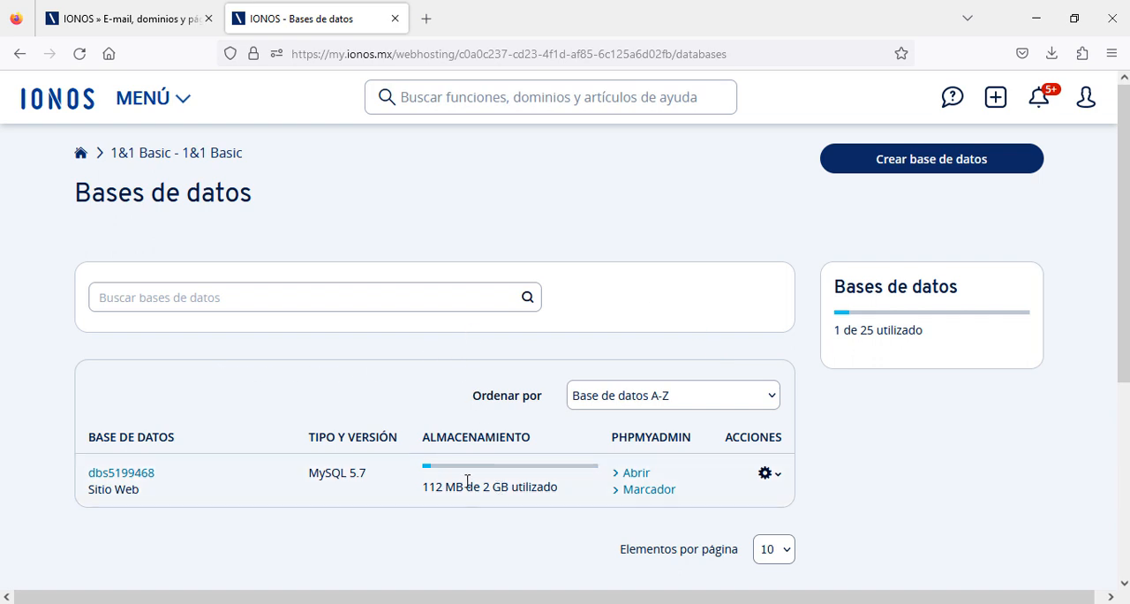
{"action": "mouse_move", "coordinate": [269, 494]}
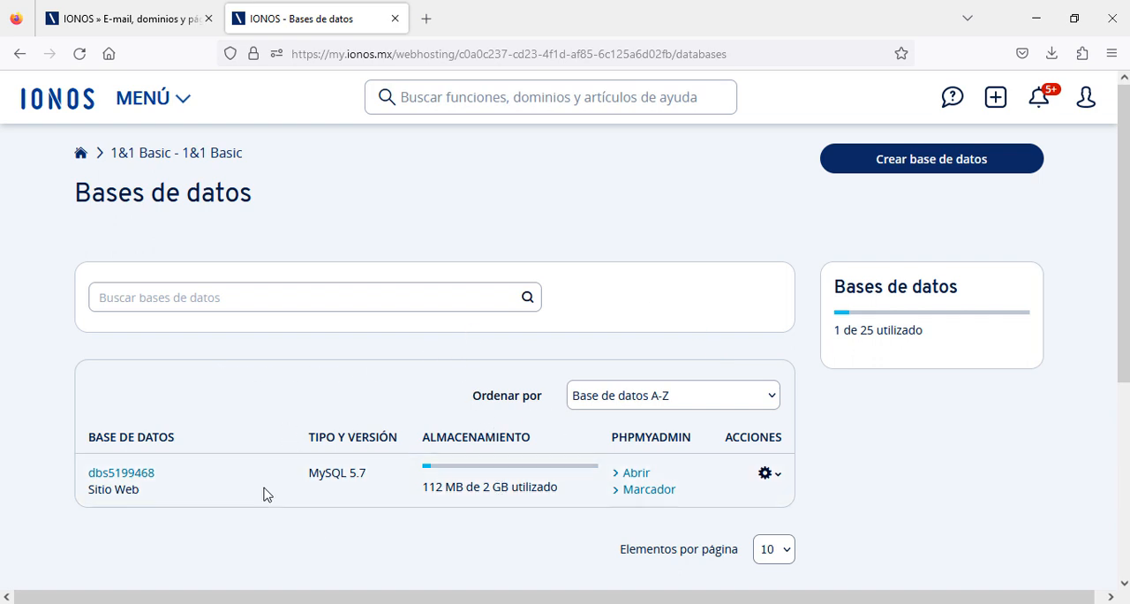
{"action": "mouse_move", "coordinate": [316, 456]}
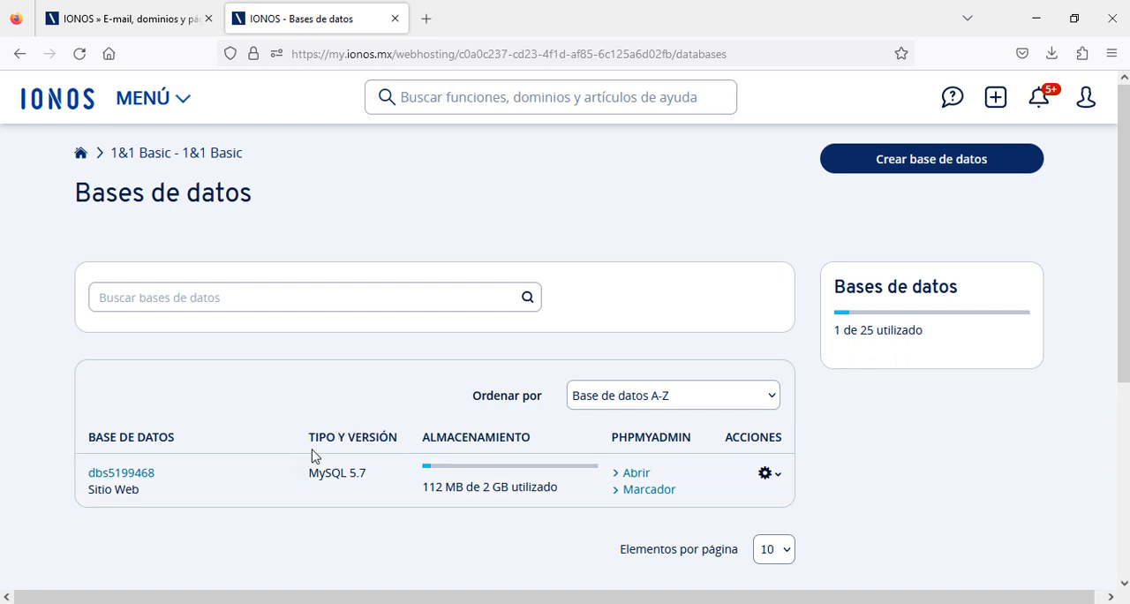
{"action": "mouse_move", "coordinate": [371, 519]}
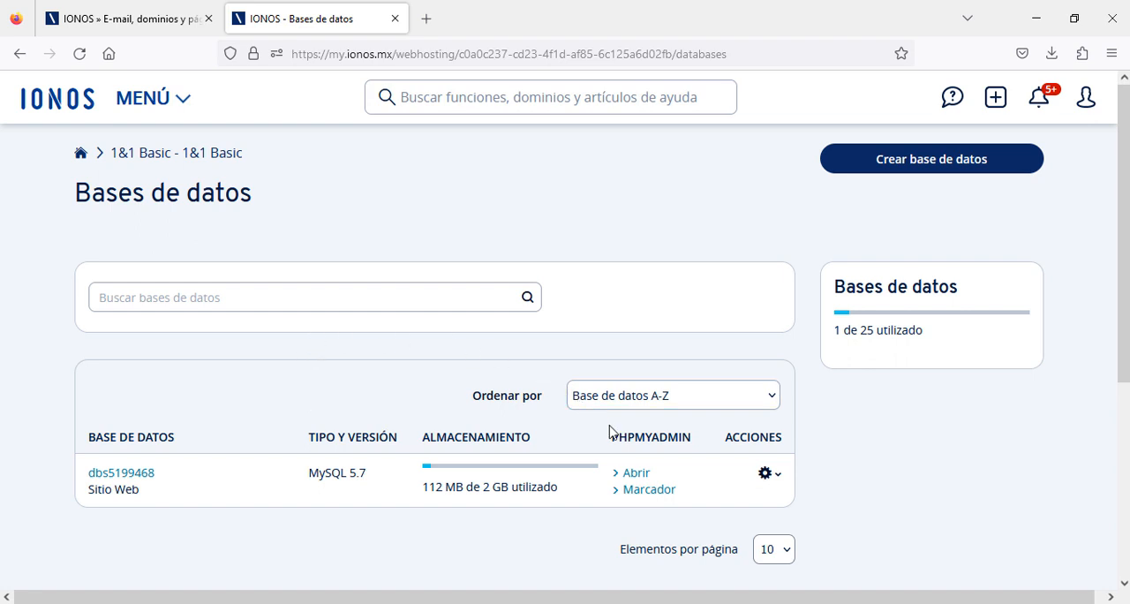
{"action": "left_click", "coordinate": [632, 473]}
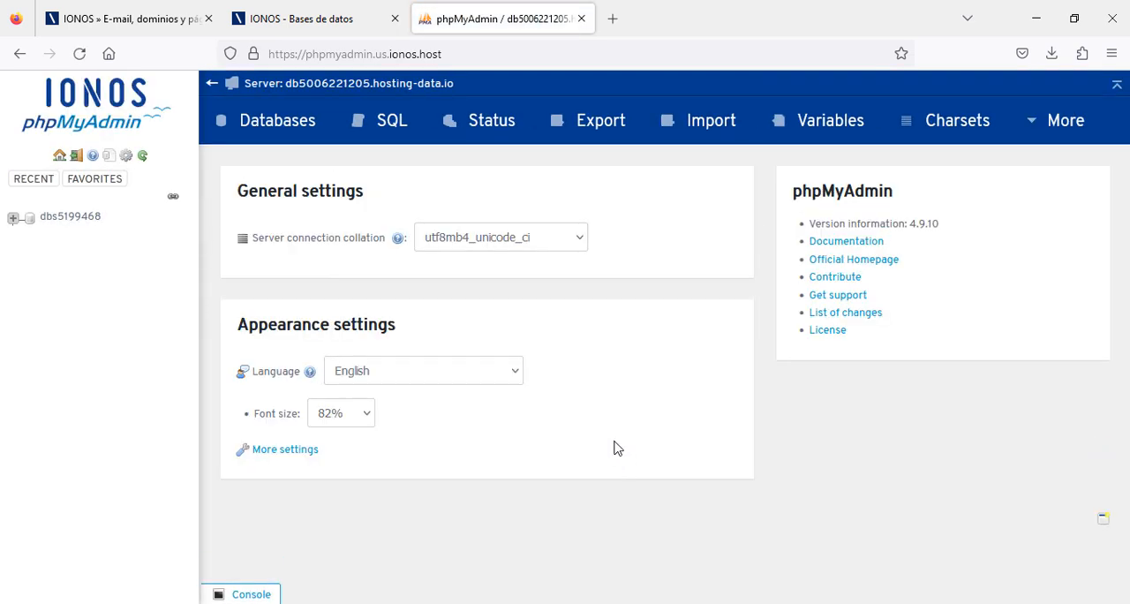
{"action": "mouse_move", "coordinate": [35, 92]}
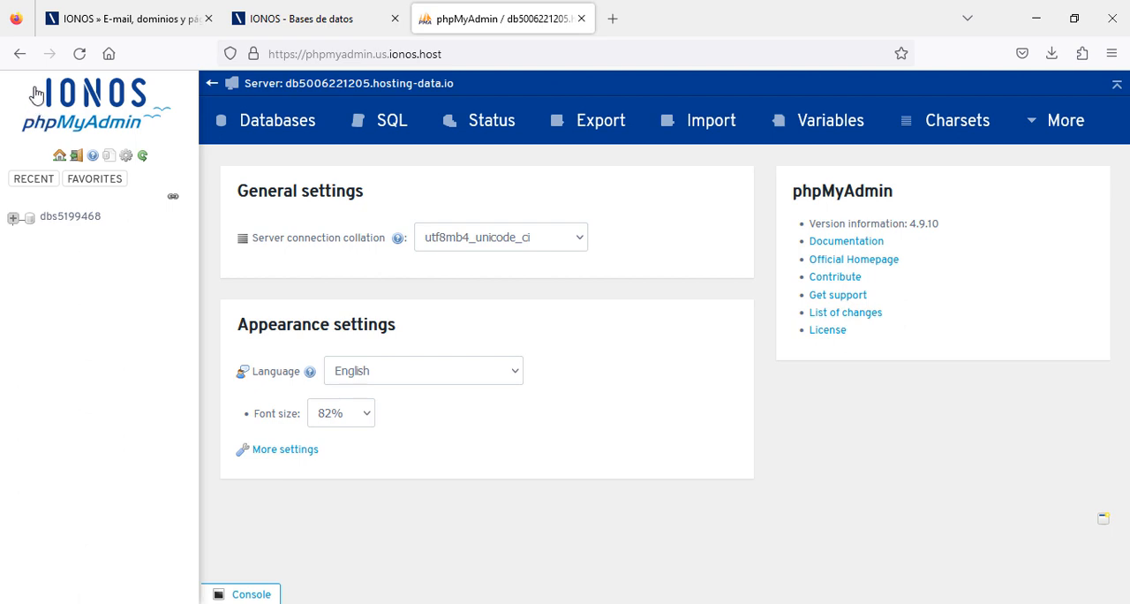
{"action": "mouse_move", "coordinate": [96, 123]}
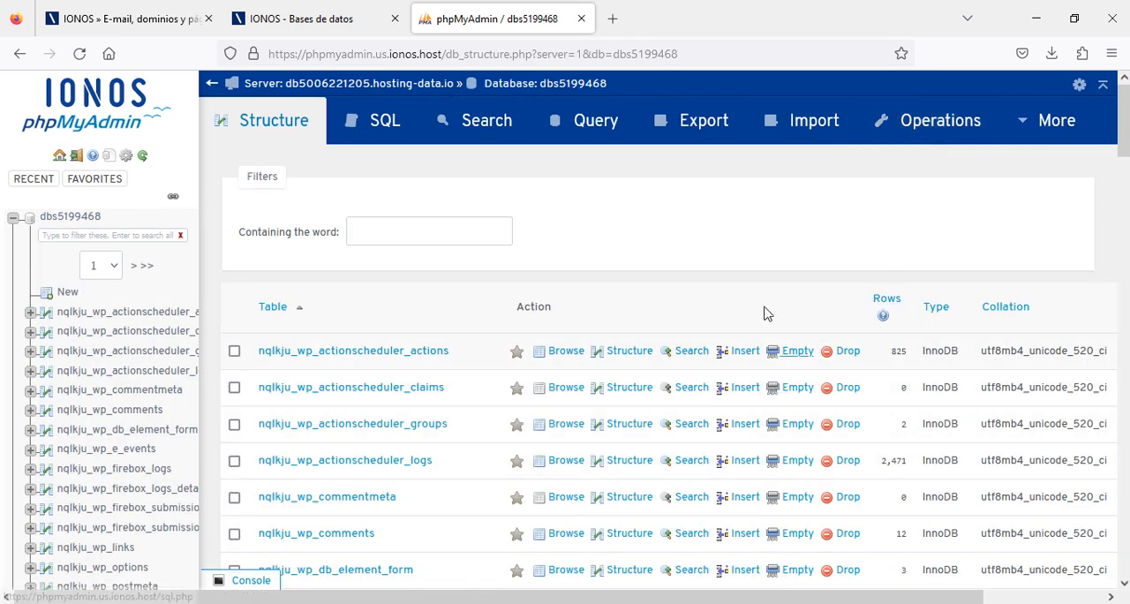
Scroll through the WordPress and Rank Math tables with their row counts, then collapse the dbs5199468 tree.
{"action": "scroll", "scroll_direction": "down", "scroll_amount": 3}
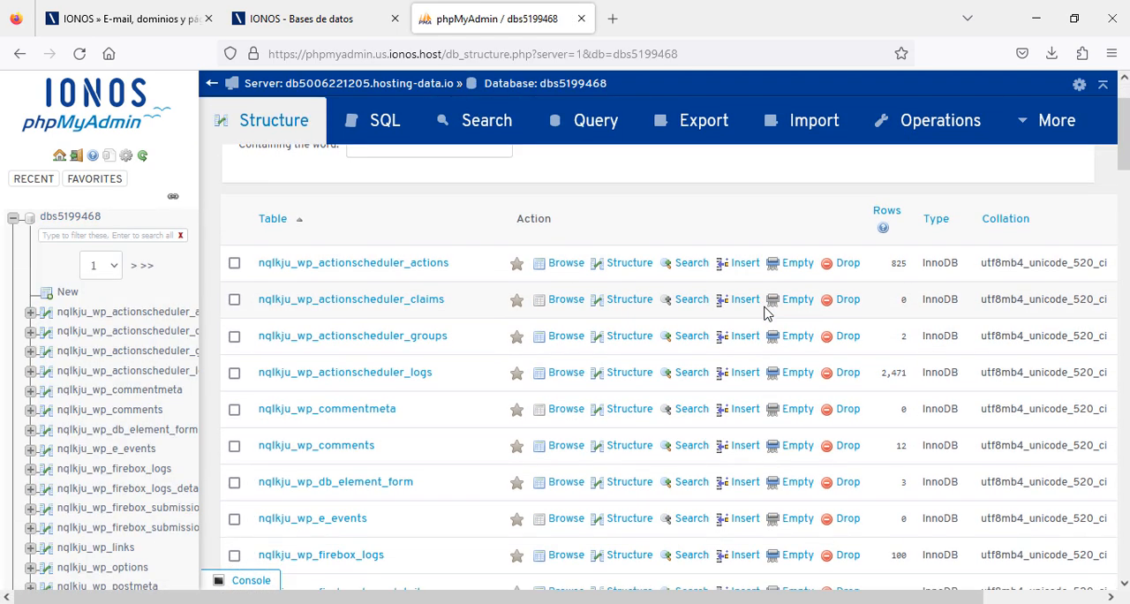
{"action": "scroll", "scroll_direction": "down", "scroll_amount": 3}
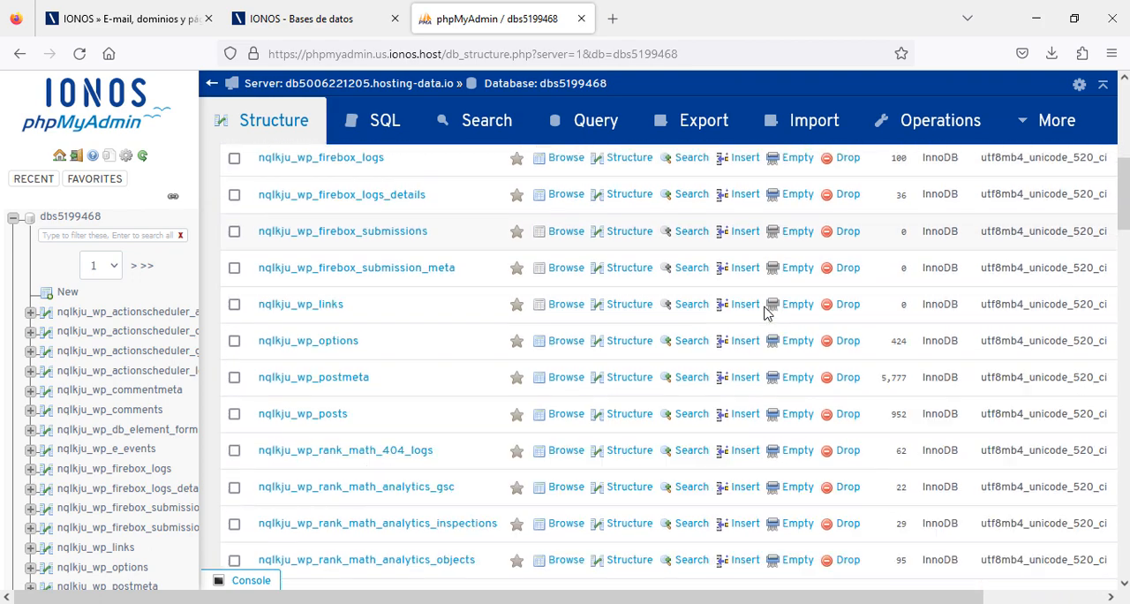
{"action": "scroll", "scroll_direction": "down", "scroll_amount": 3}
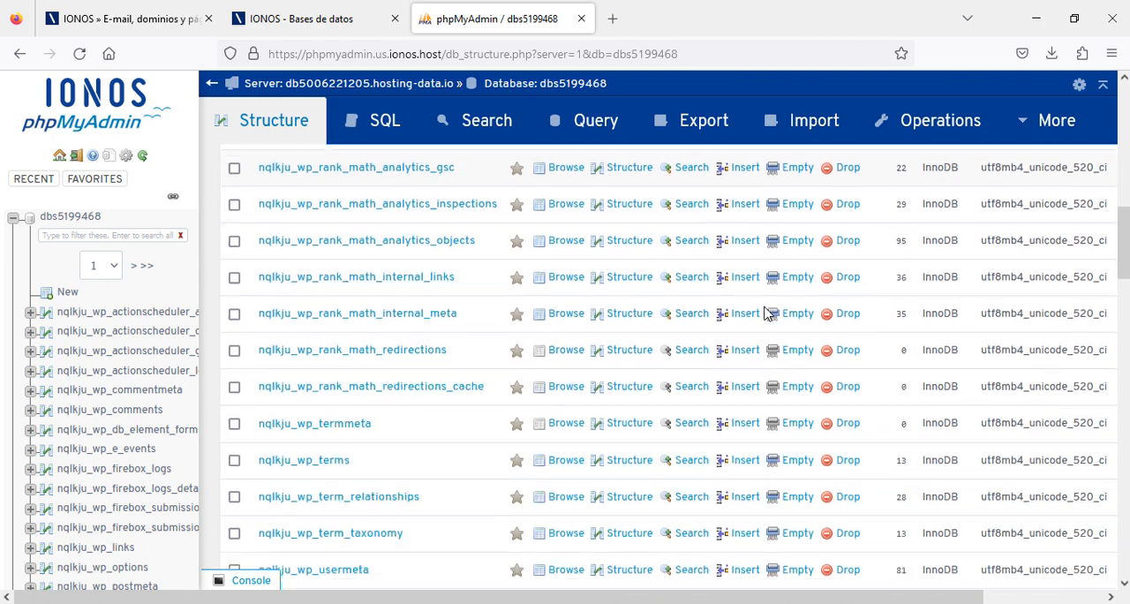
{"action": "scroll", "scroll_direction": "down", "scroll_amount": 3}
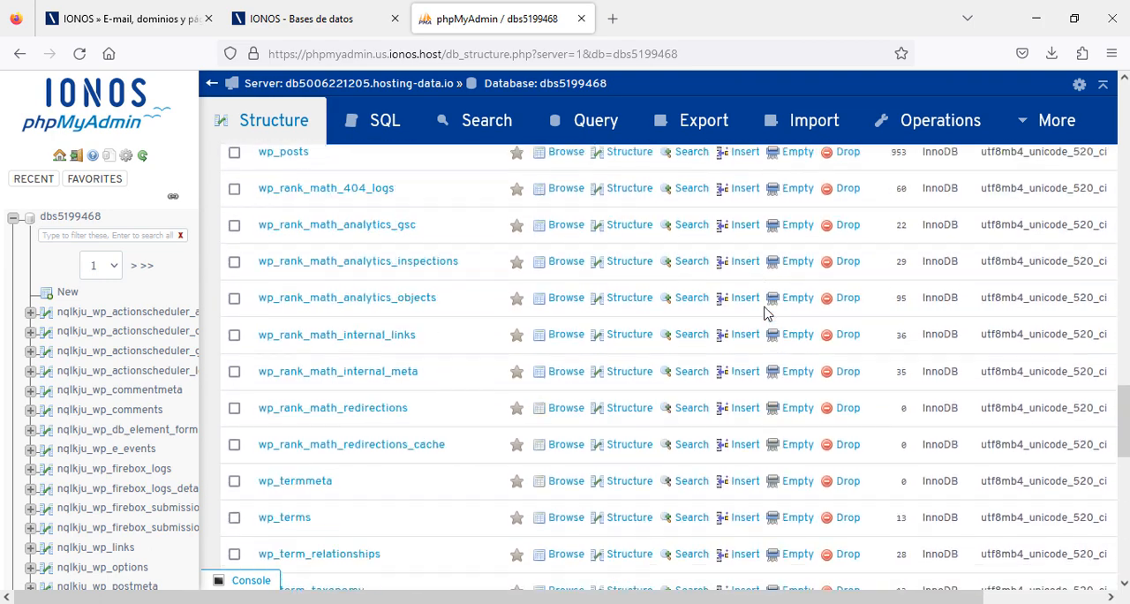
{"action": "scroll", "scroll_direction": "down", "scroll_amount": 3}
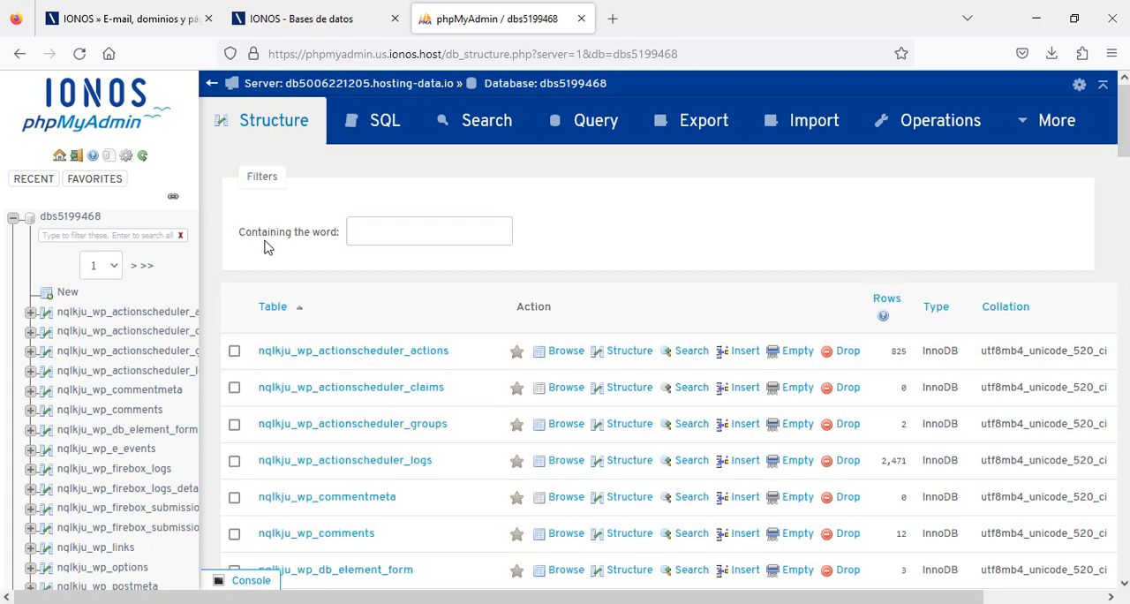
{"action": "left_click", "coordinate": [14, 219]}
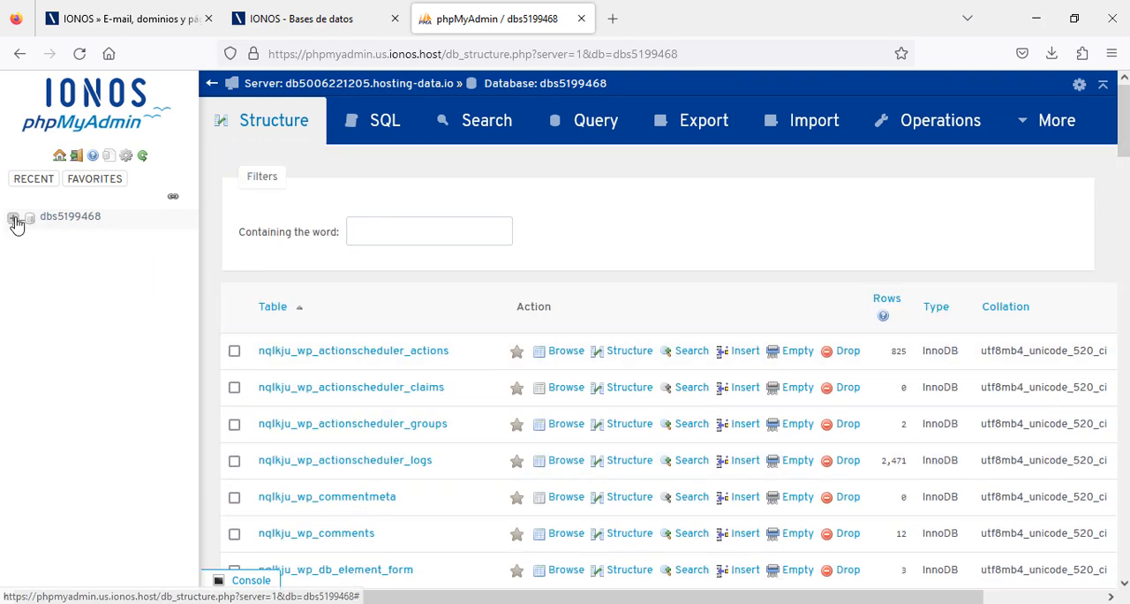
{"action": "left_click", "coordinate": [14, 217]}
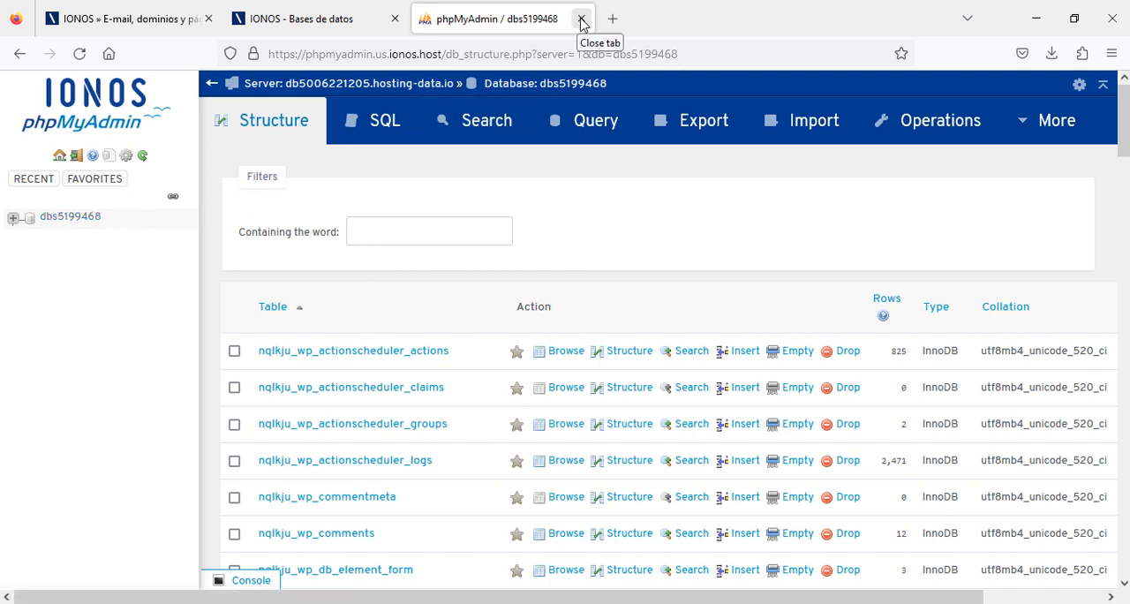
Close the phpMyAdmin tab, return to the 1&1 Basic overview and choose Abrir on the PHP card.
{"action": "left_click", "coordinate": [581, 17]}
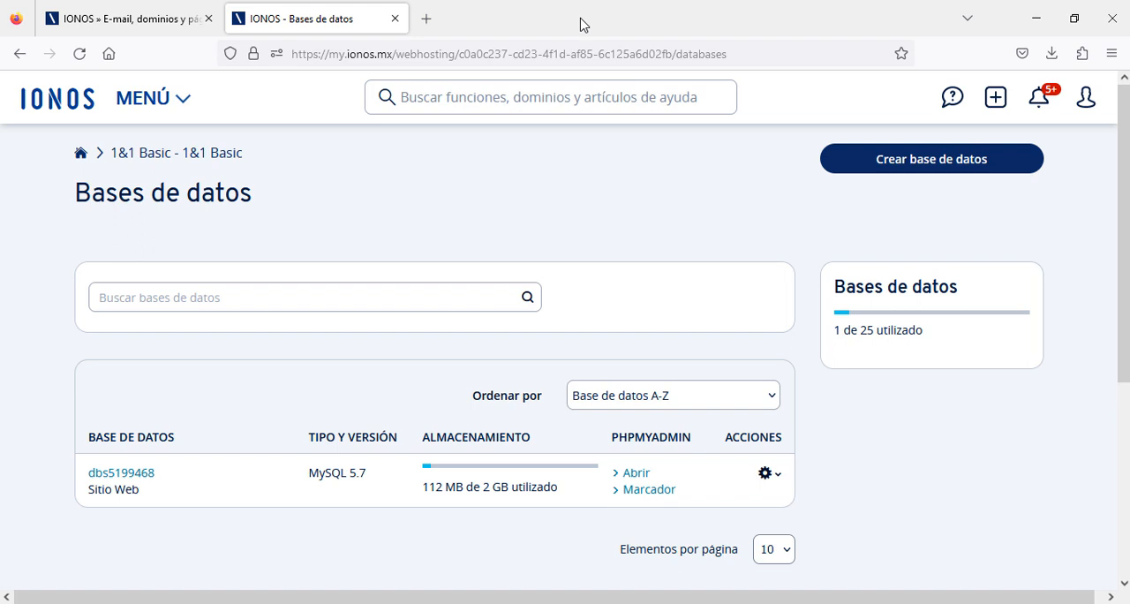
{"action": "mouse_move", "coordinate": [141, 154]}
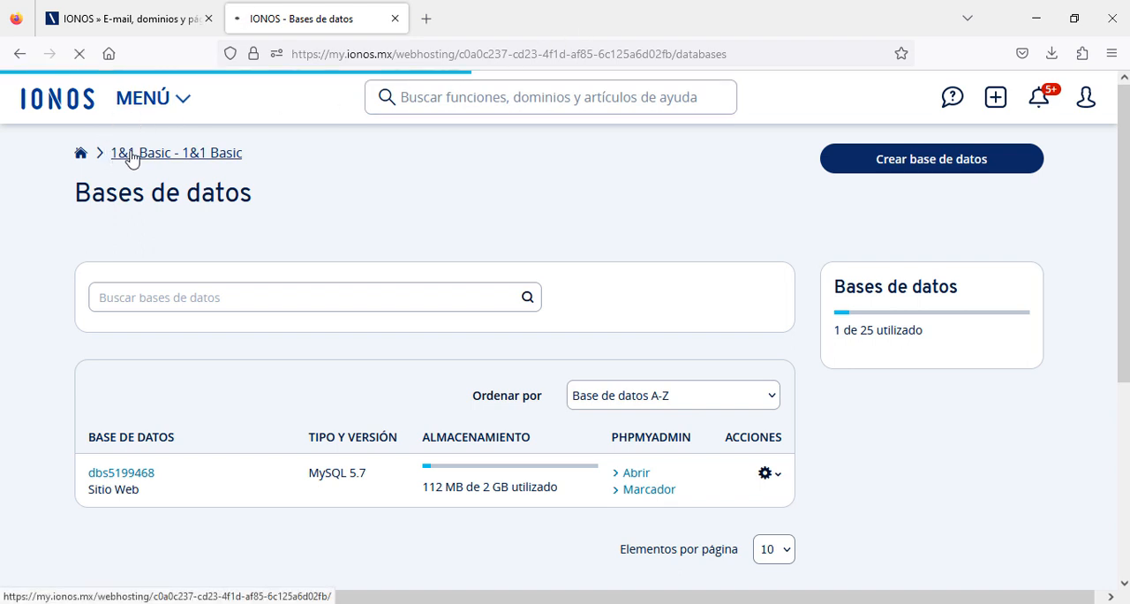
{"action": "left_click", "coordinate": [145, 153]}
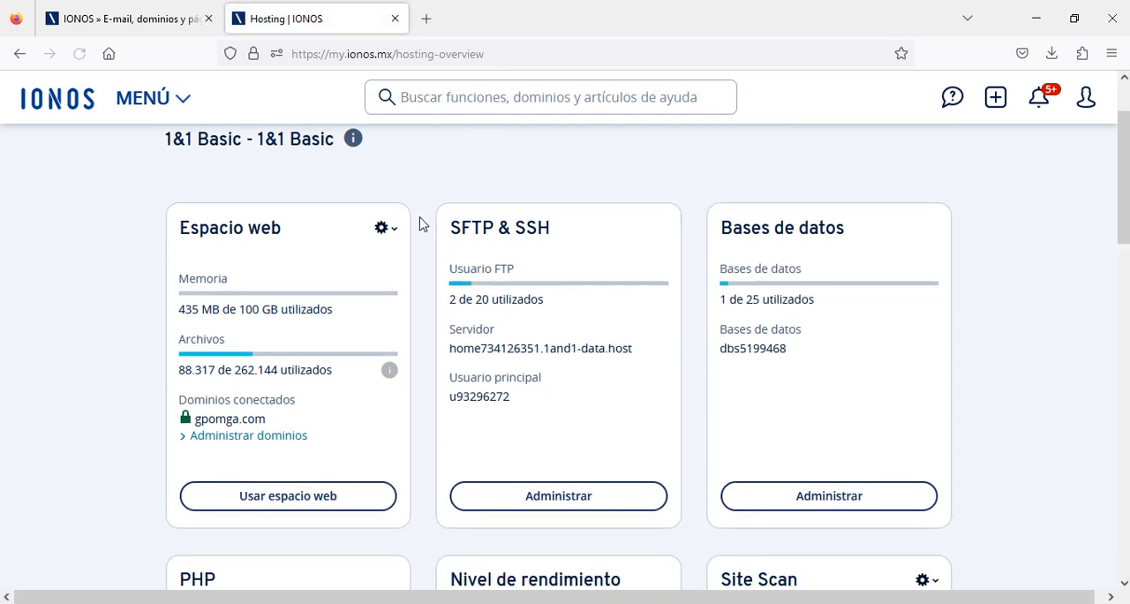
{"action": "scroll", "scroll_direction": "down", "scroll_amount": 3}
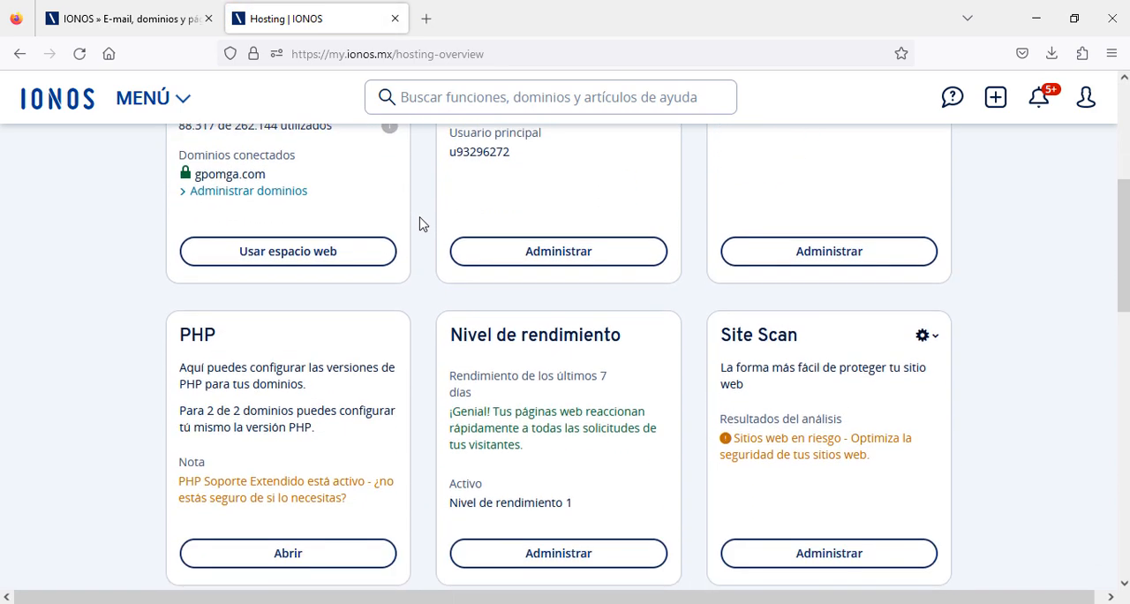
{"action": "scroll", "scroll_direction": "down", "scroll_amount": 3}
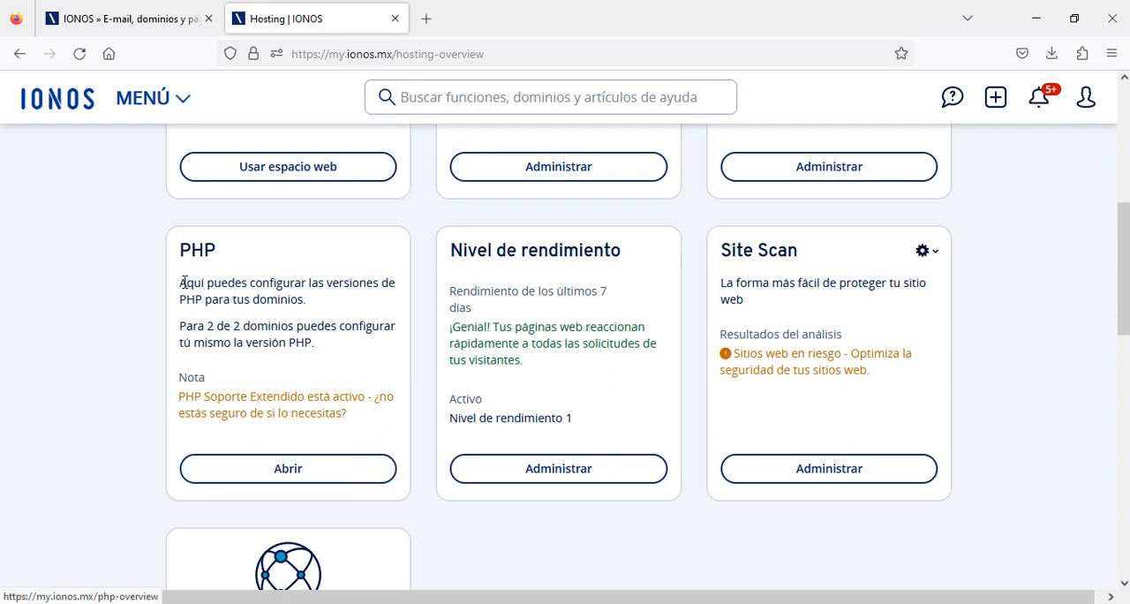
{"action": "left_click", "coordinate": [288, 468]}
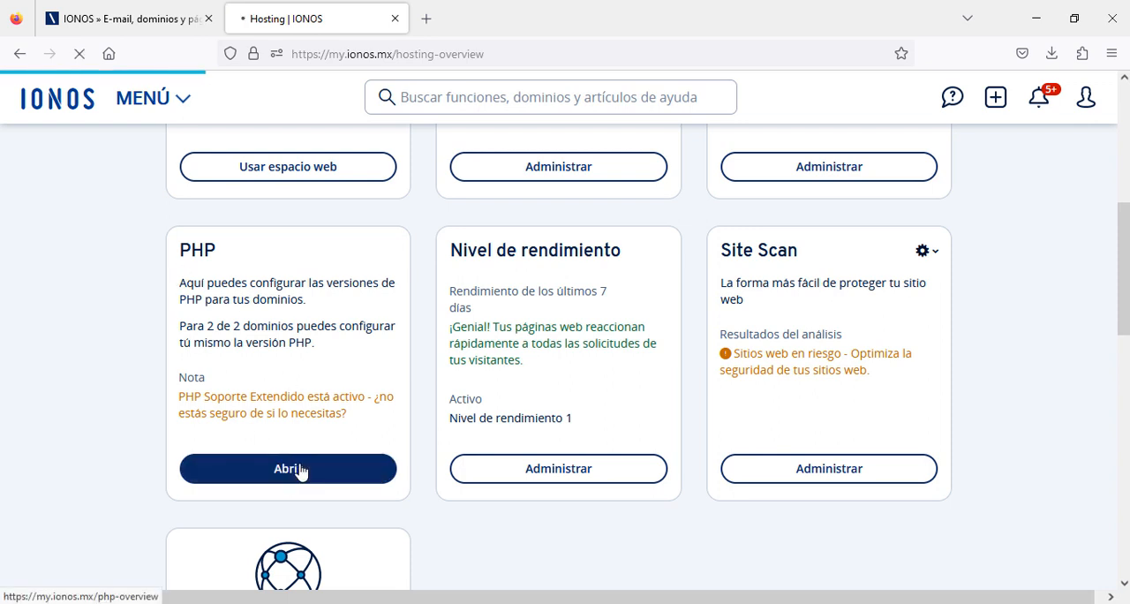
Review the PHP configuration showing the domain on unsupported PHP 7.1, then return to the 1&1 Basic overview.
{"action": "left_click", "coordinate": [287, 468]}
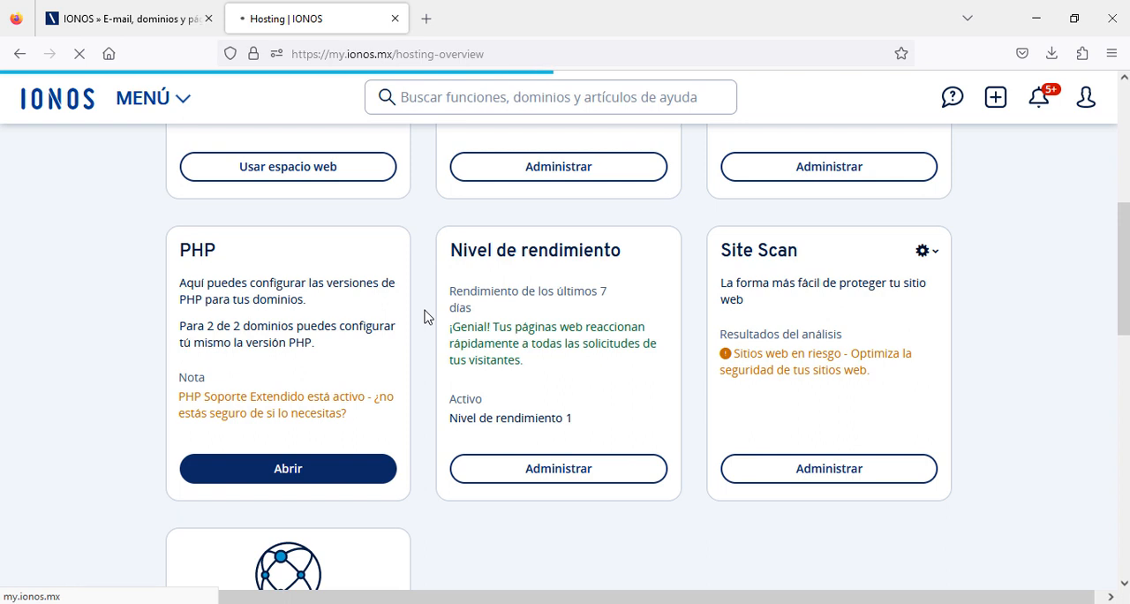
{"action": "left_click", "coordinate": [286, 468]}
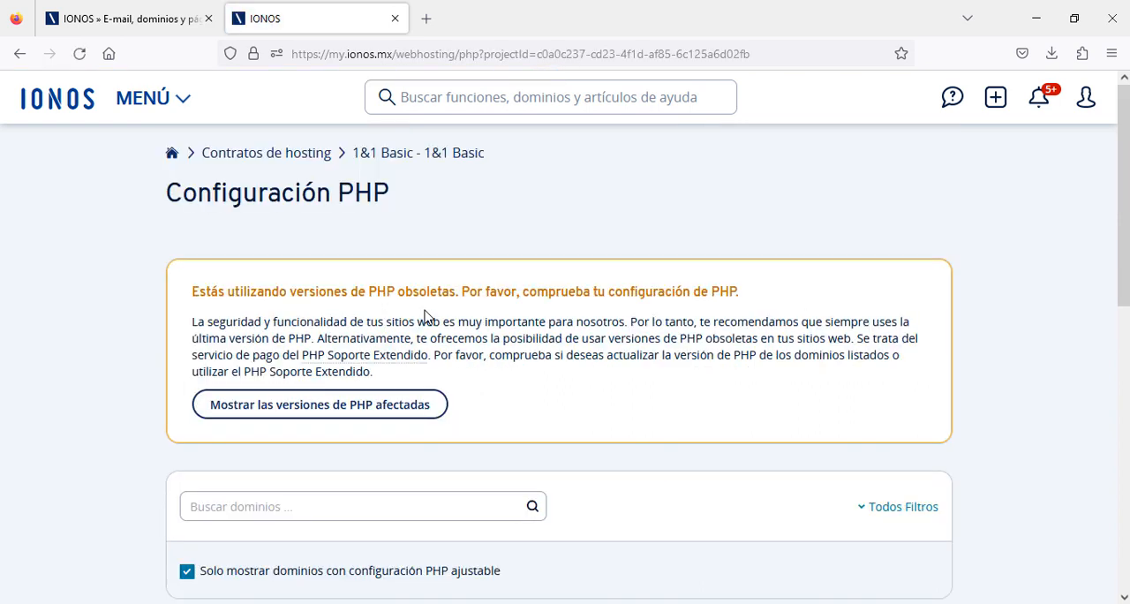
{"action": "mouse_move", "coordinate": [519, 219]}
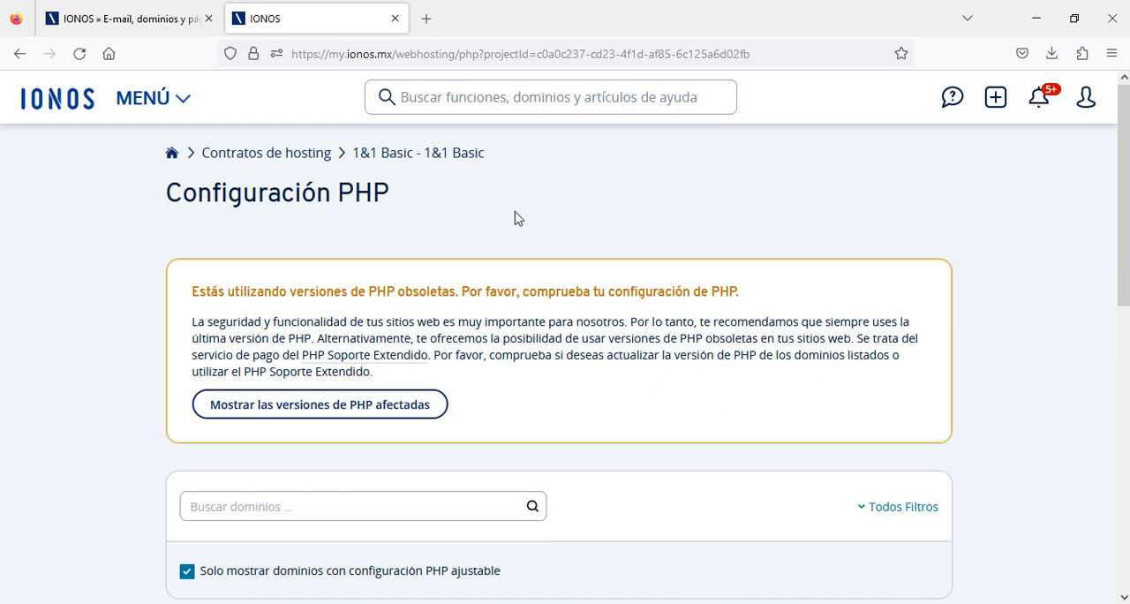
{"action": "scroll", "scroll_direction": "down", "scroll_amount": 3}
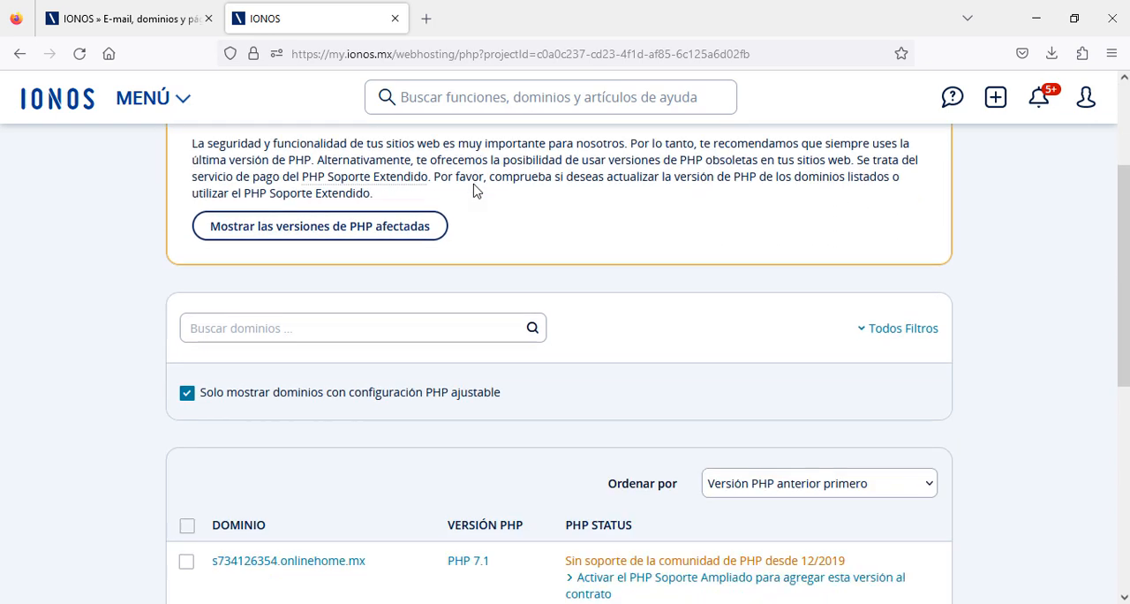
{"action": "scroll", "scroll_direction": "down", "scroll_amount": 3}
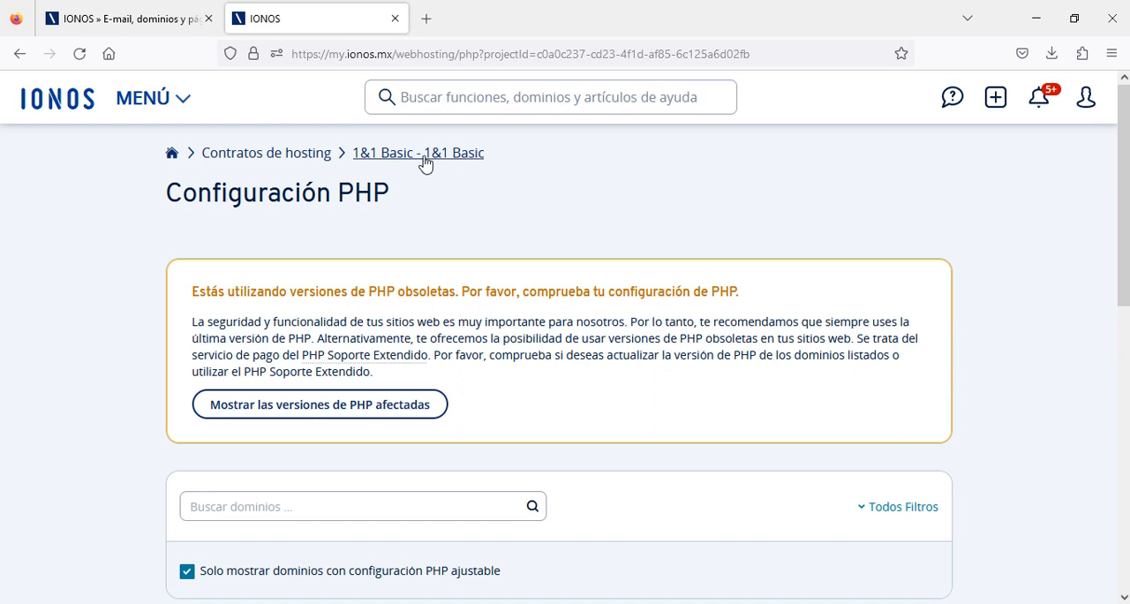
{"action": "left_click", "coordinate": [417, 153]}
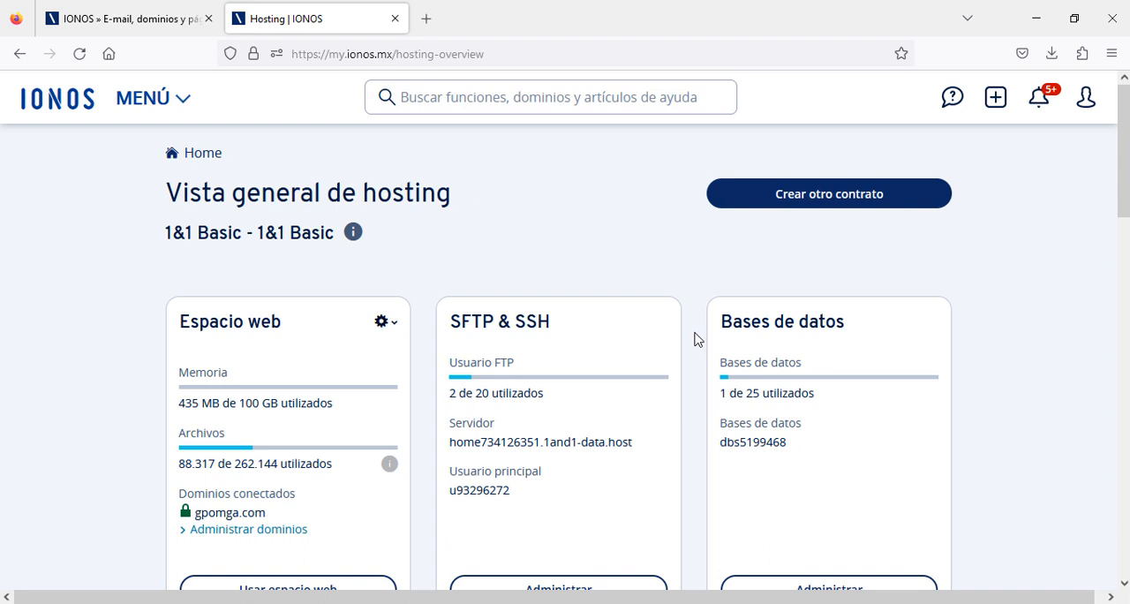
Enter the SFTP & SSH management page listing the main SFTP+SSH user and webmaster account.
{"action": "scroll", "scroll_direction": "down", "scroll_amount": 3}
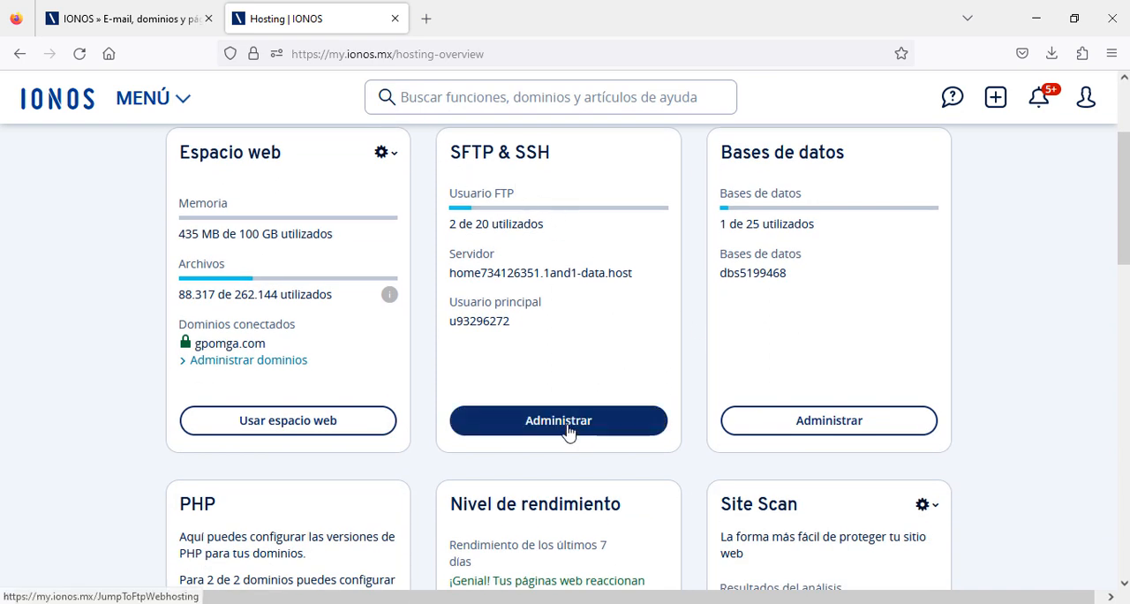
{"action": "left_click", "coordinate": [558, 420]}
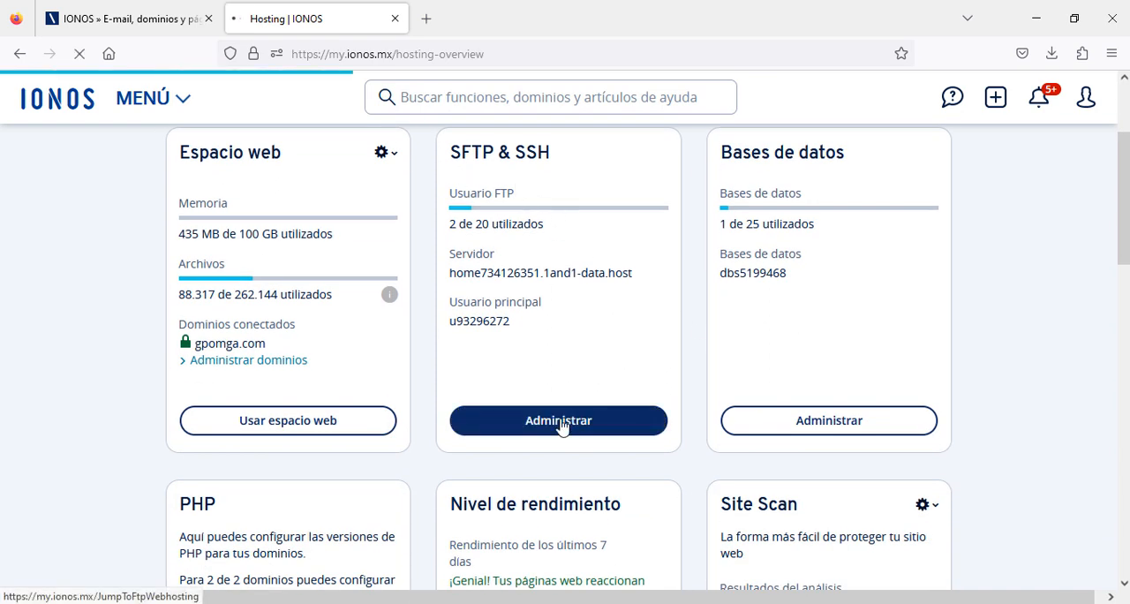
{"action": "left_click", "coordinate": [558, 421]}
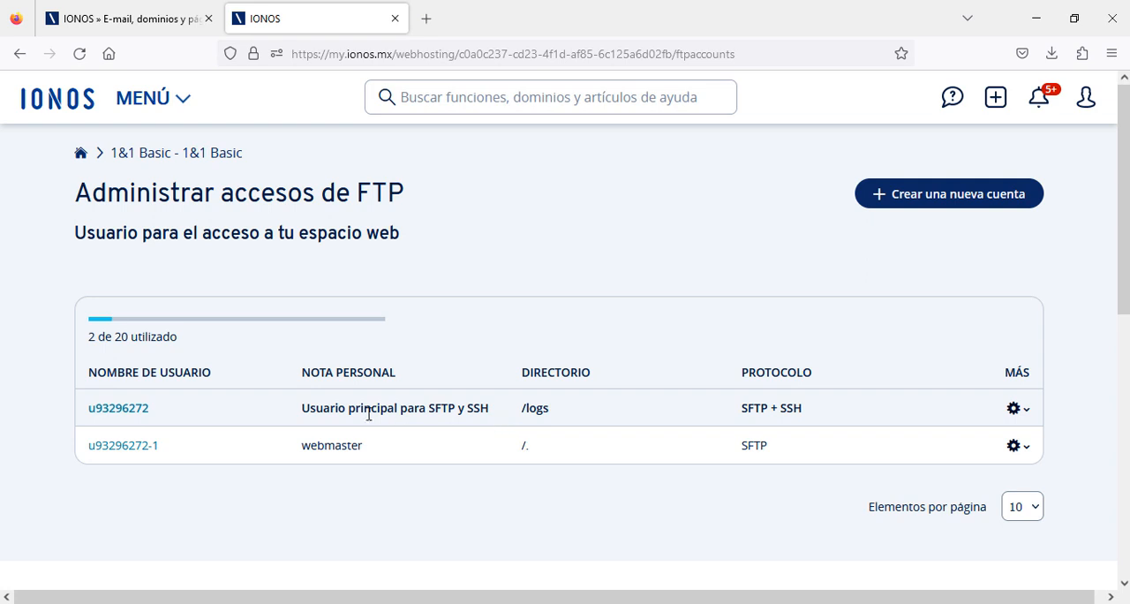
{"action": "mouse_move", "coordinate": [450, 460]}
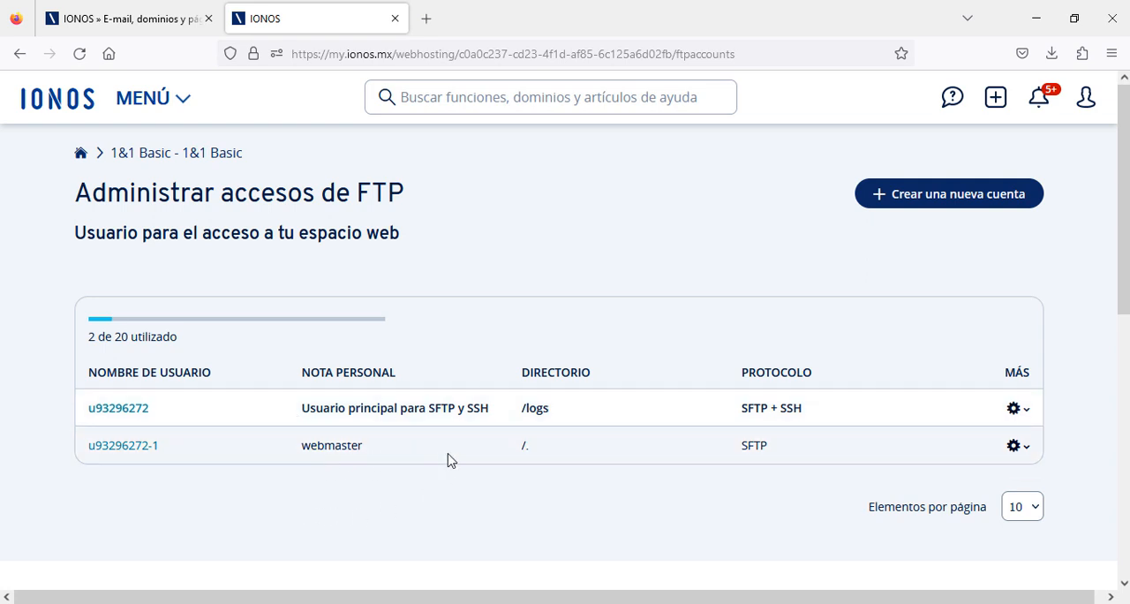
{"action": "mouse_move", "coordinate": [501, 486]}
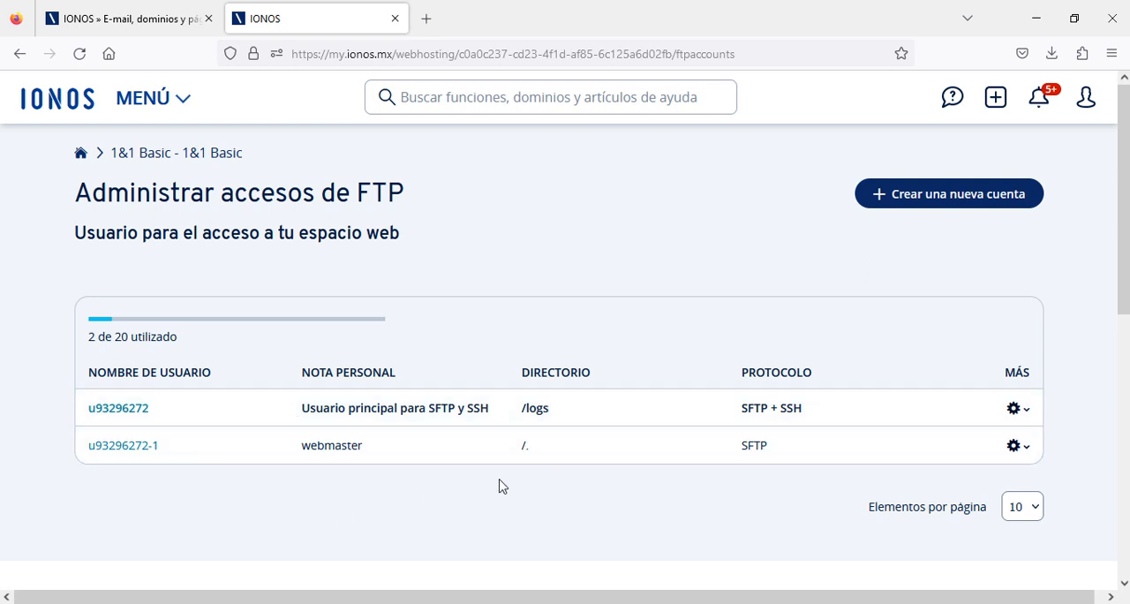
{"action": "mouse_move", "coordinate": [1014, 445]}
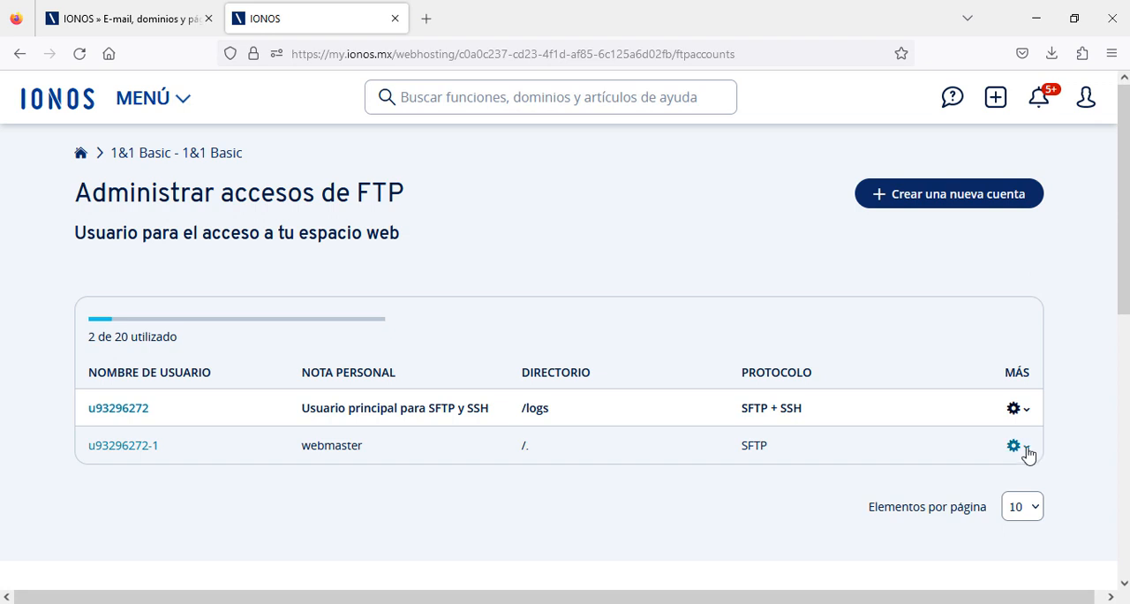
Review the webmaster FTP account's action menu without changes, then return to the hosting overview.
{"action": "left_click", "coordinate": [1013, 445]}
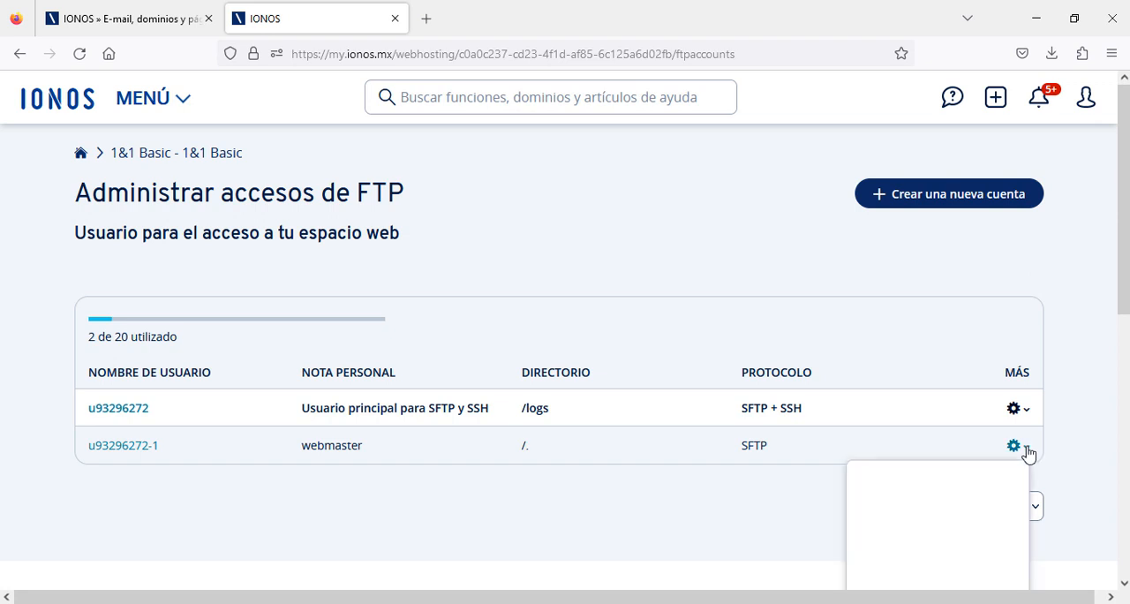
{"action": "left_click", "coordinate": [1014, 445]}
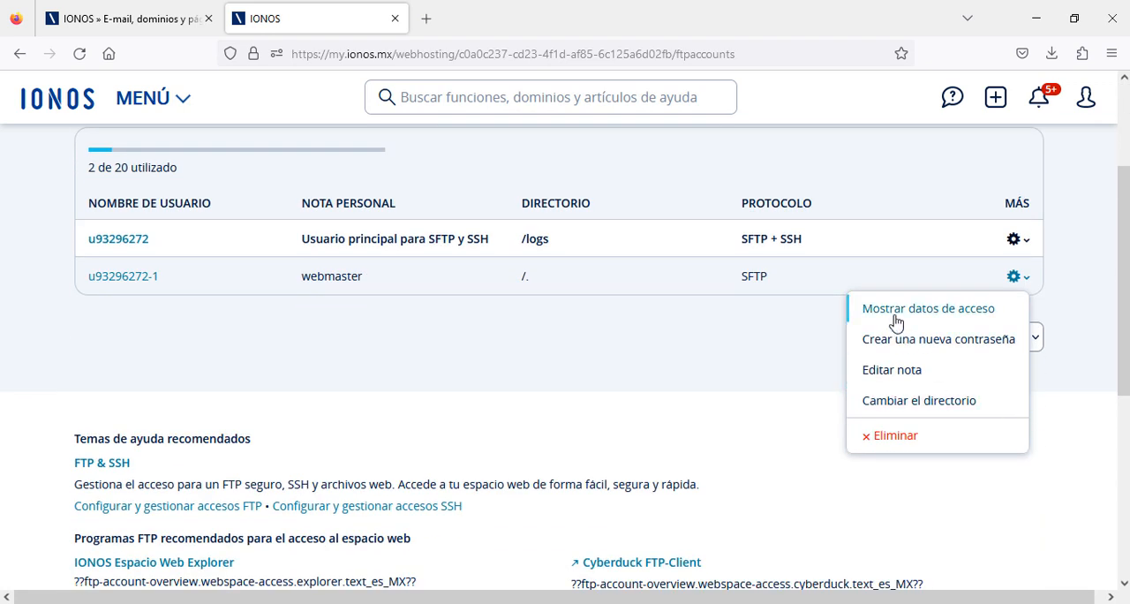
{"action": "mouse_move", "coordinate": [893, 315]}
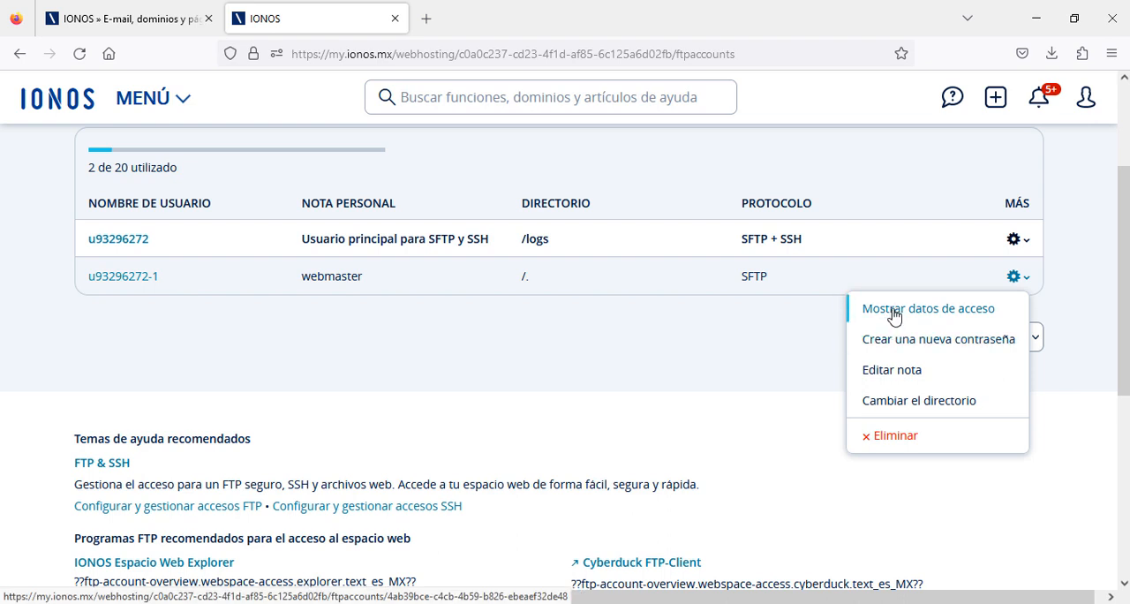
{"action": "mouse_move", "coordinate": [891, 369]}
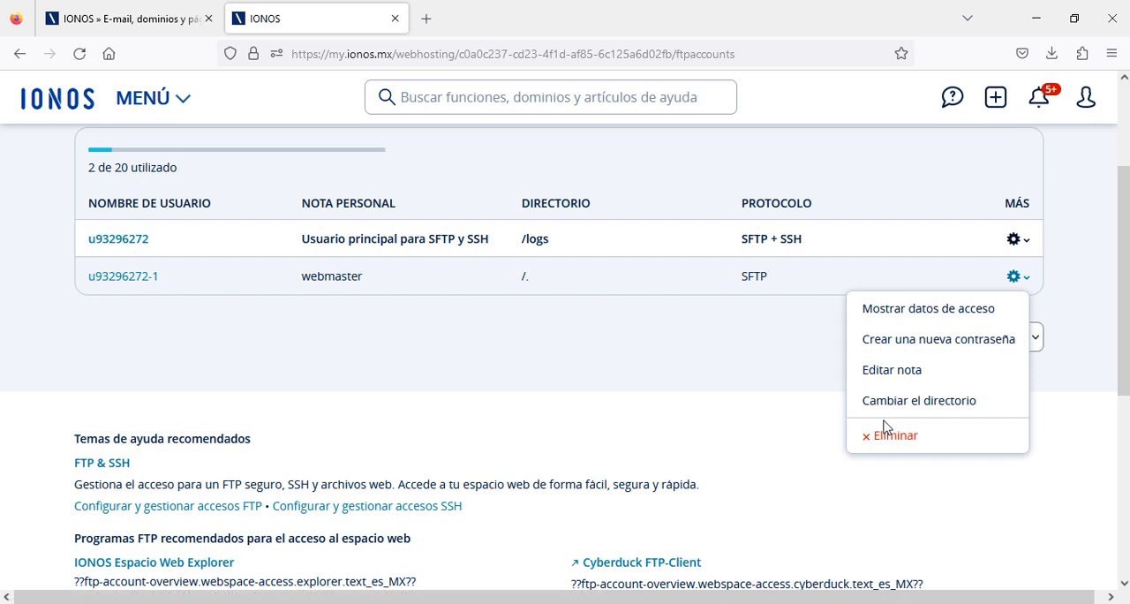
{"action": "mouse_move", "coordinate": [722, 375]}
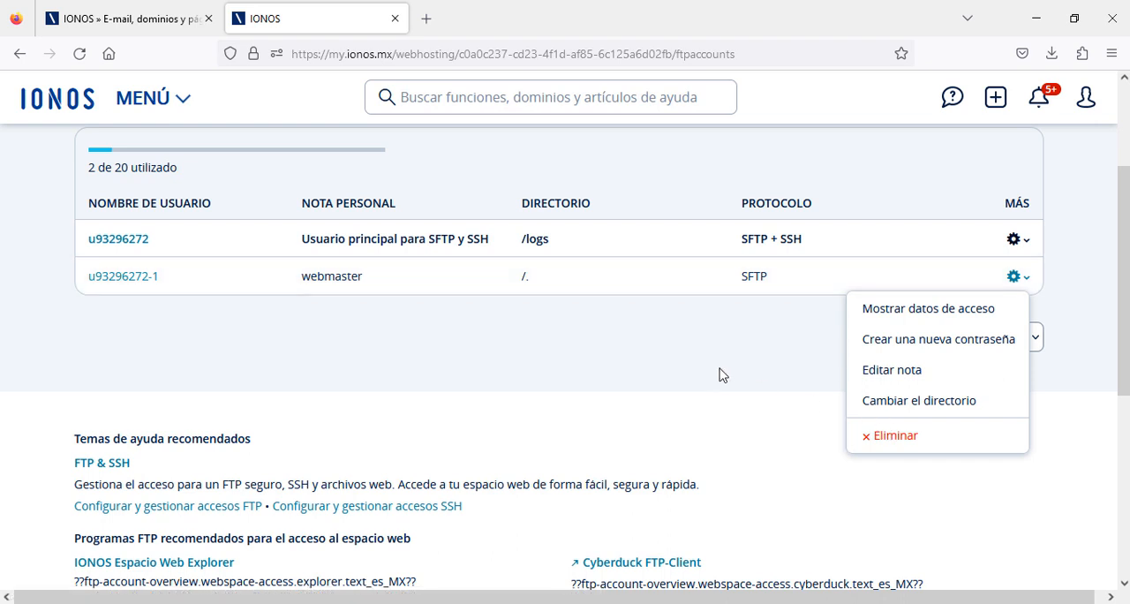
{"action": "mouse_move", "coordinate": [124, 275]}
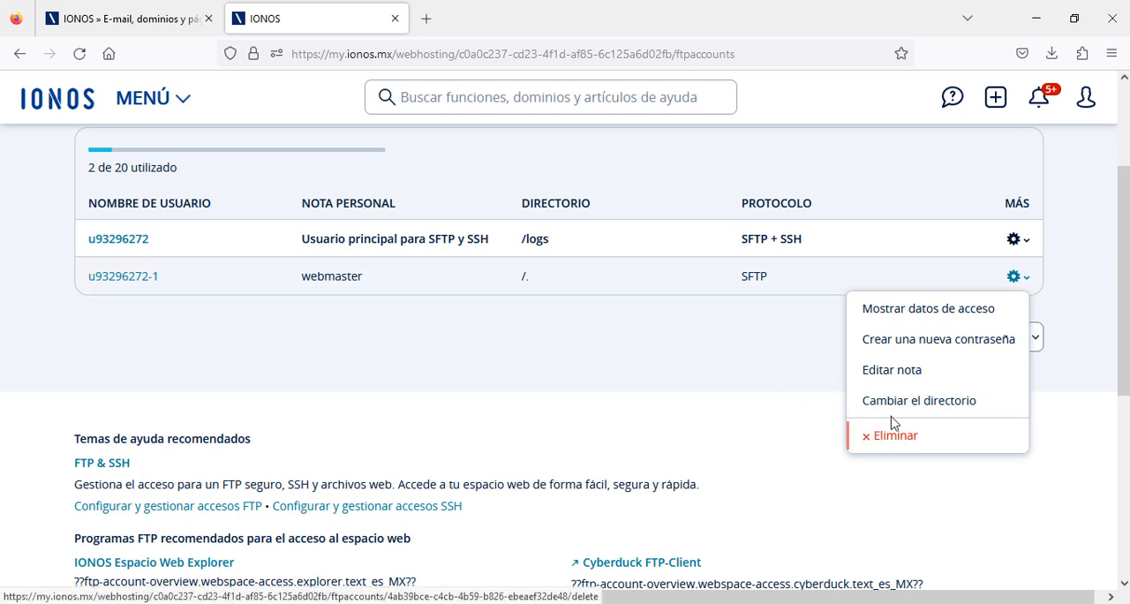
{"action": "mouse_move", "coordinate": [886, 442]}
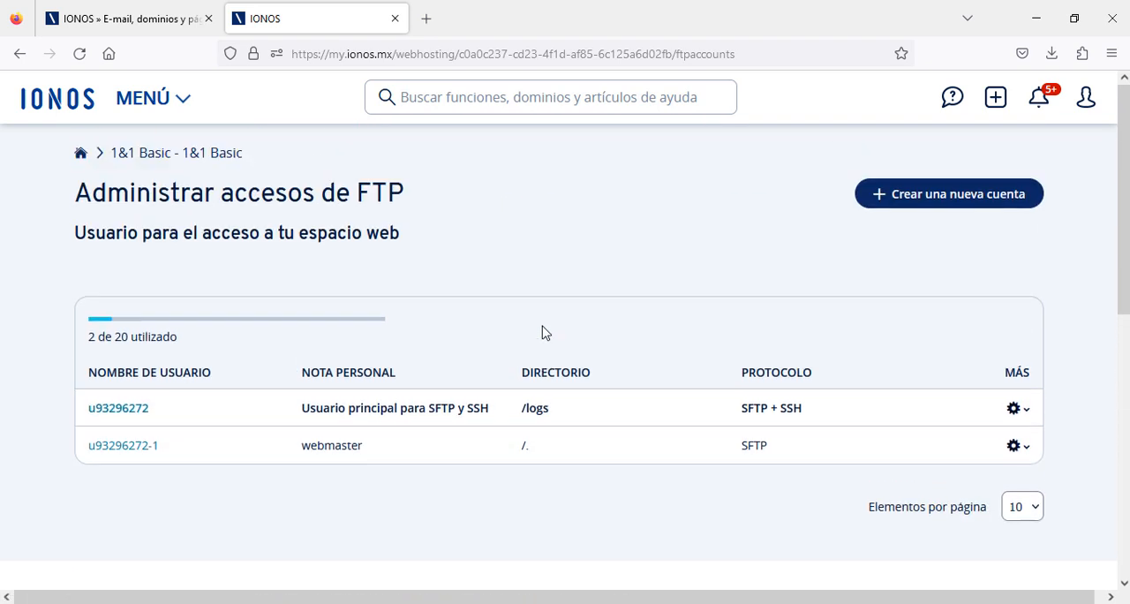
{"action": "left_click", "coordinate": [177, 154]}
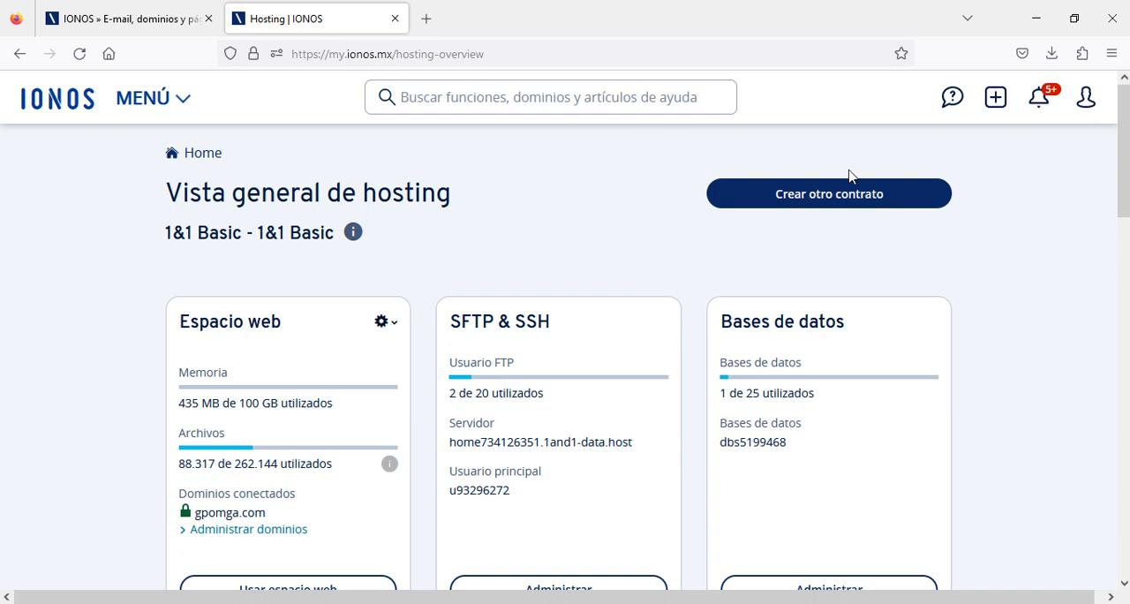
{"action": "left_click", "coordinate": [141, 98]}
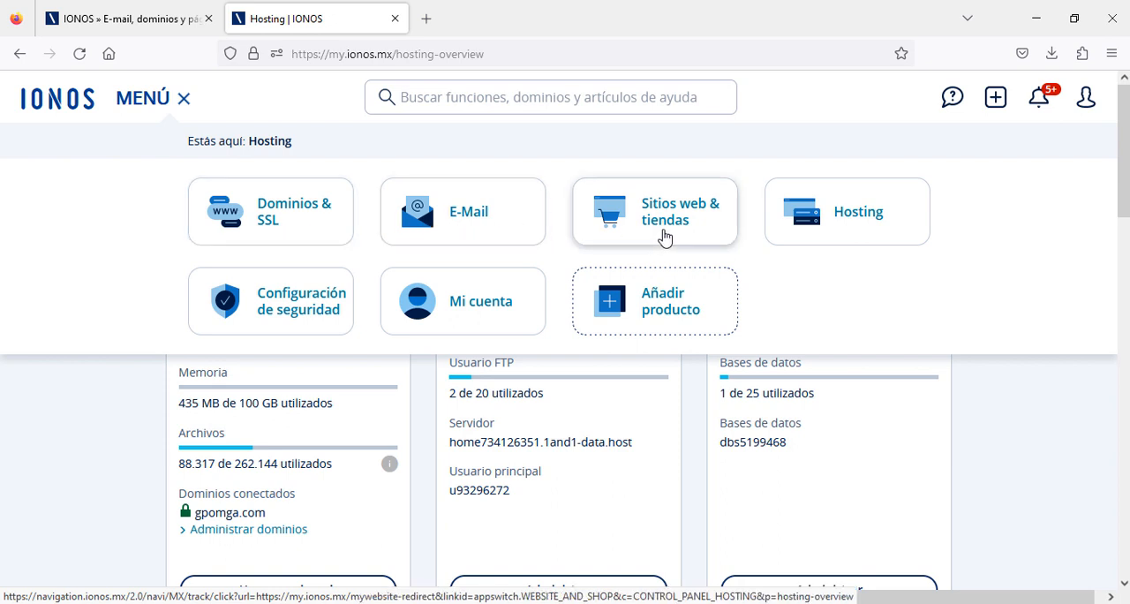
{"action": "mouse_move", "coordinate": [681, 236]}
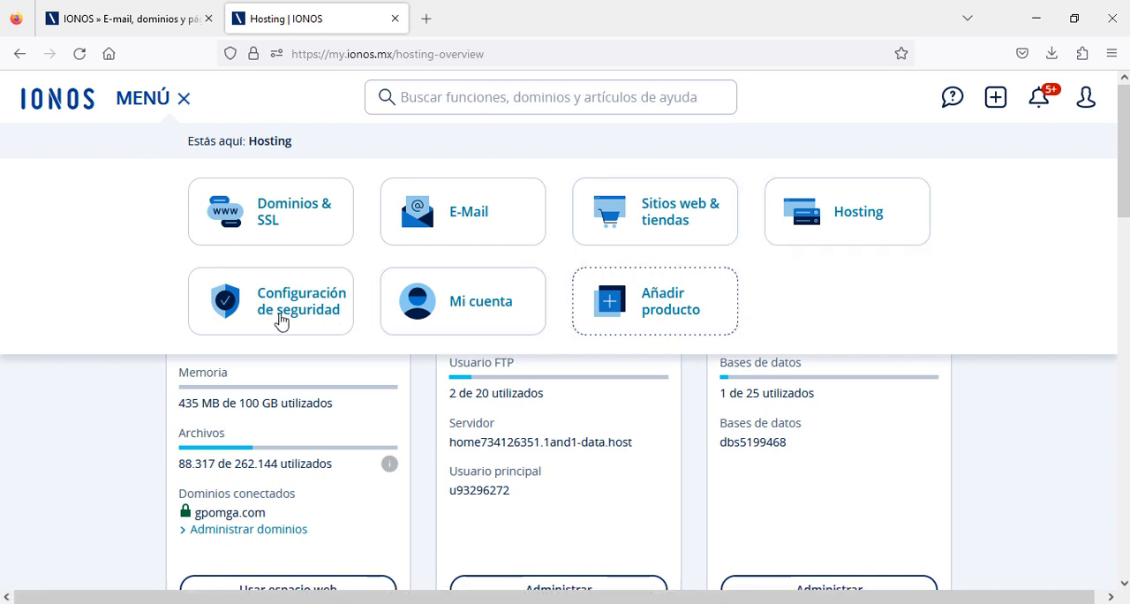
{"action": "mouse_move", "coordinate": [332, 254]}
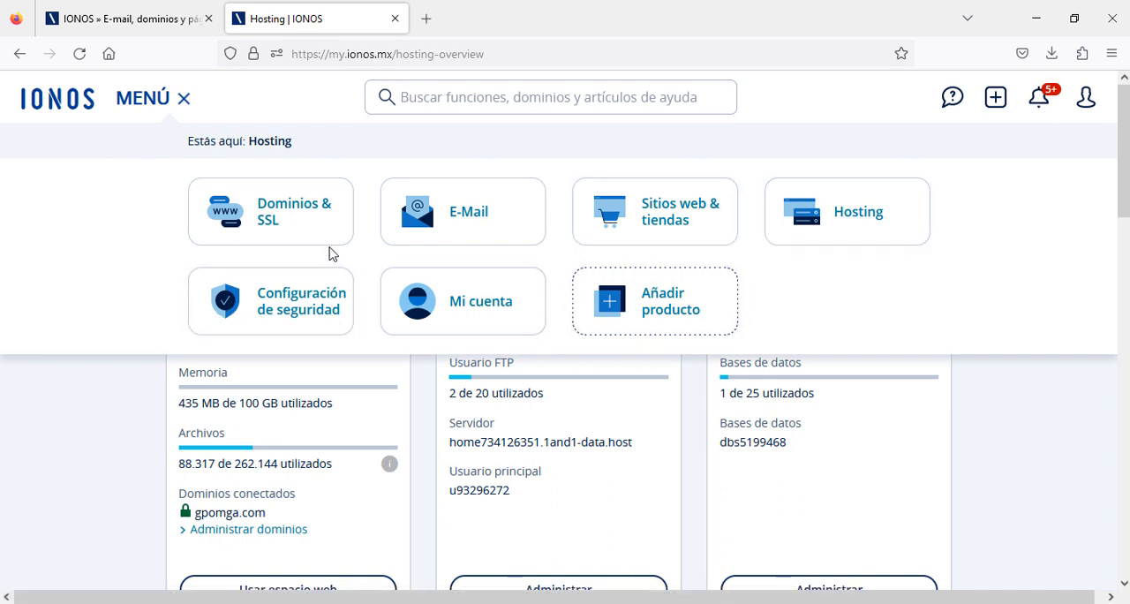
{"action": "mouse_move", "coordinate": [515, 254]}
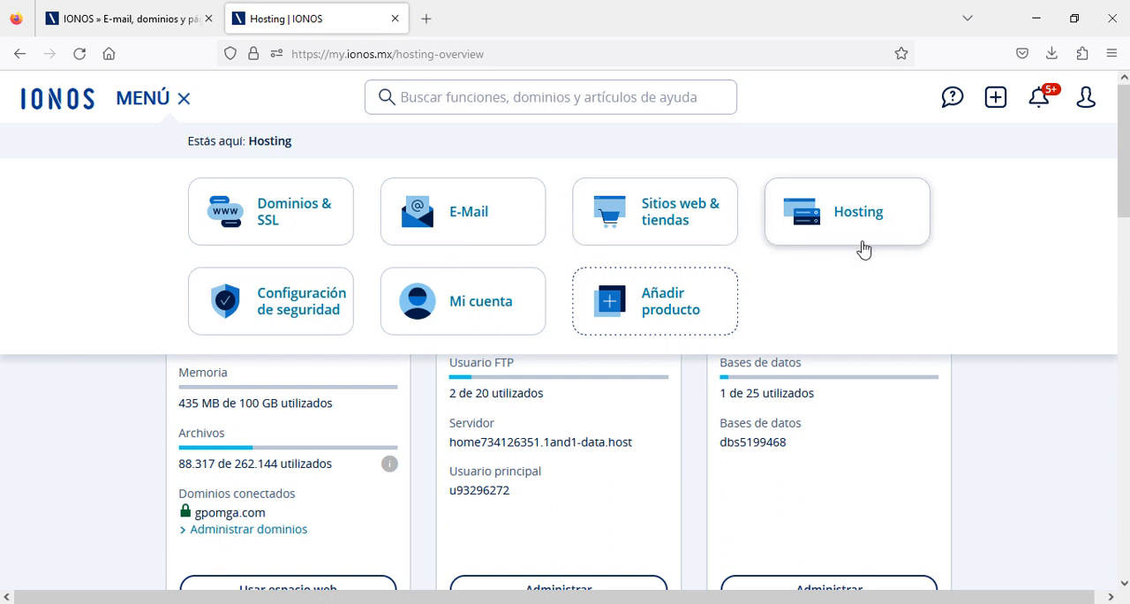
{"action": "mouse_move", "coordinate": [1001, 417]}
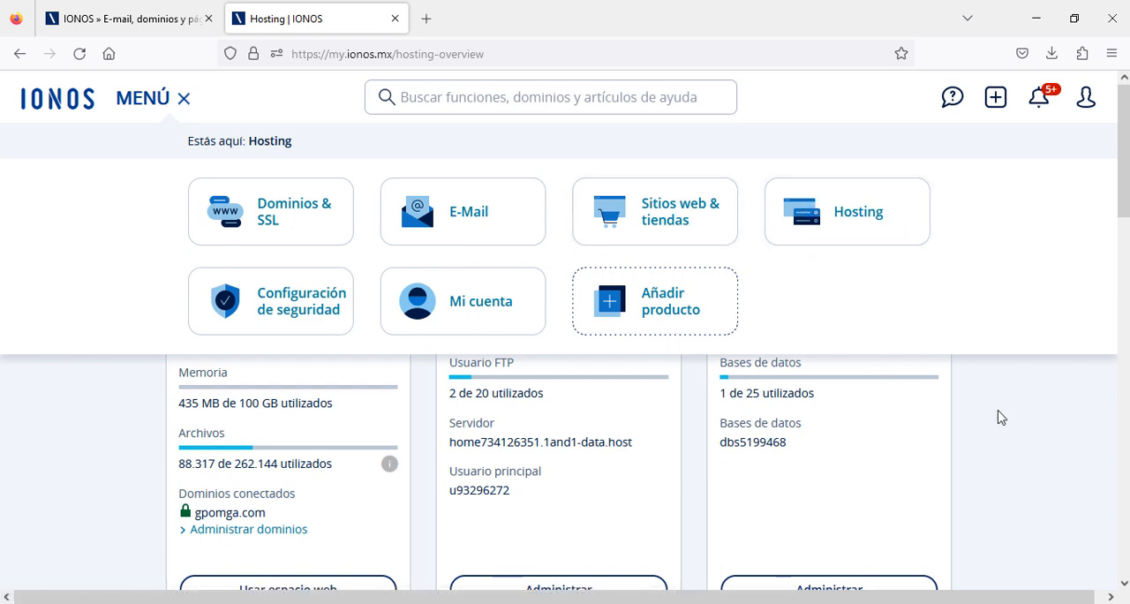
{"action": "left_click", "coordinate": [154, 99]}
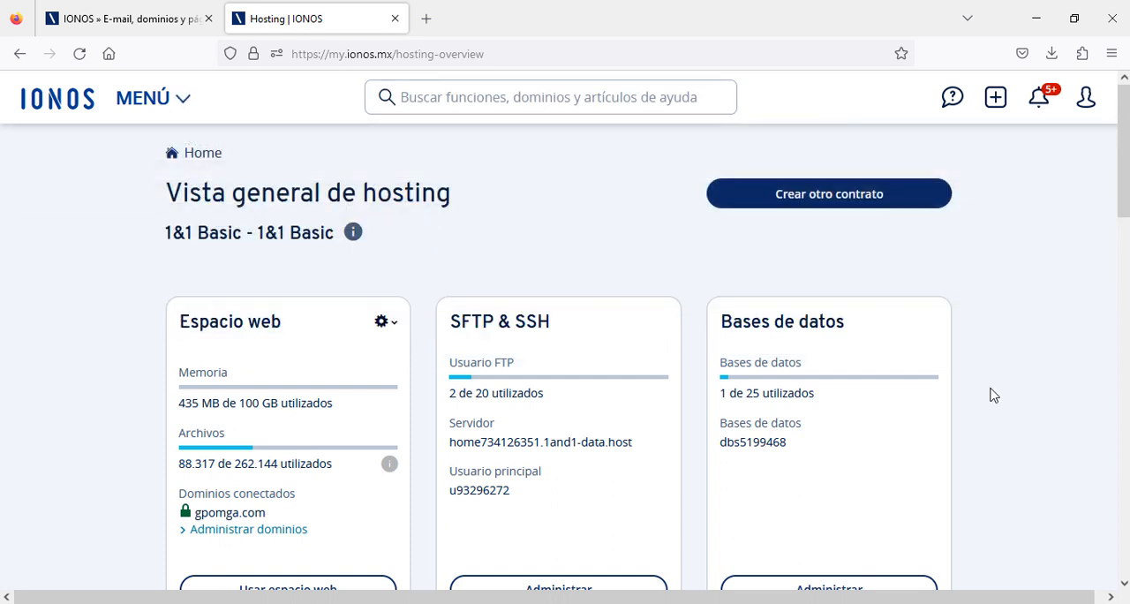
{"action": "scroll", "scroll_direction": "down", "scroll_amount": 3}
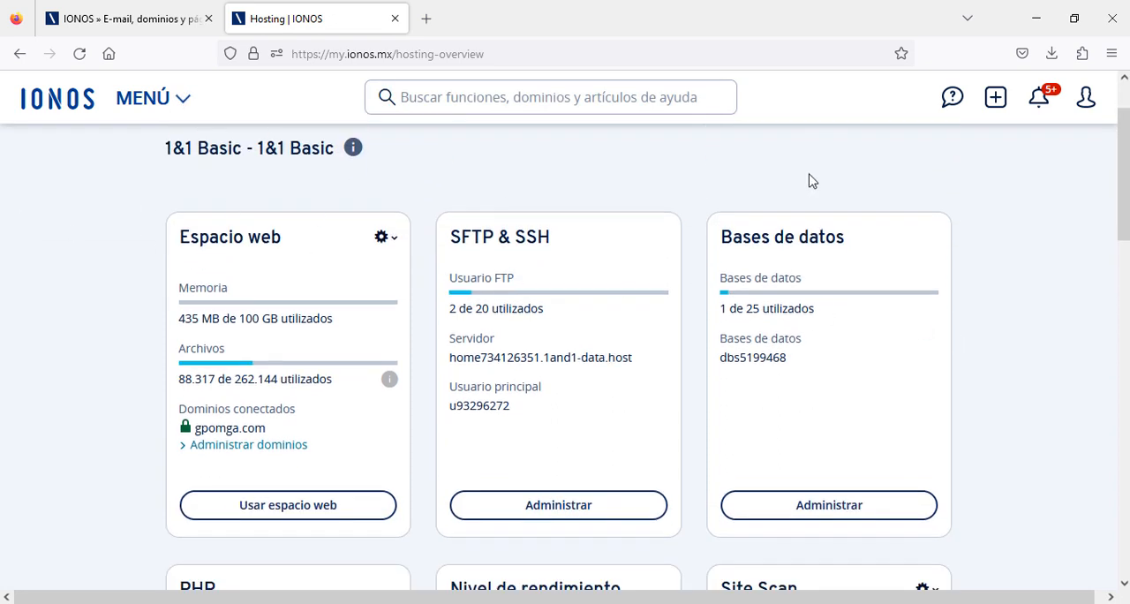
{"action": "mouse_move", "coordinate": [1028, 292]}
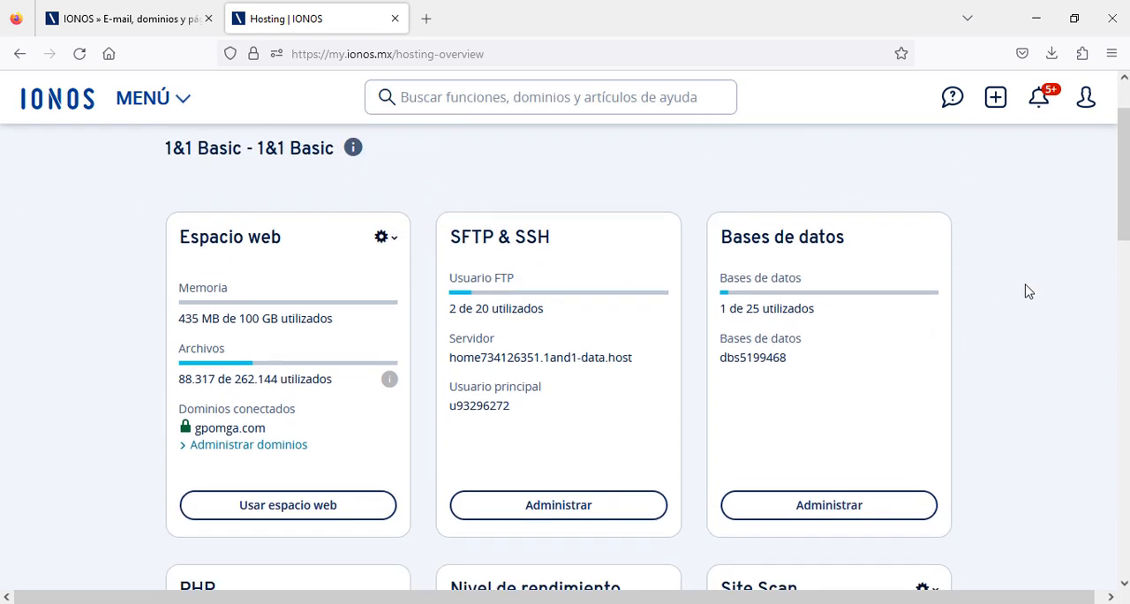
{"action": "scroll", "scroll_direction": "down", "scroll_amount": 3}
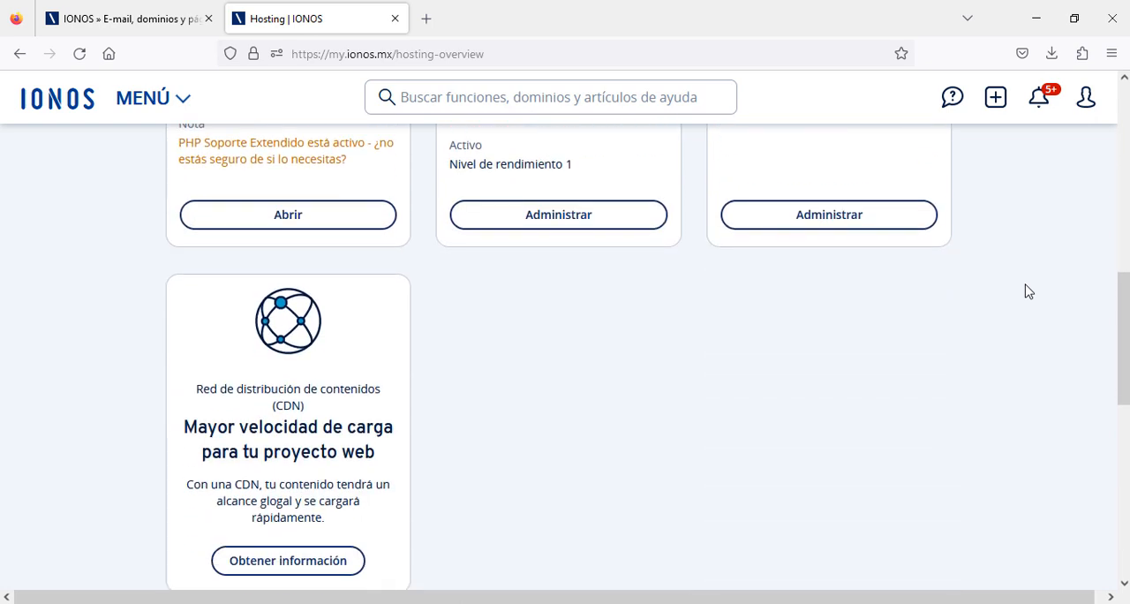
{"action": "scroll", "scroll_direction": "down", "scroll_amount": 3}
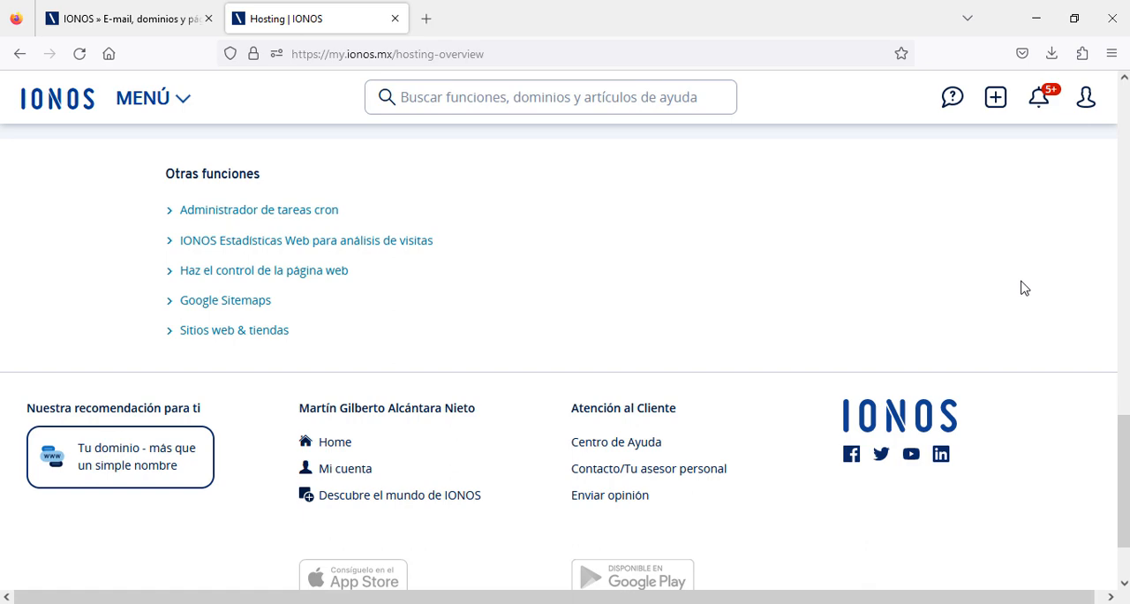
{"action": "mouse_move", "coordinate": [1020, 286]}
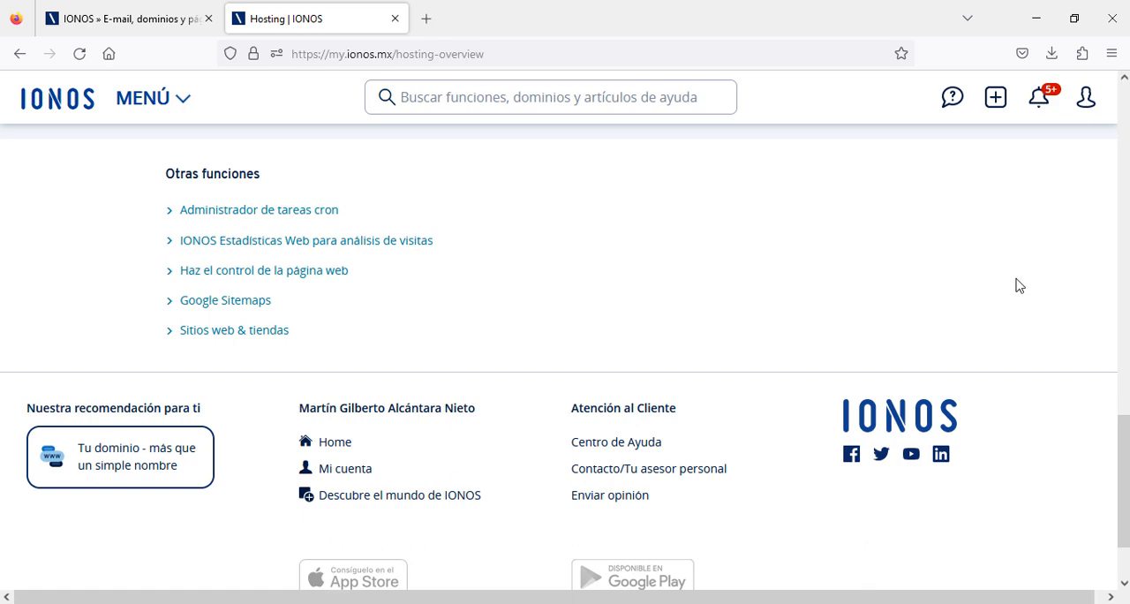
{"action": "scroll", "scroll_direction": "up", "scroll_amount": 3}
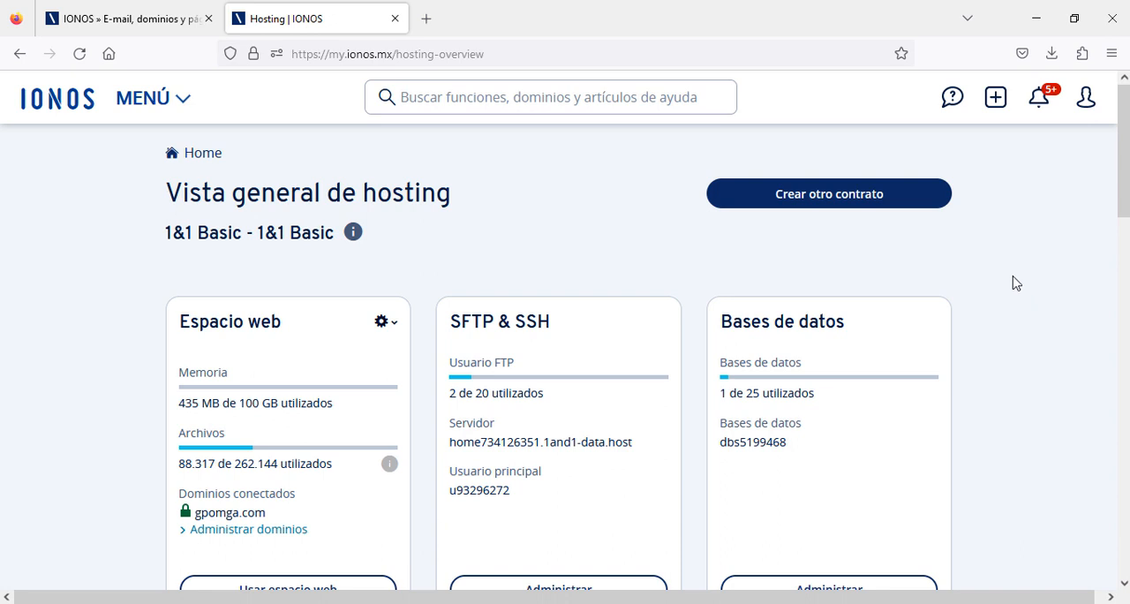
{"action": "mouse_move", "coordinate": [1010, 274]}
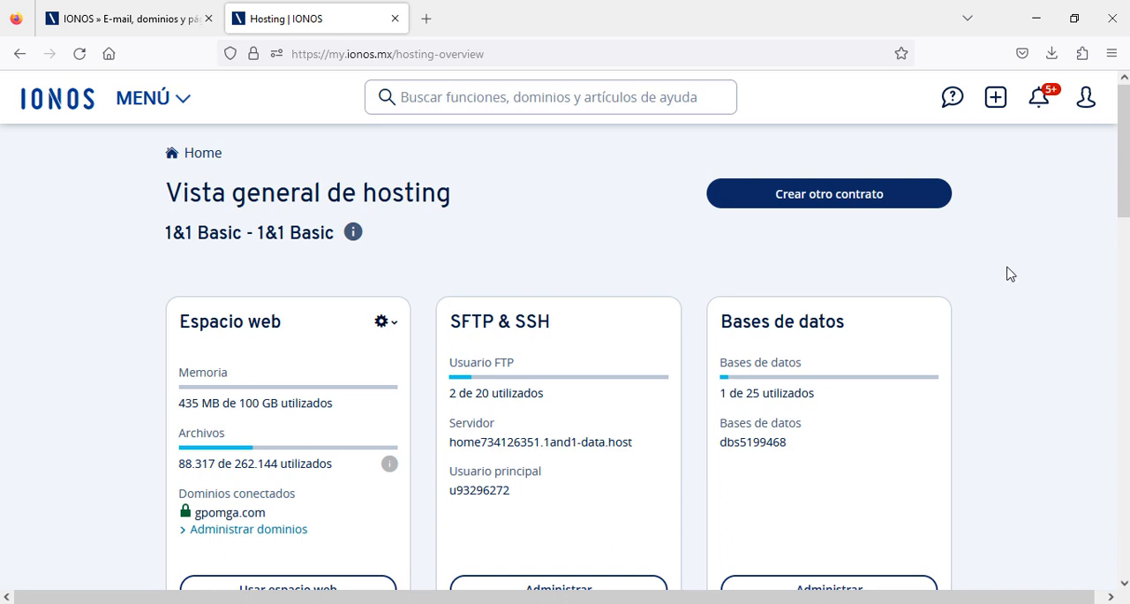
{"action": "mouse_move", "coordinate": [660, 184]}
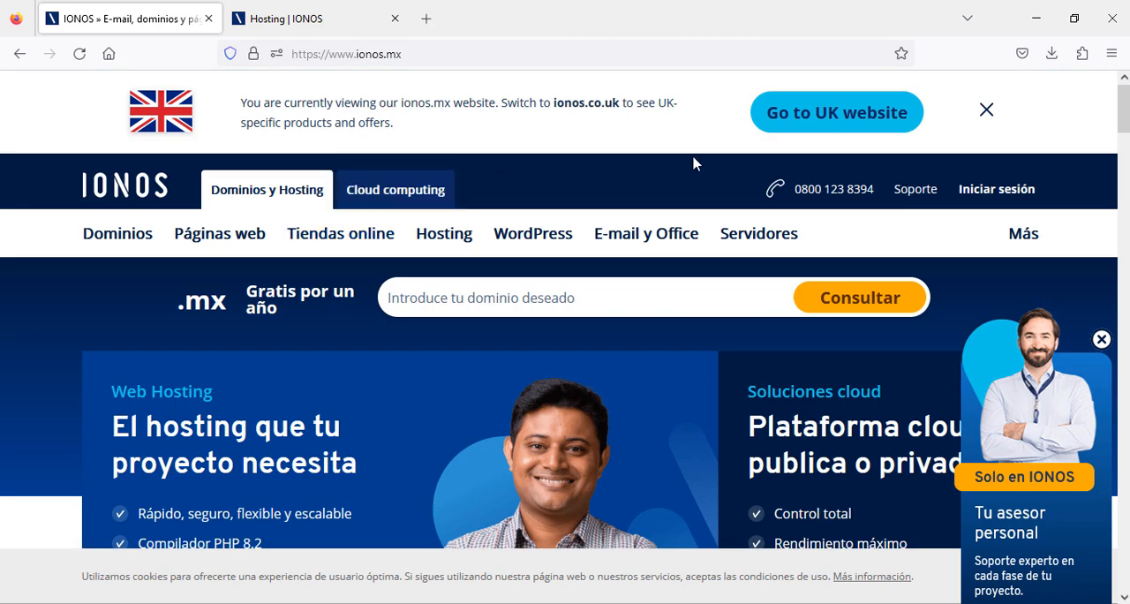
{"action": "mouse_move", "coordinate": [470, 25]}
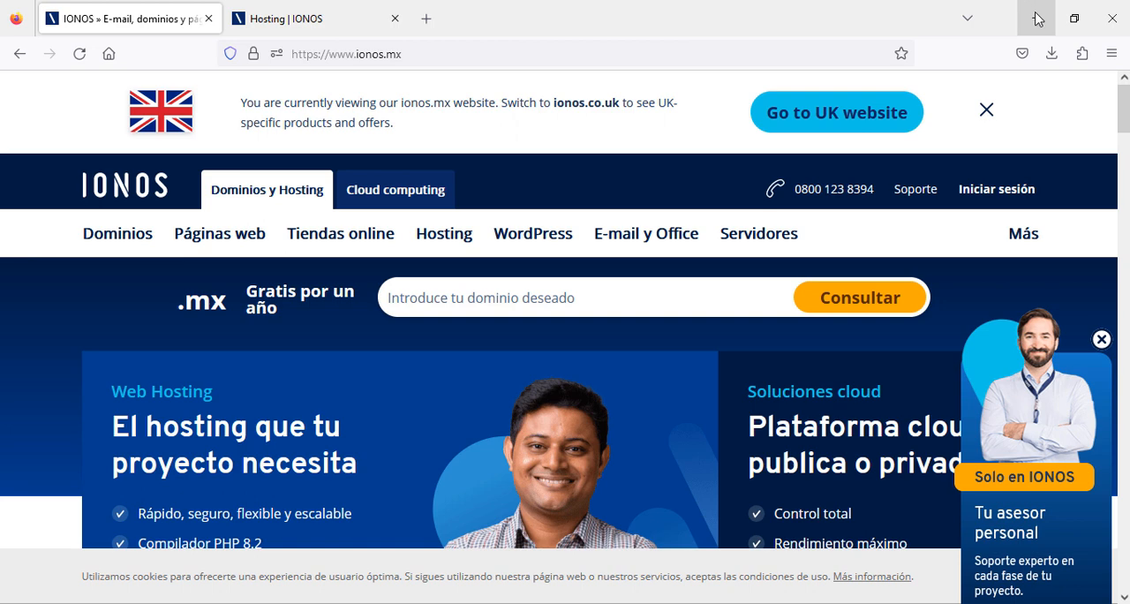
{"action": "mouse_move", "coordinate": [1035, 18]}
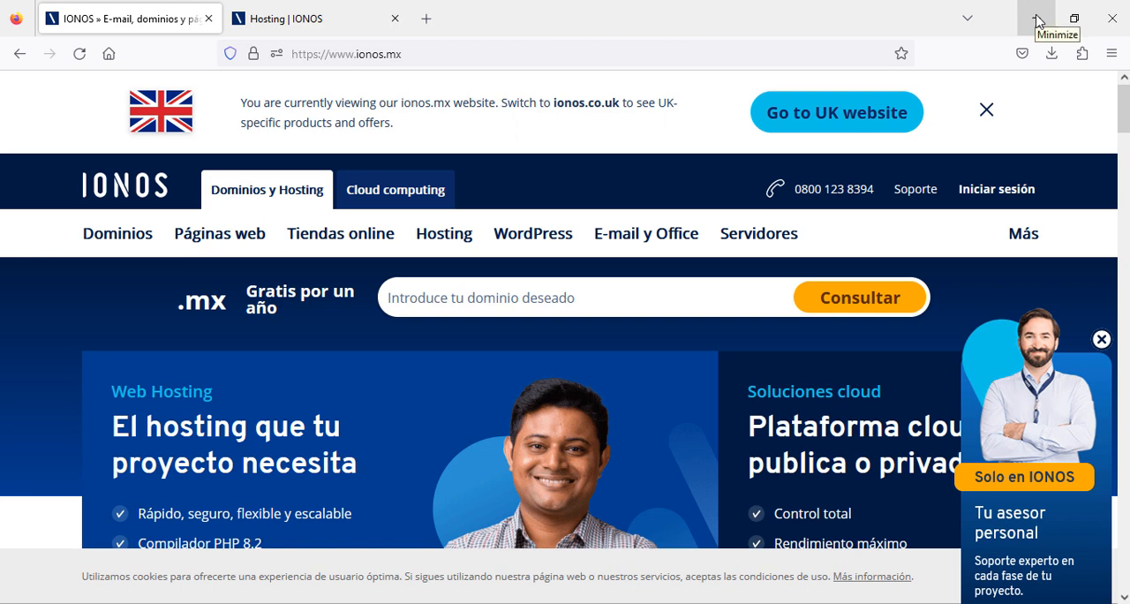